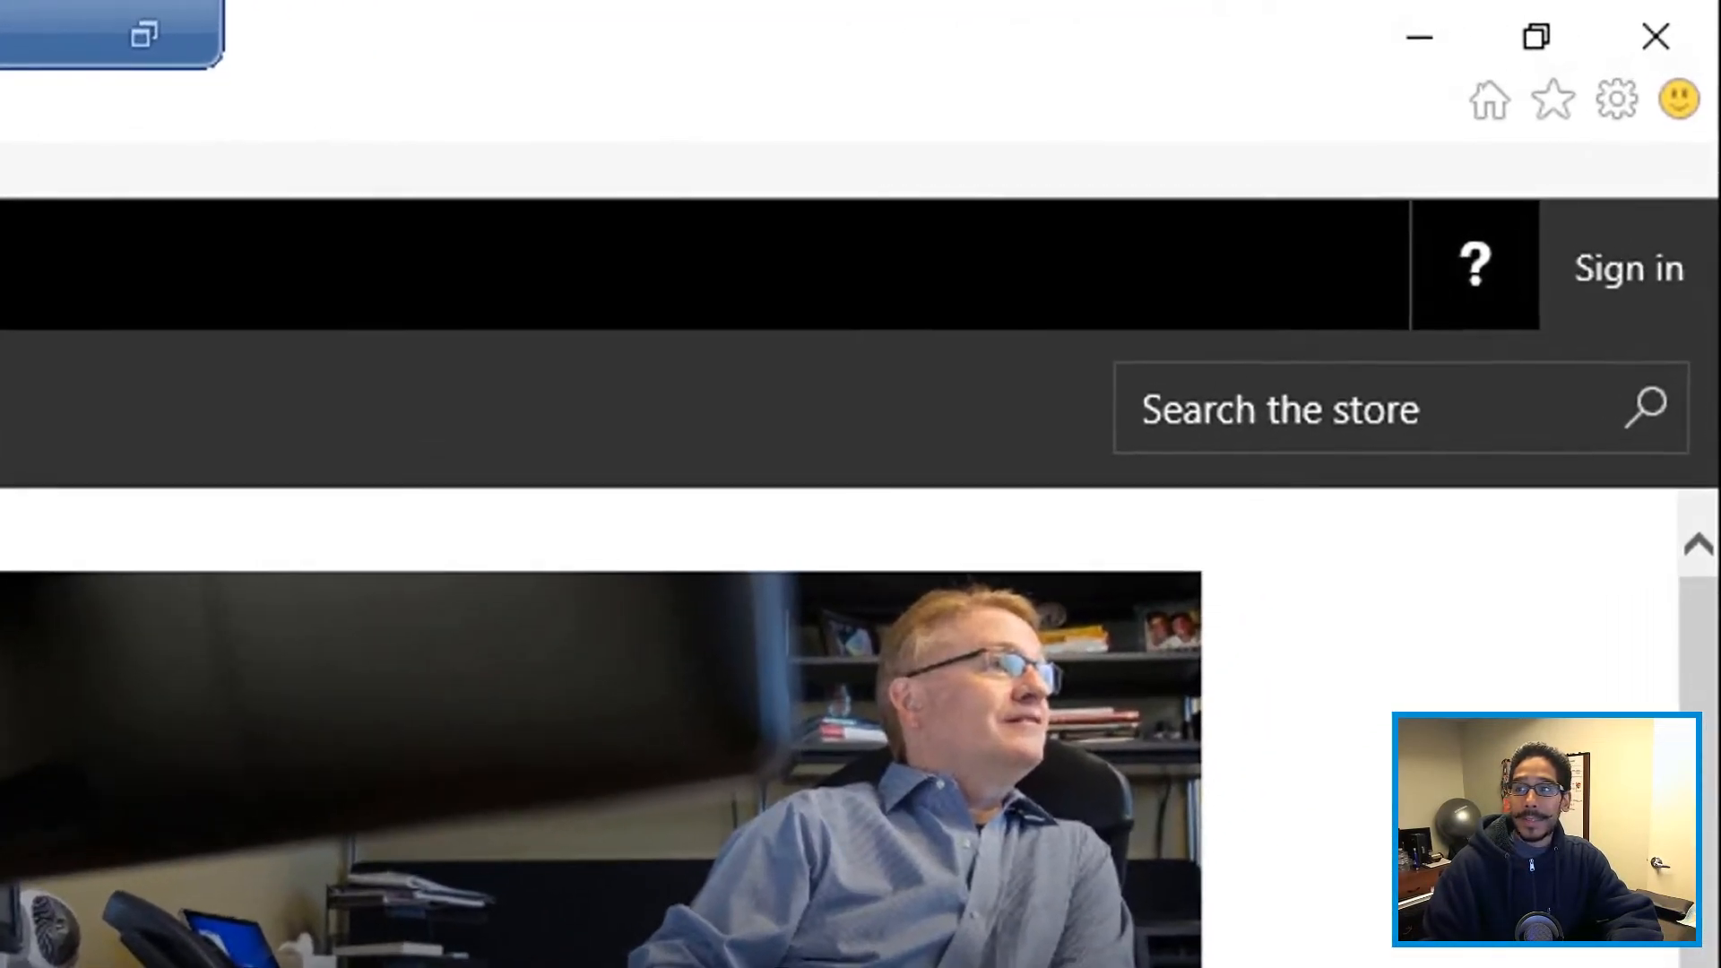
# Step: Sign in and search 'xbox' to reach the Xbox app's store product page
pyautogui.click(1628, 267)
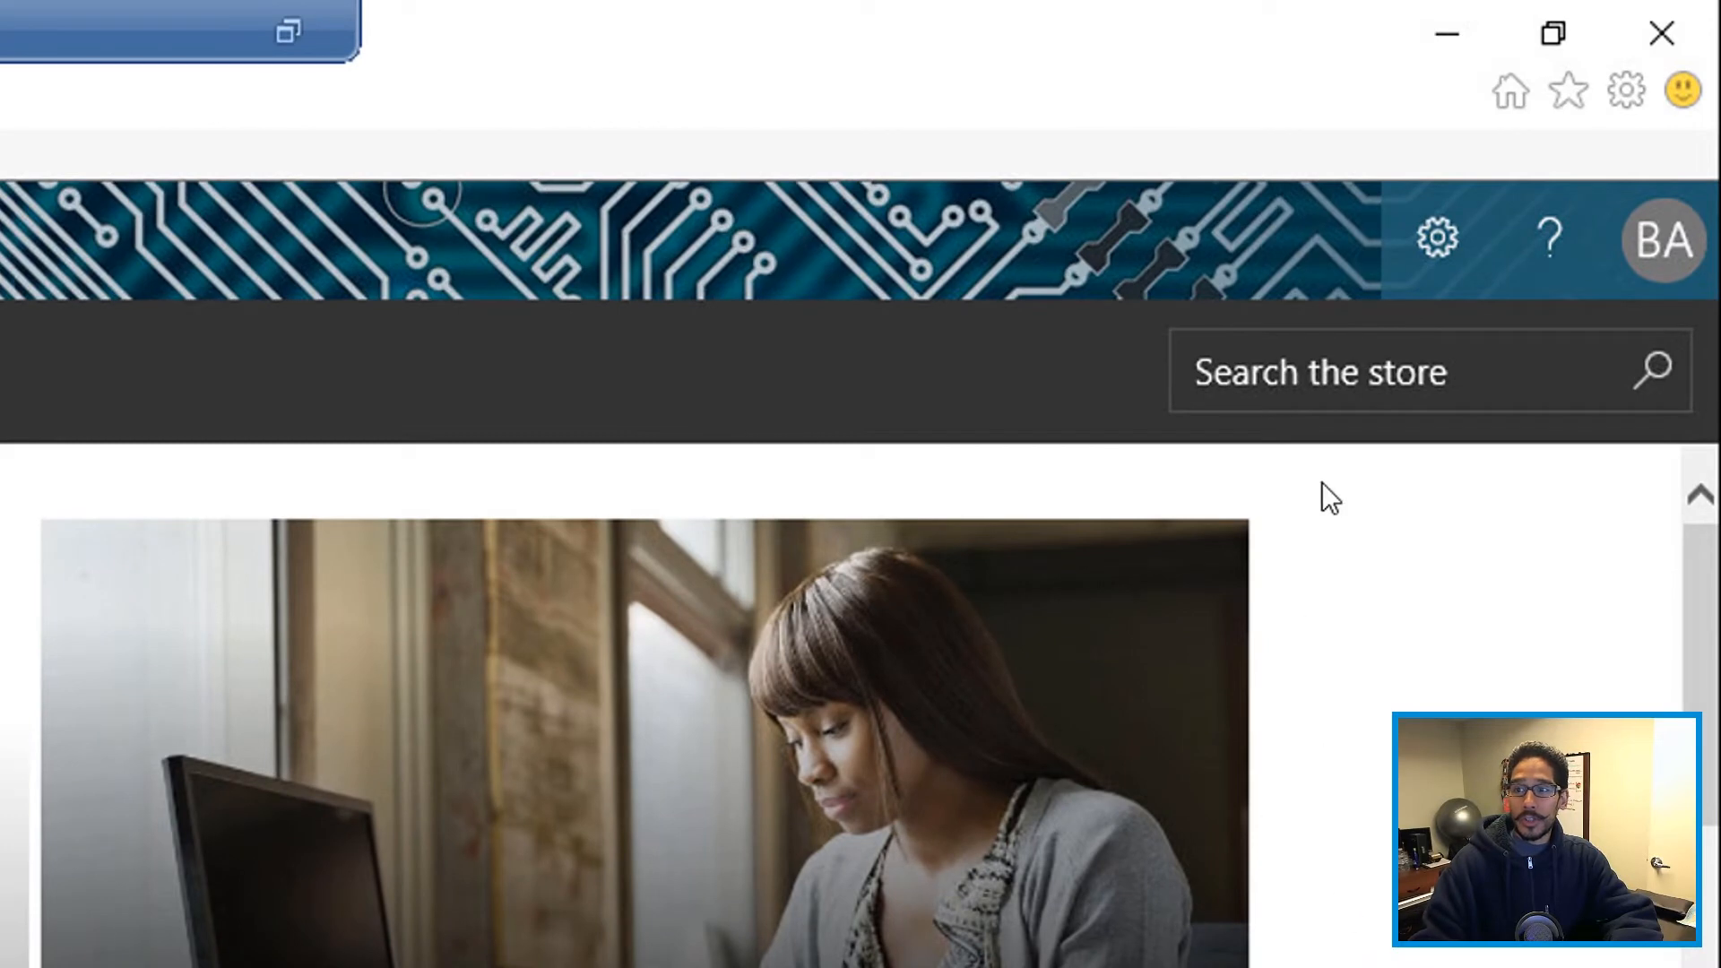
pyautogui.write('xbox')
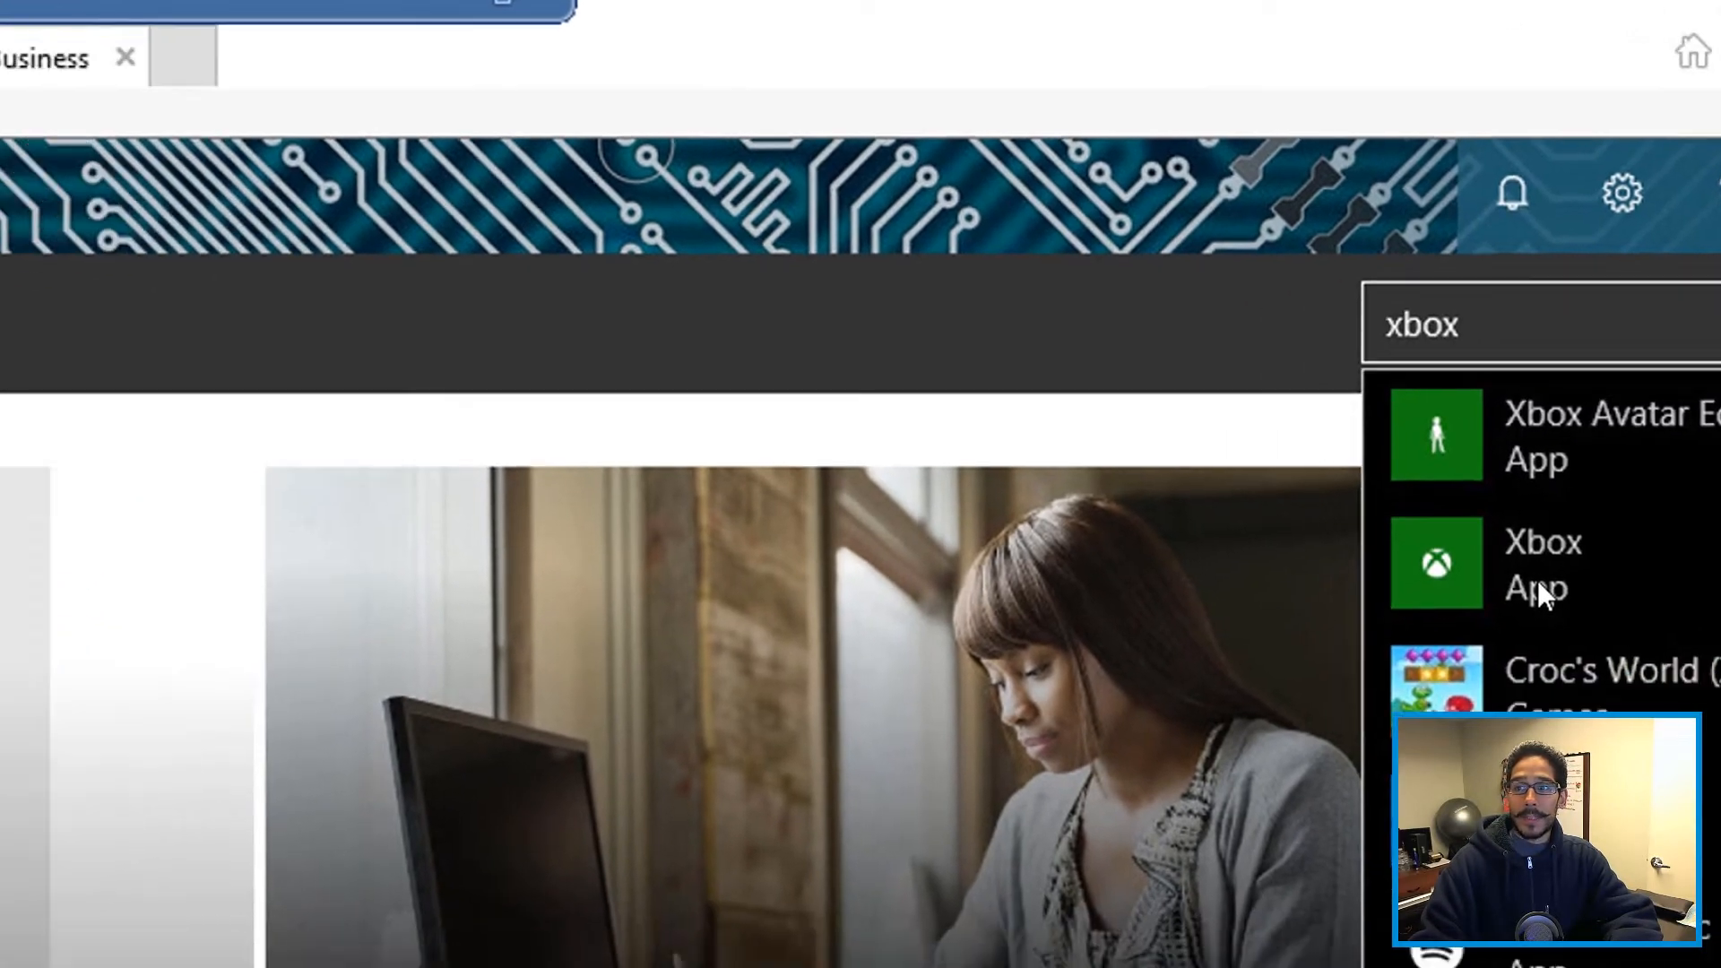
pyautogui.click(1542, 563)
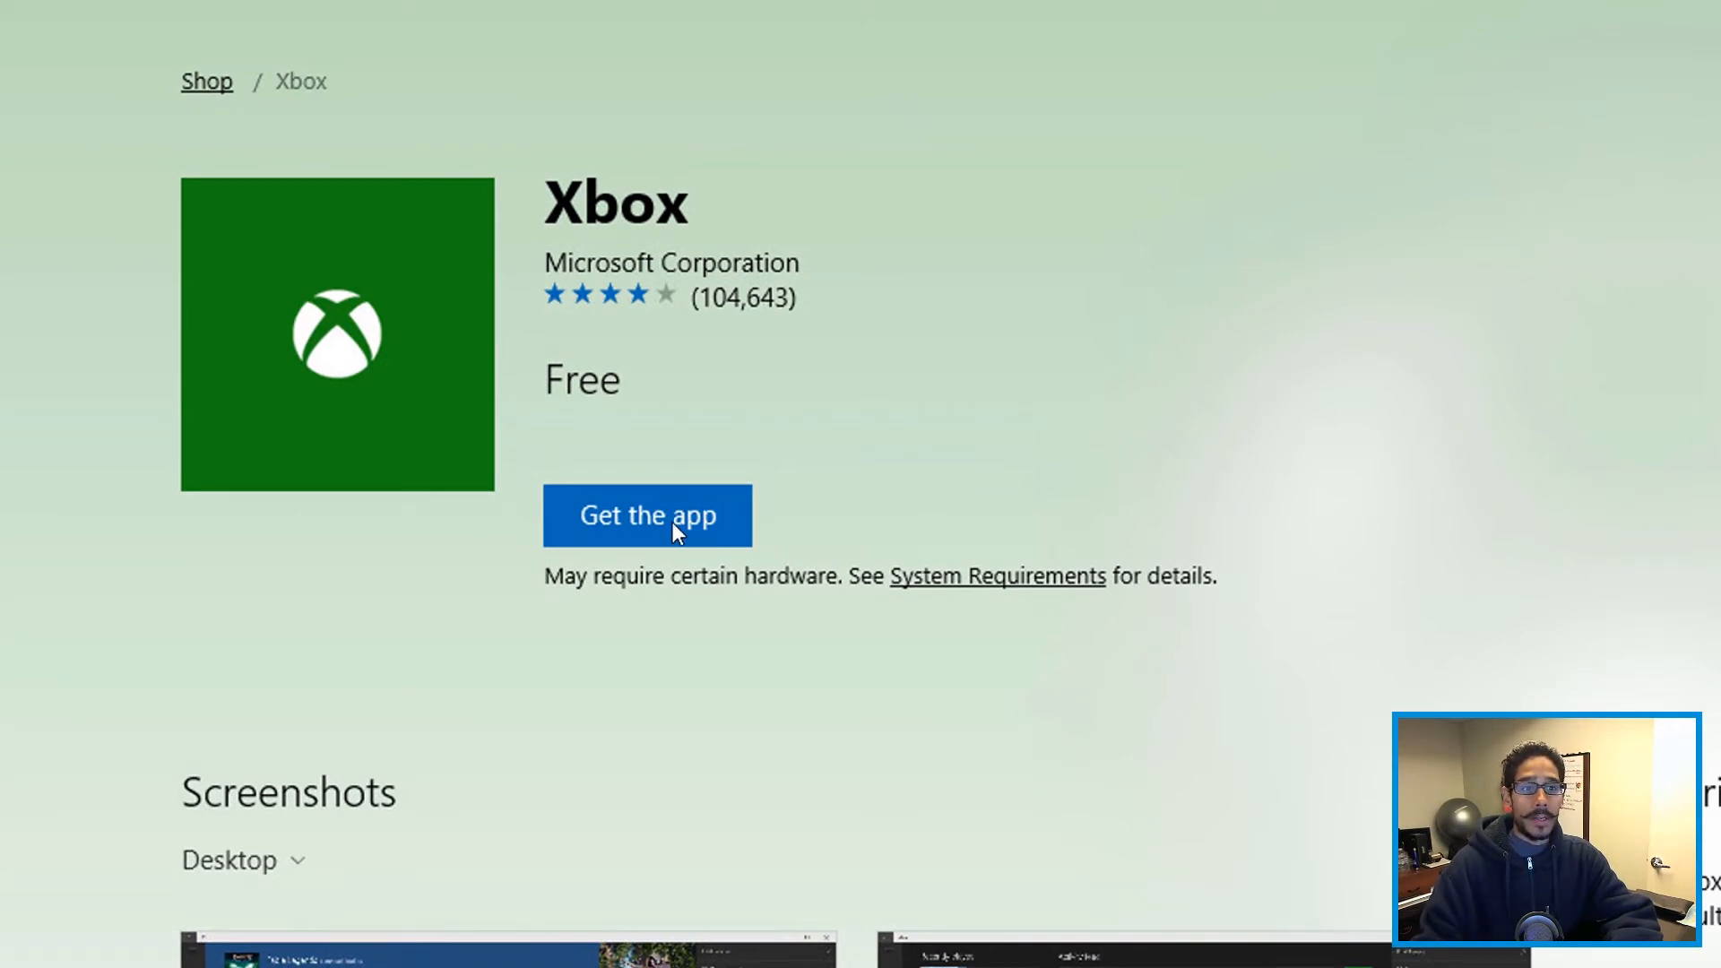
# Step: Get the free Xbox app, accepting the services agreement and closing the order confirmation
pyautogui.click(647, 514)
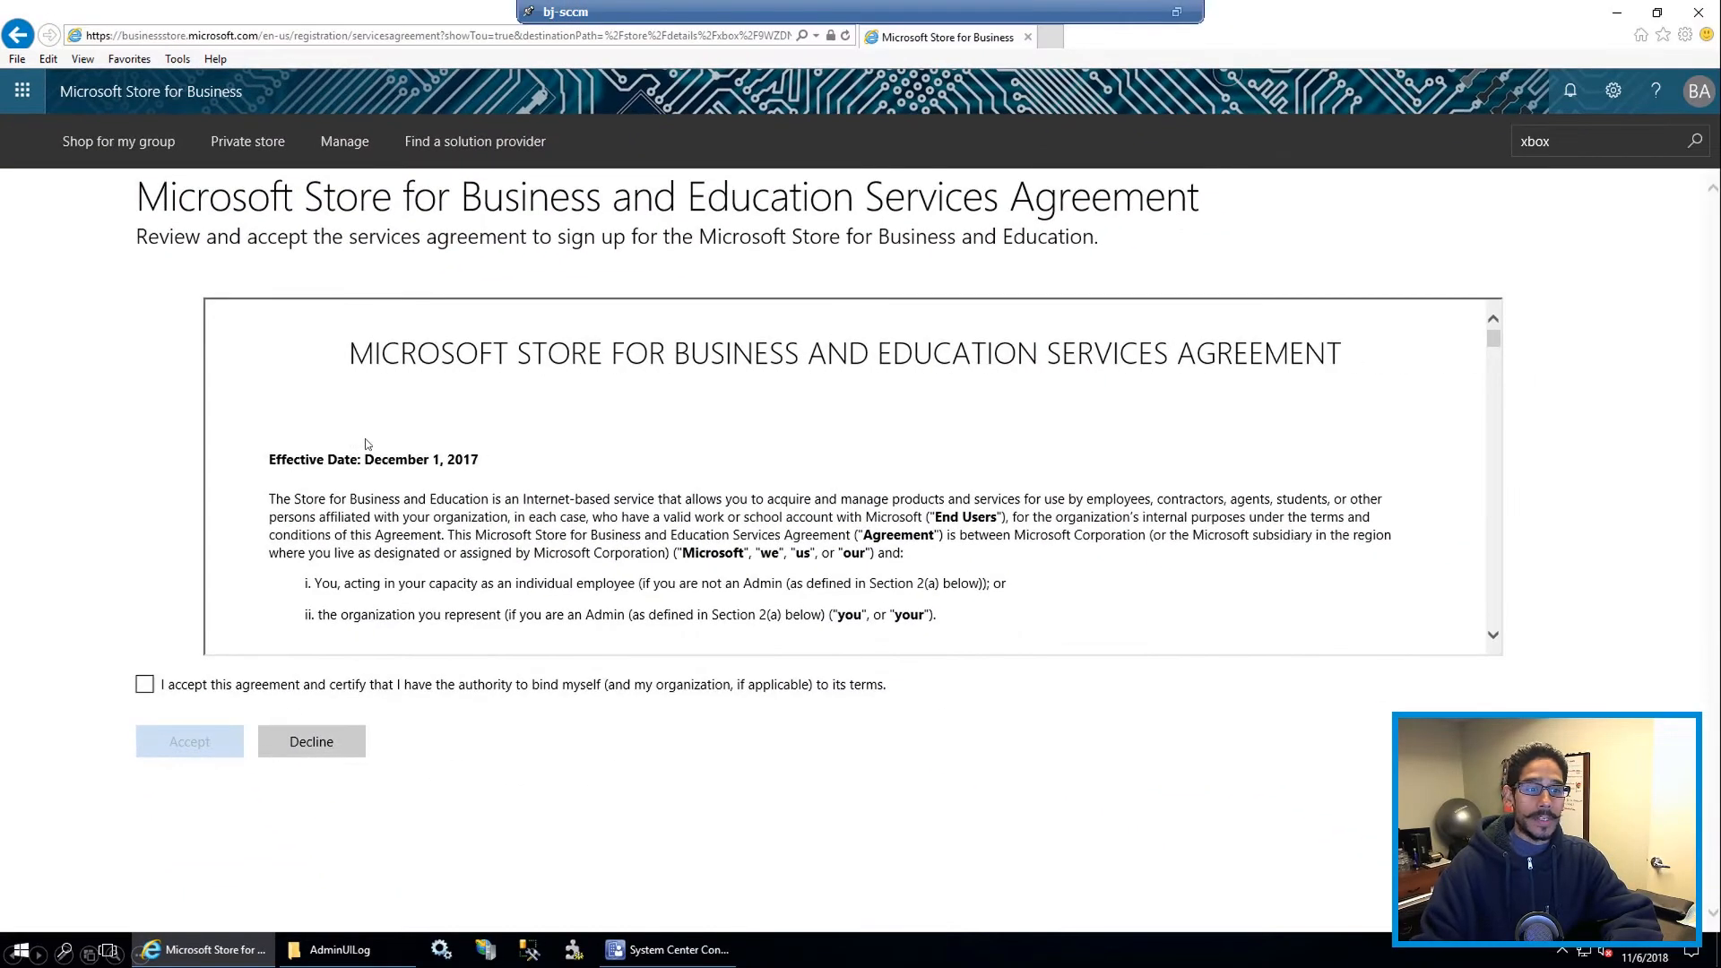
pyautogui.click(188, 740)
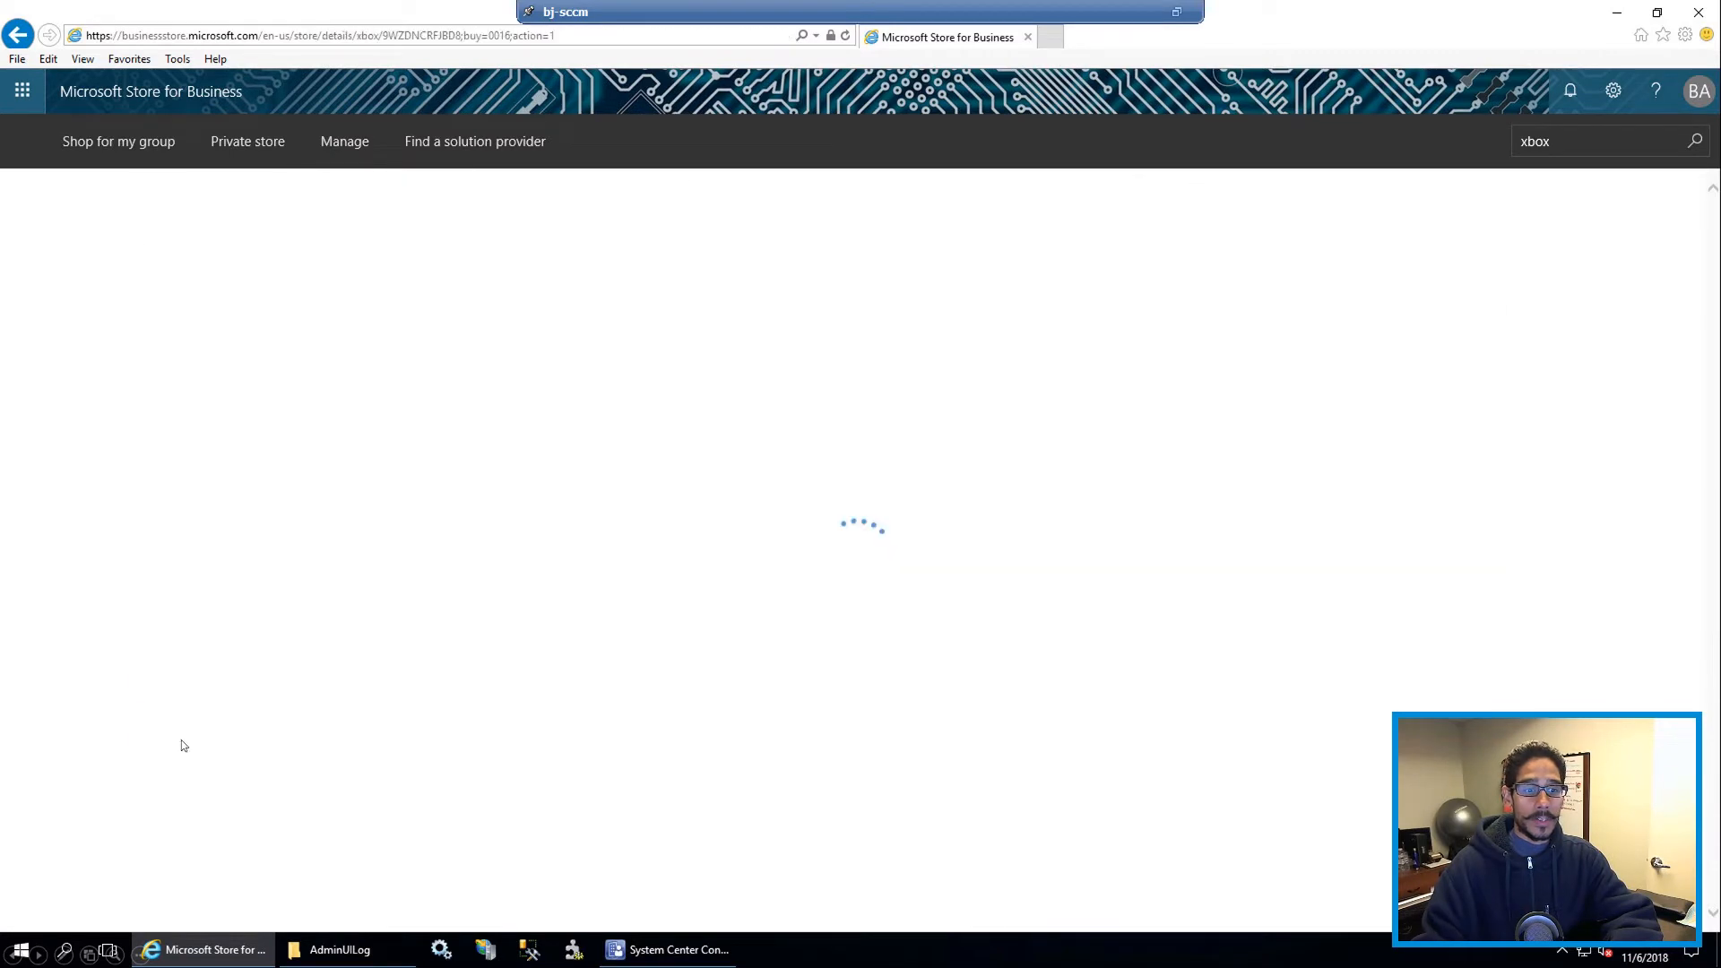
pyautogui.moveTo(396, 491)
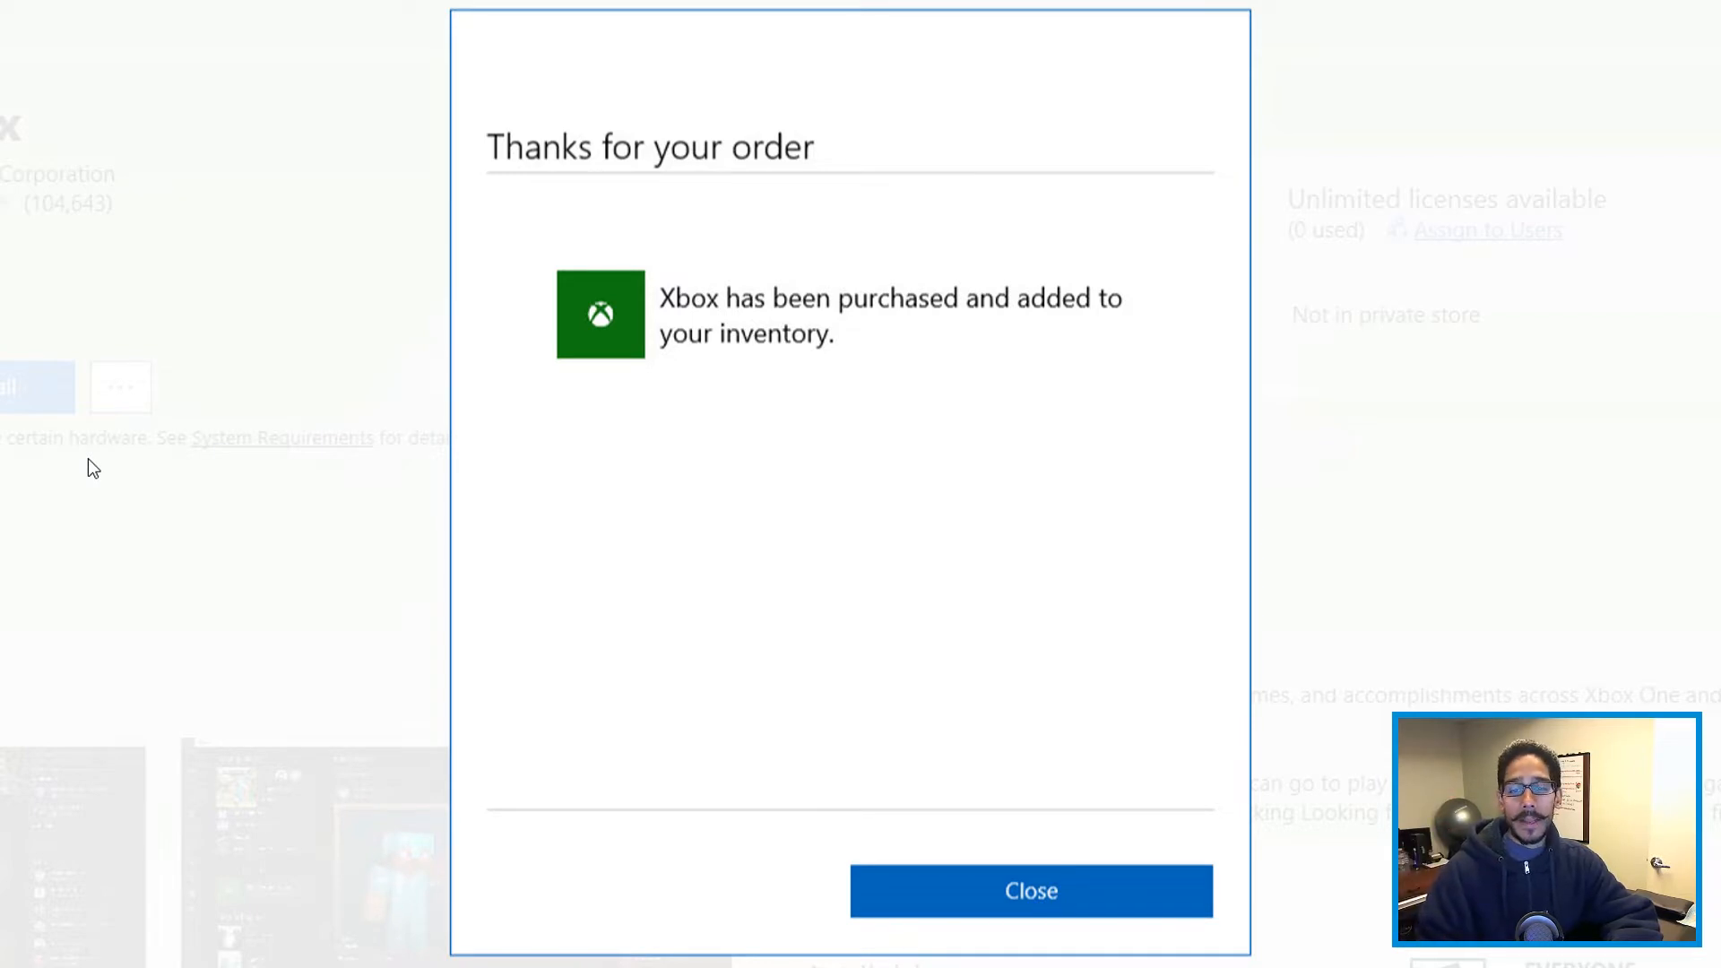
pyautogui.click(1029, 891)
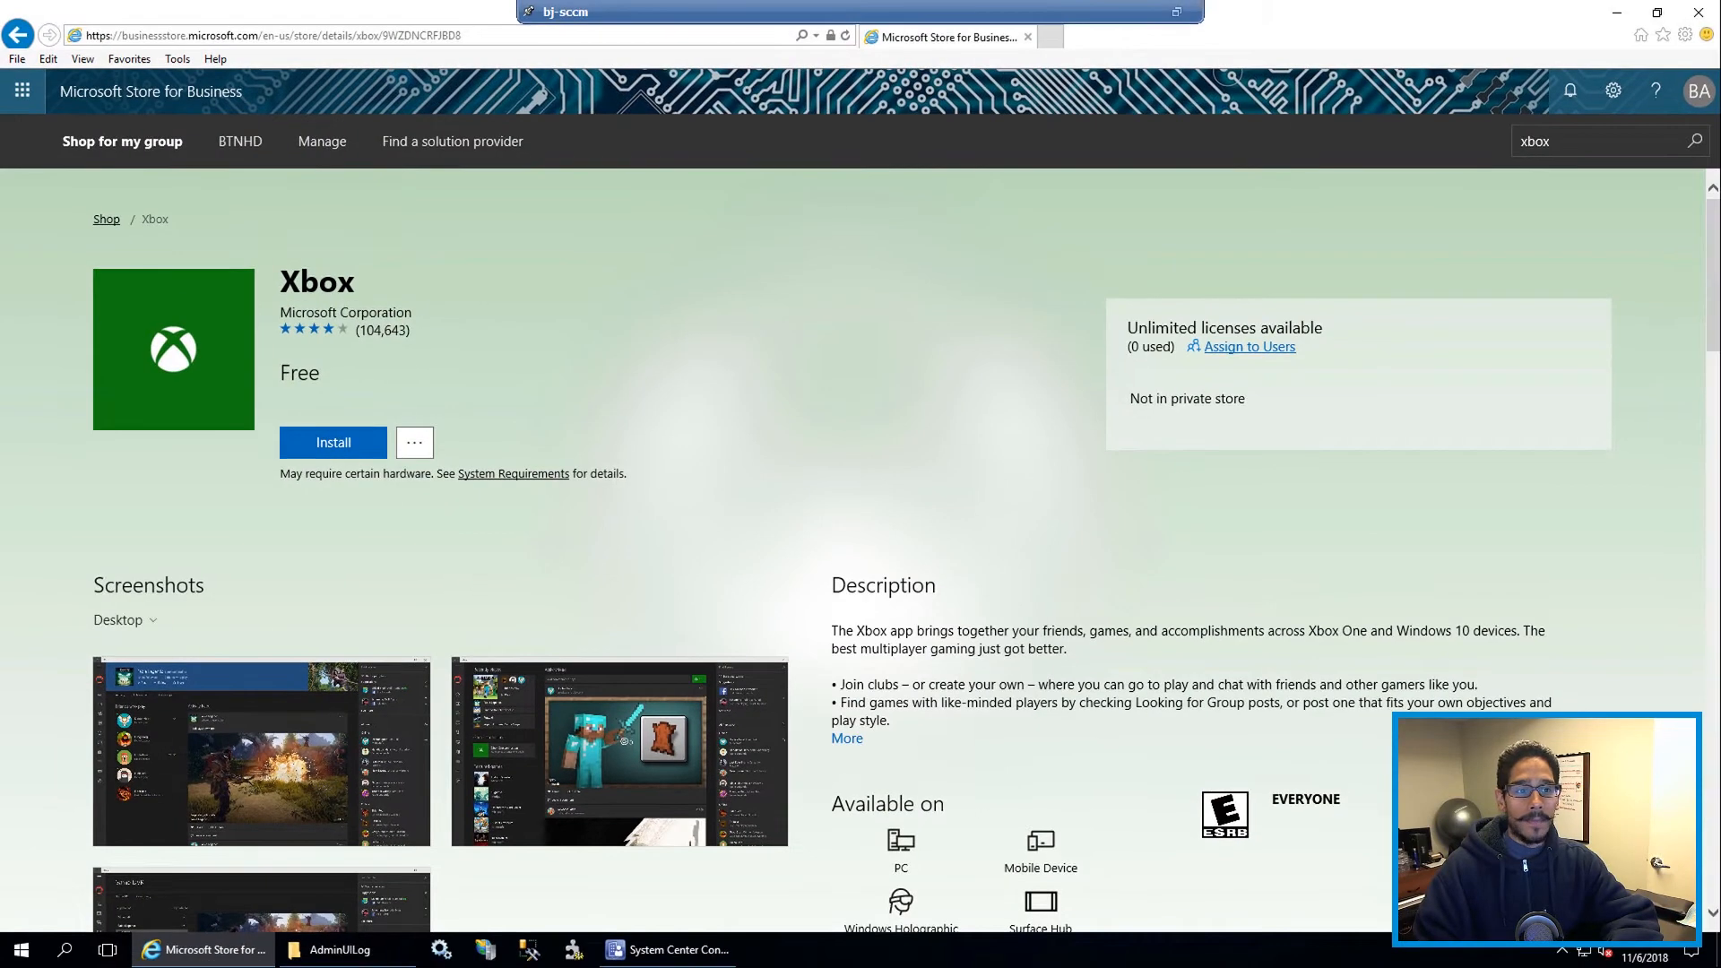
# Step: In the SCCM console, show Cloud Services > Azure Services where the Store for Business sync reads Failed
pyautogui.click(567, 950)
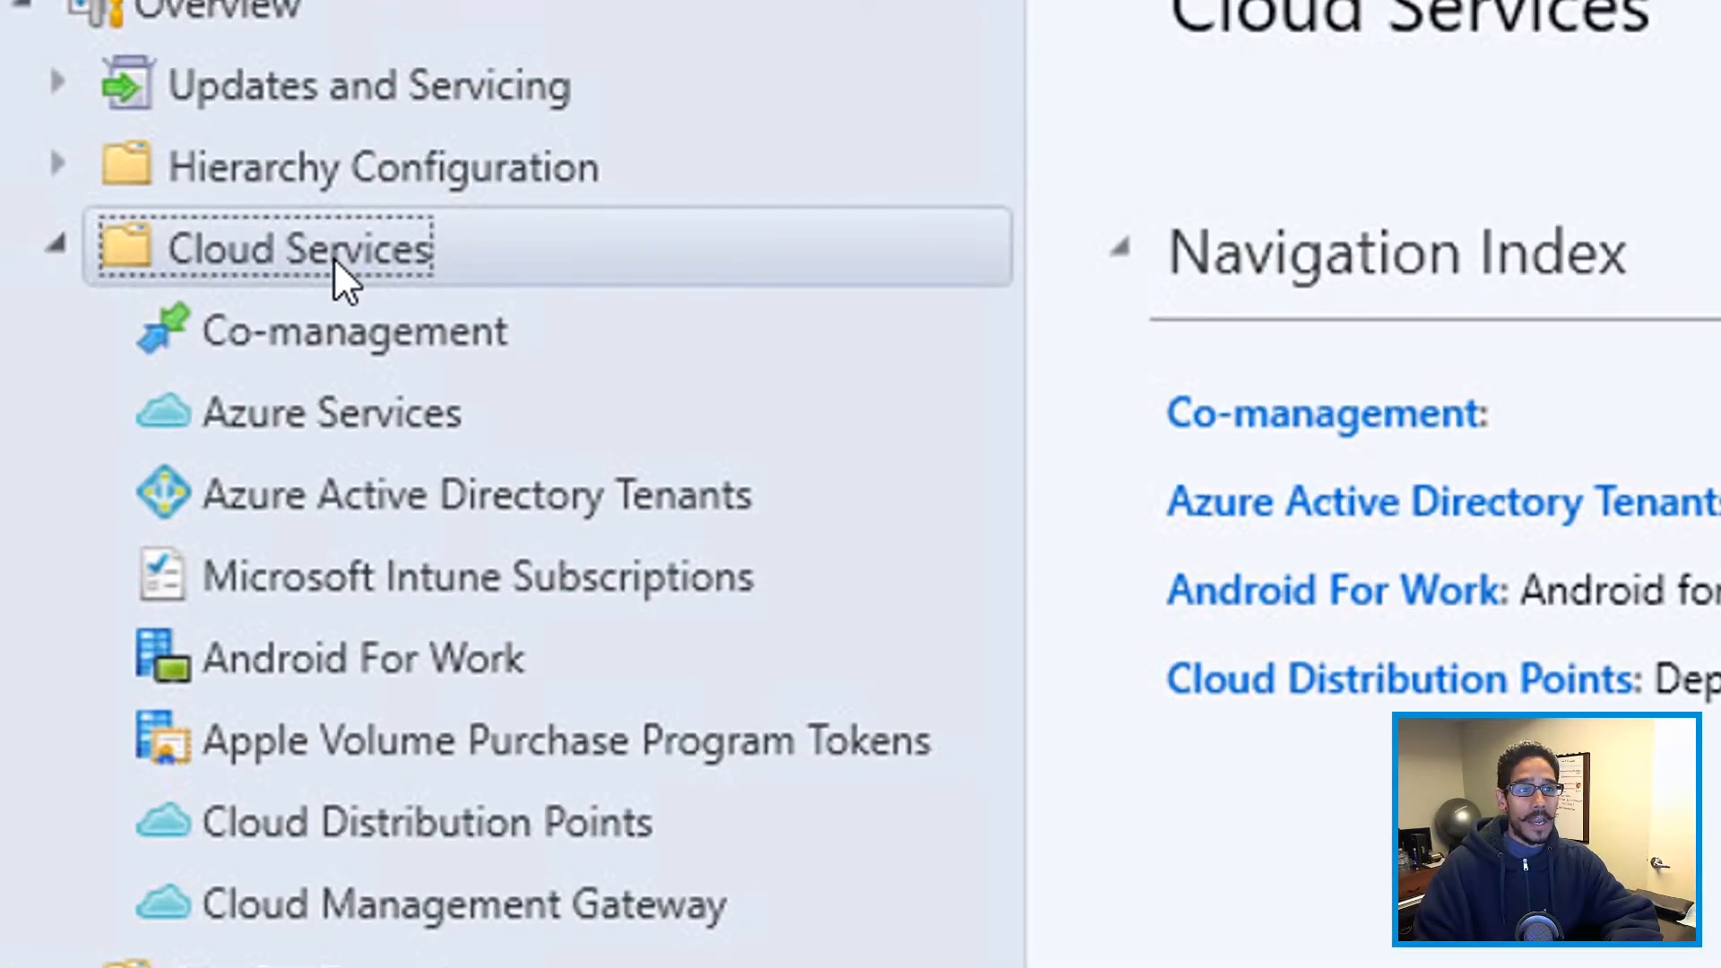
pyautogui.click(330, 413)
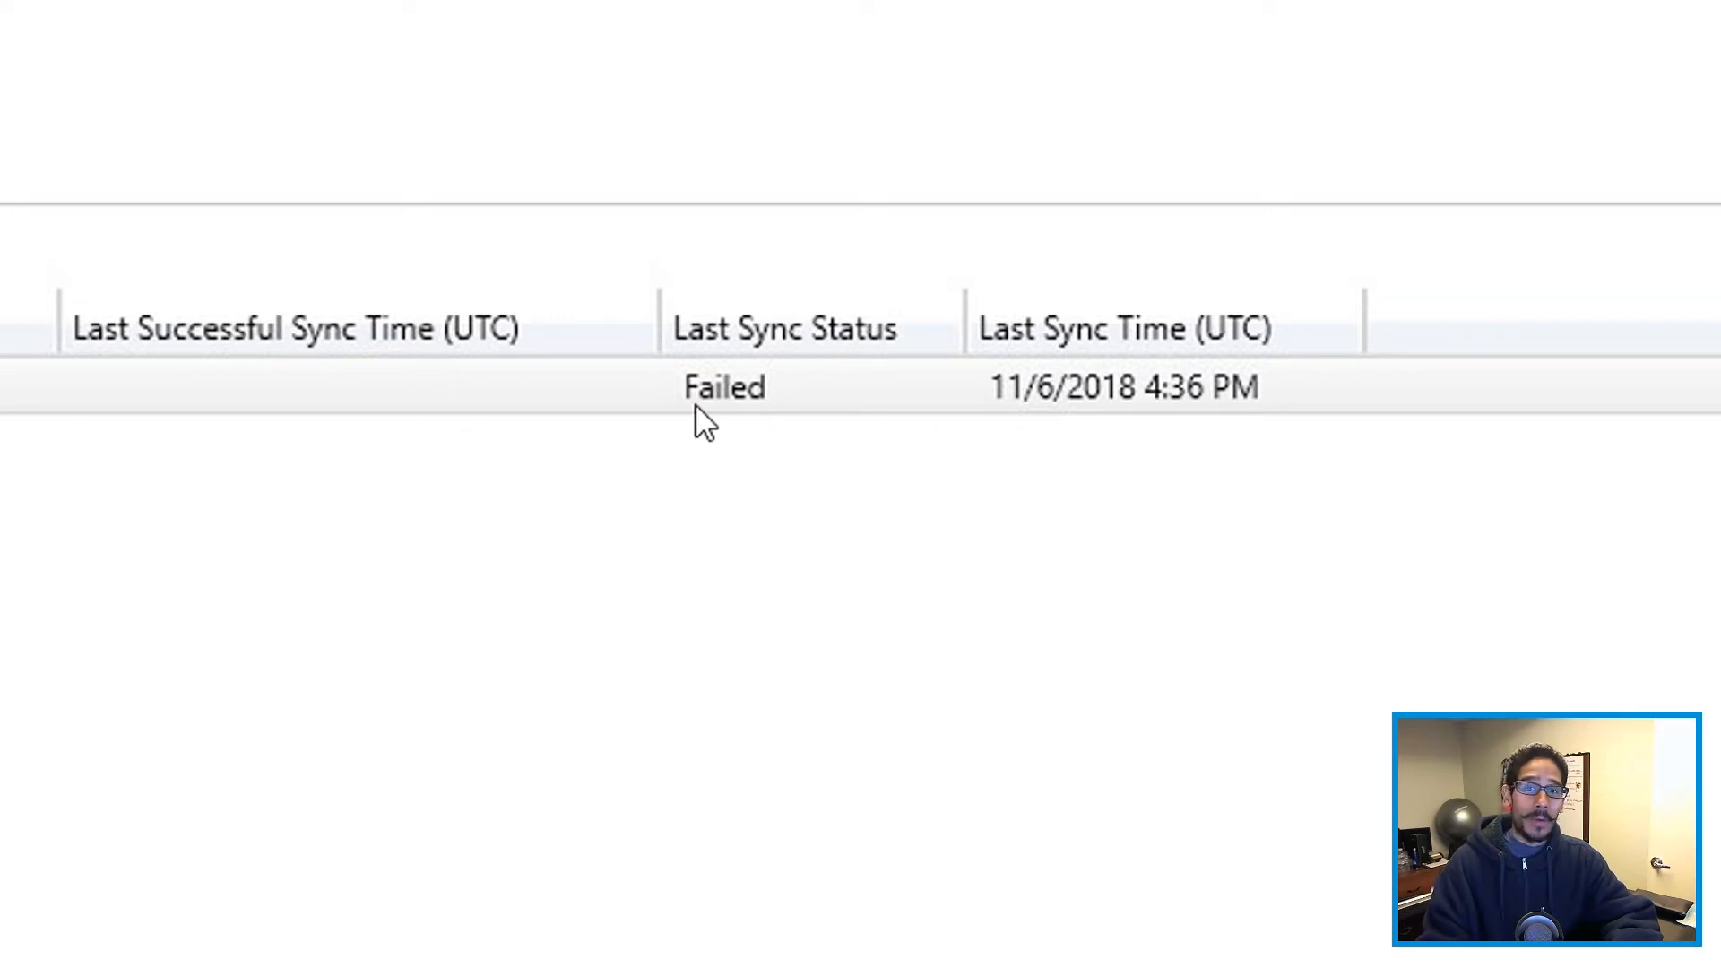
pyautogui.moveTo(511, 362)
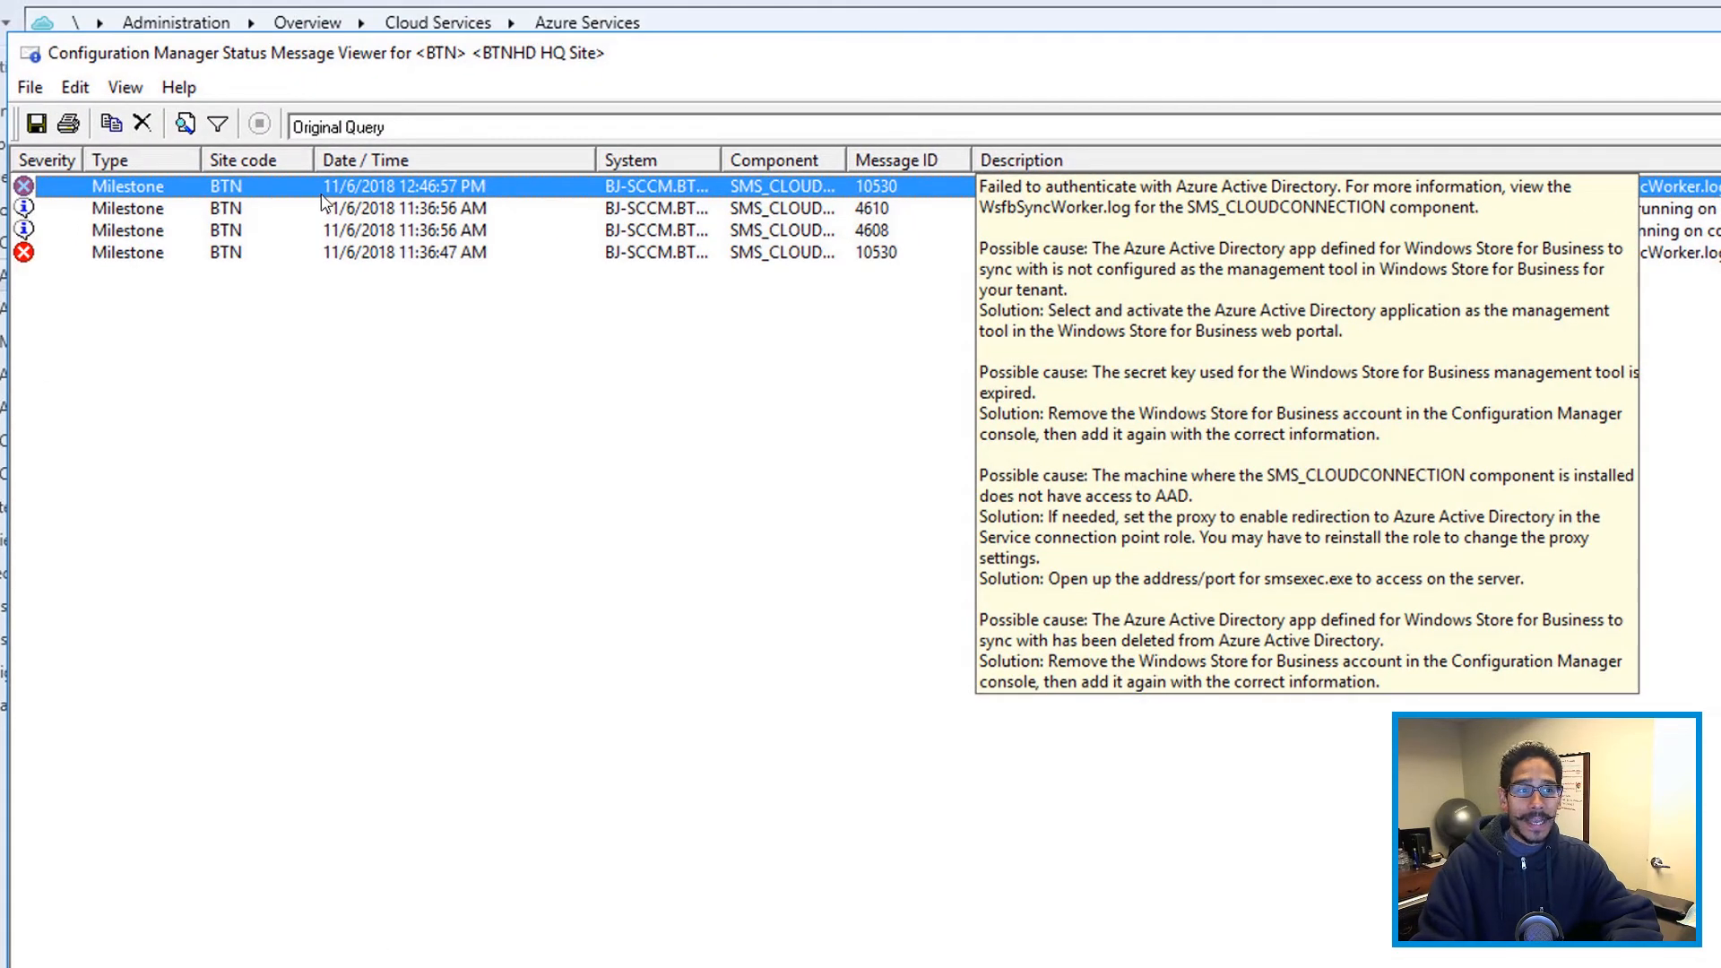
pyautogui.moveTo(1076, 227)
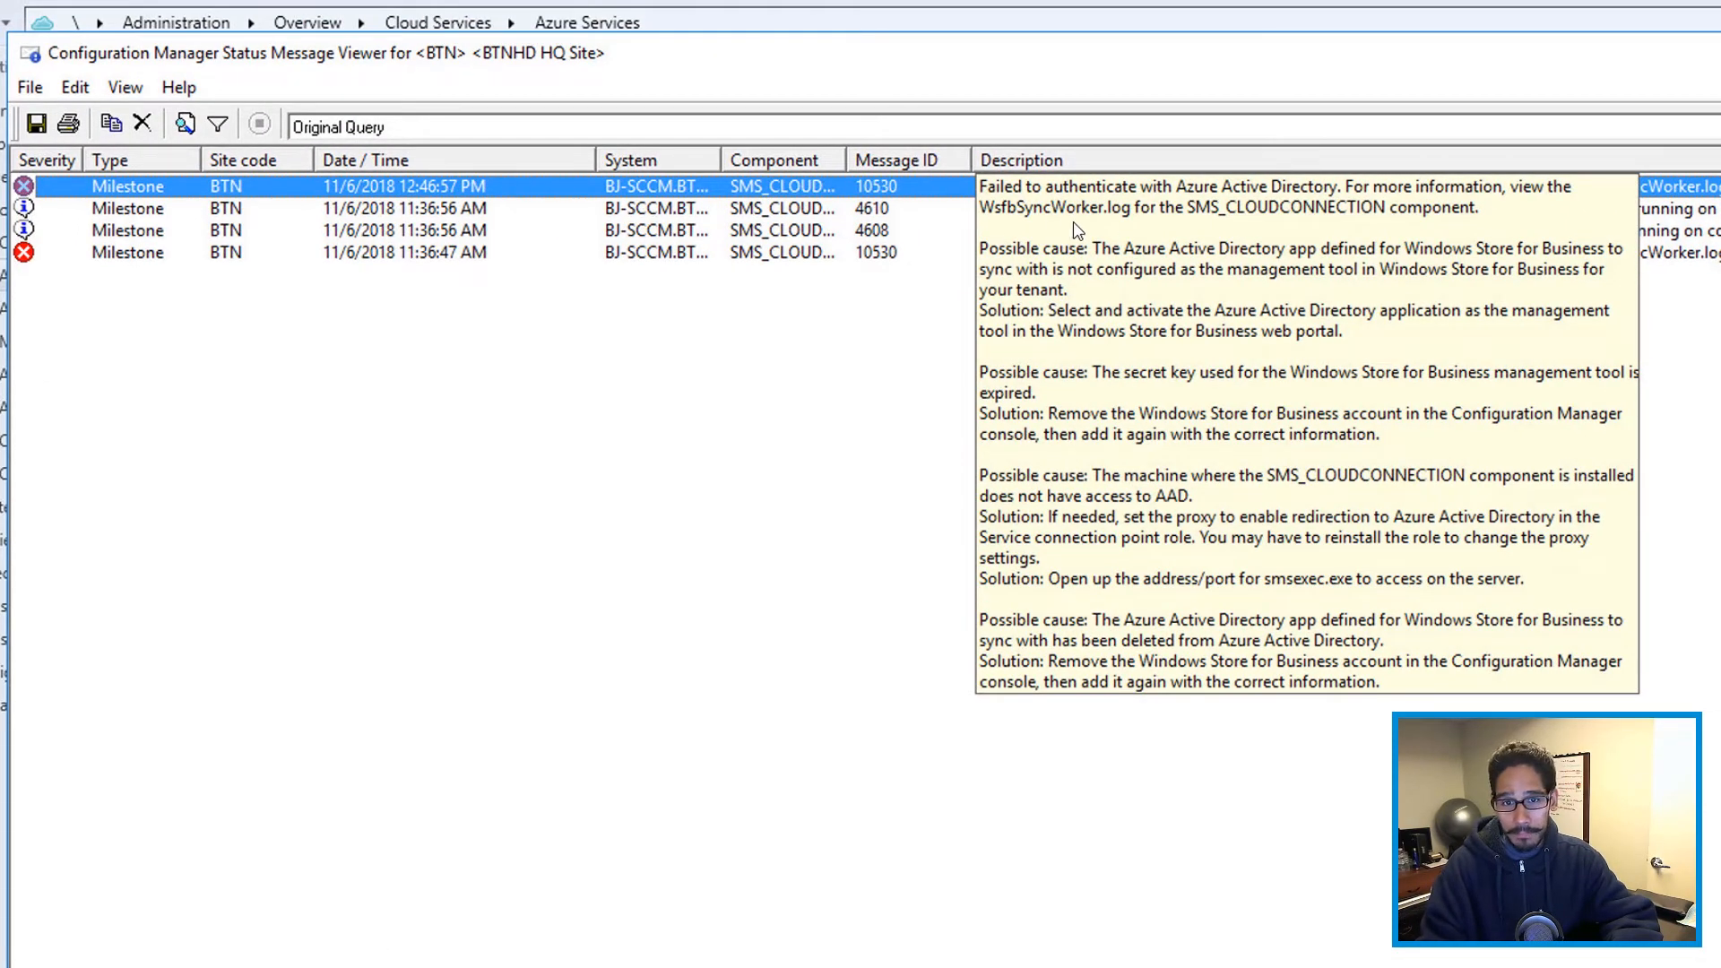
pyautogui.moveTo(1235, 236)
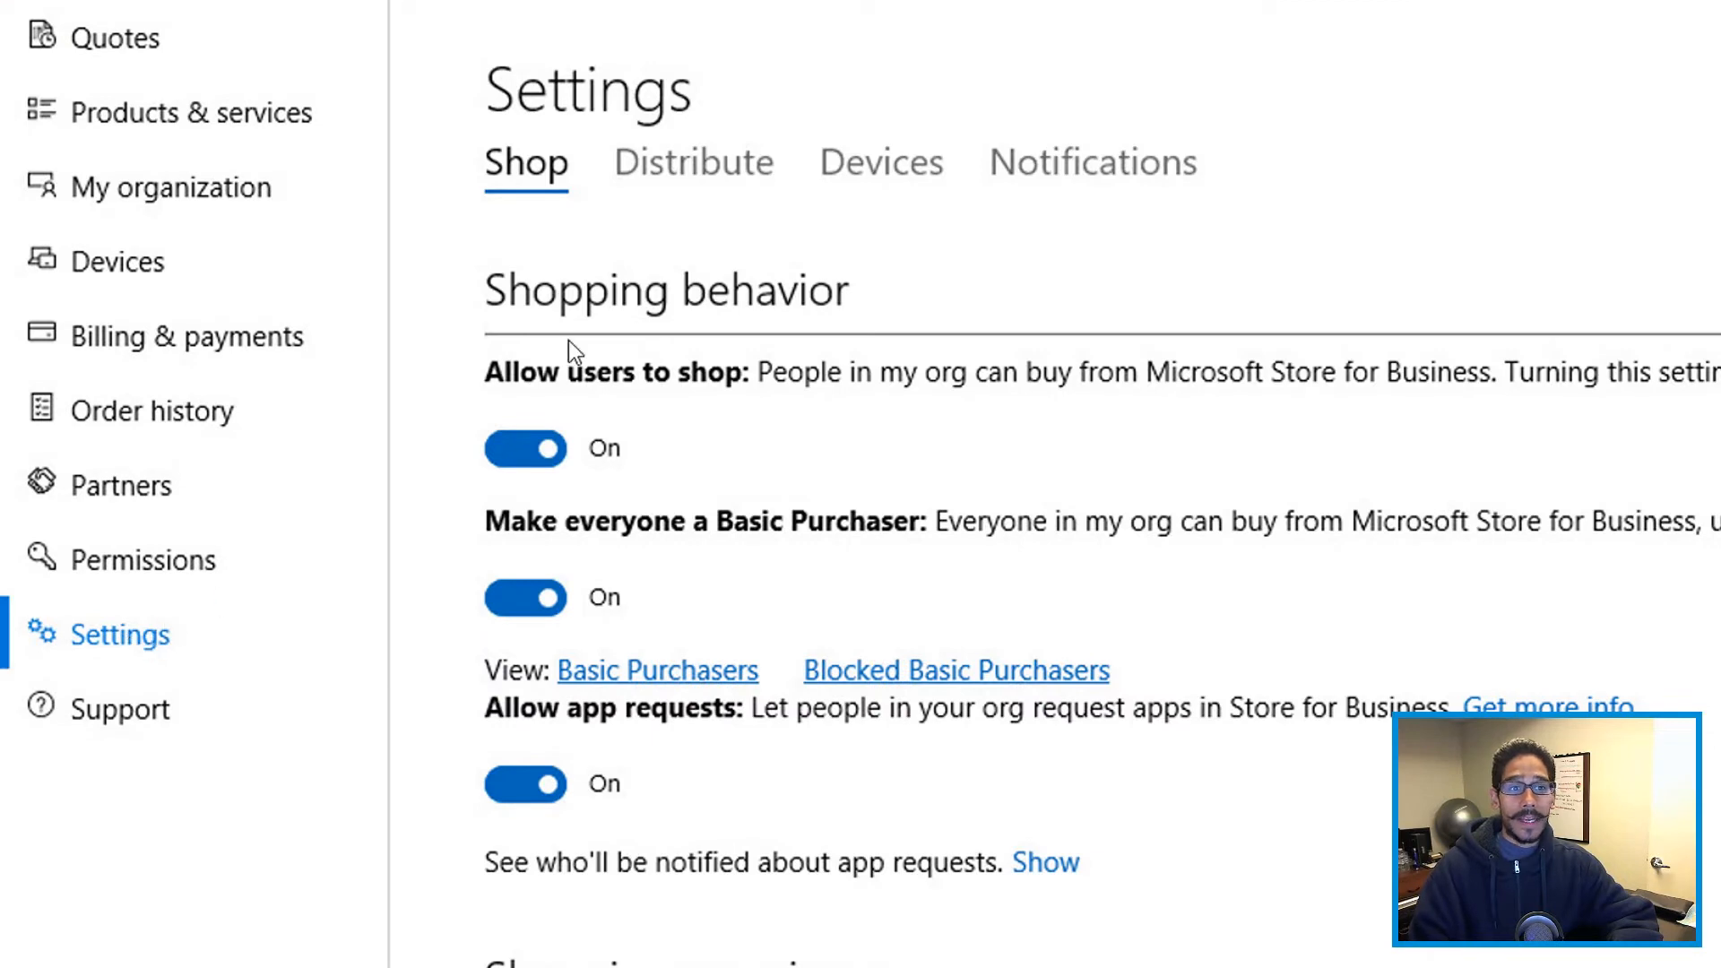
# Step: Add BTNHD as a management tool under Settings > Distribute and activate it
pyautogui.scroll(-3)
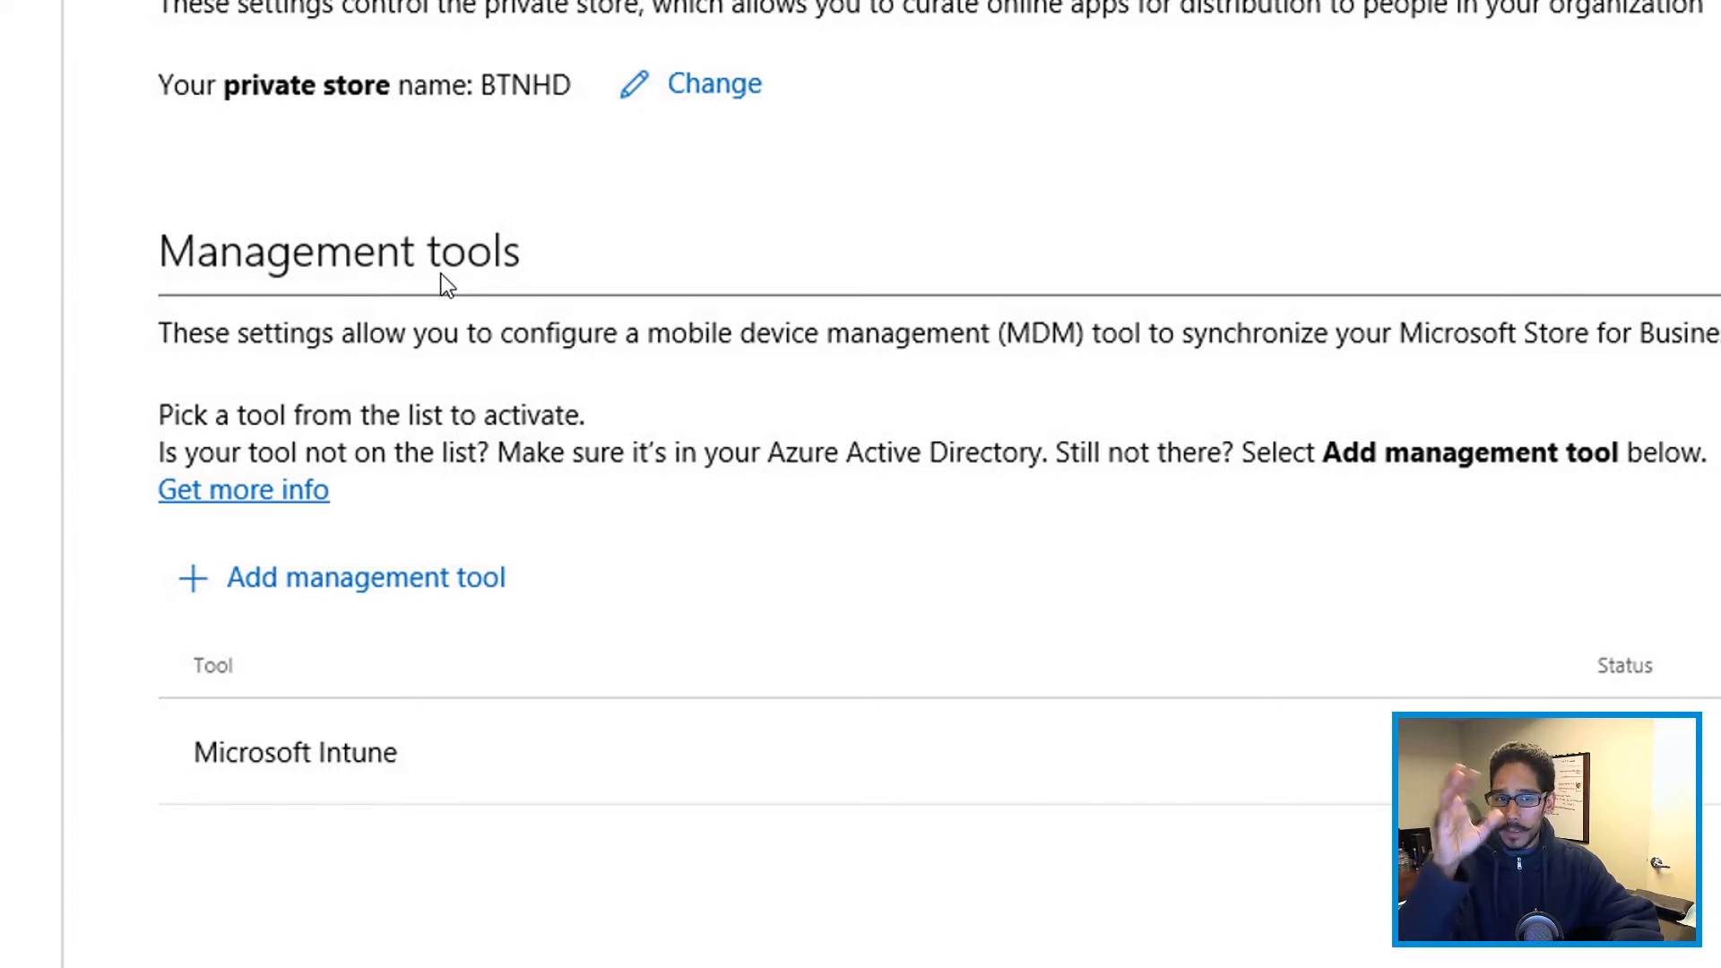
pyautogui.moveTo(69, 563)
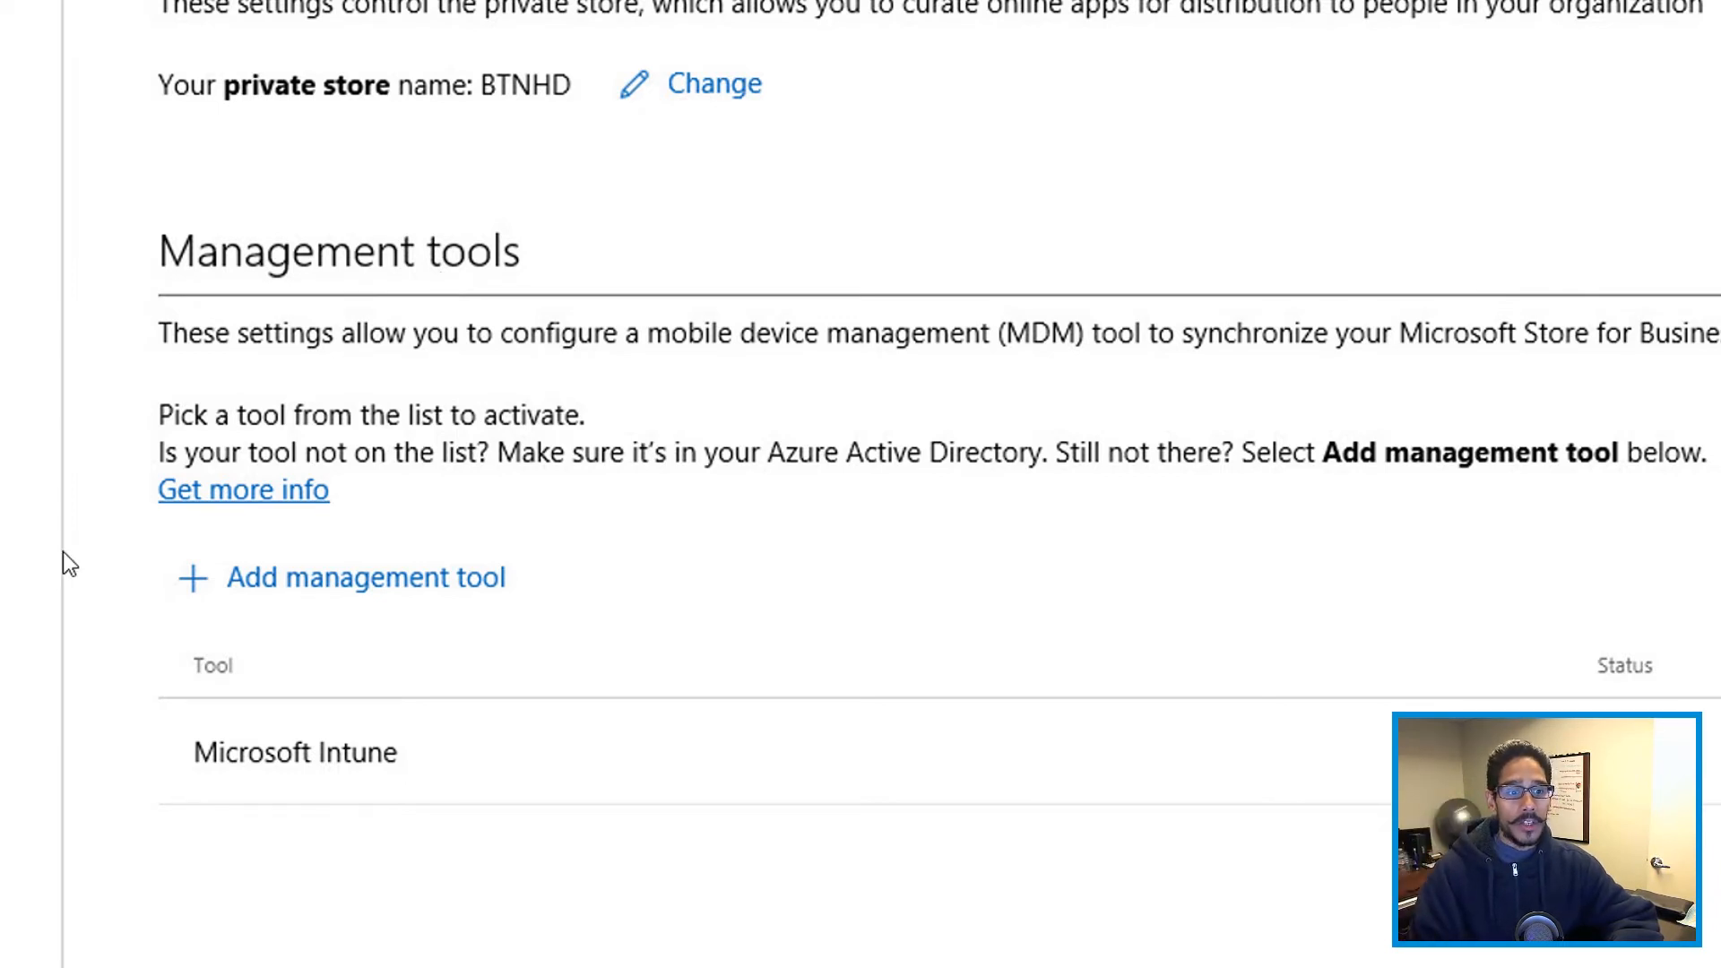
pyautogui.click(341, 577)
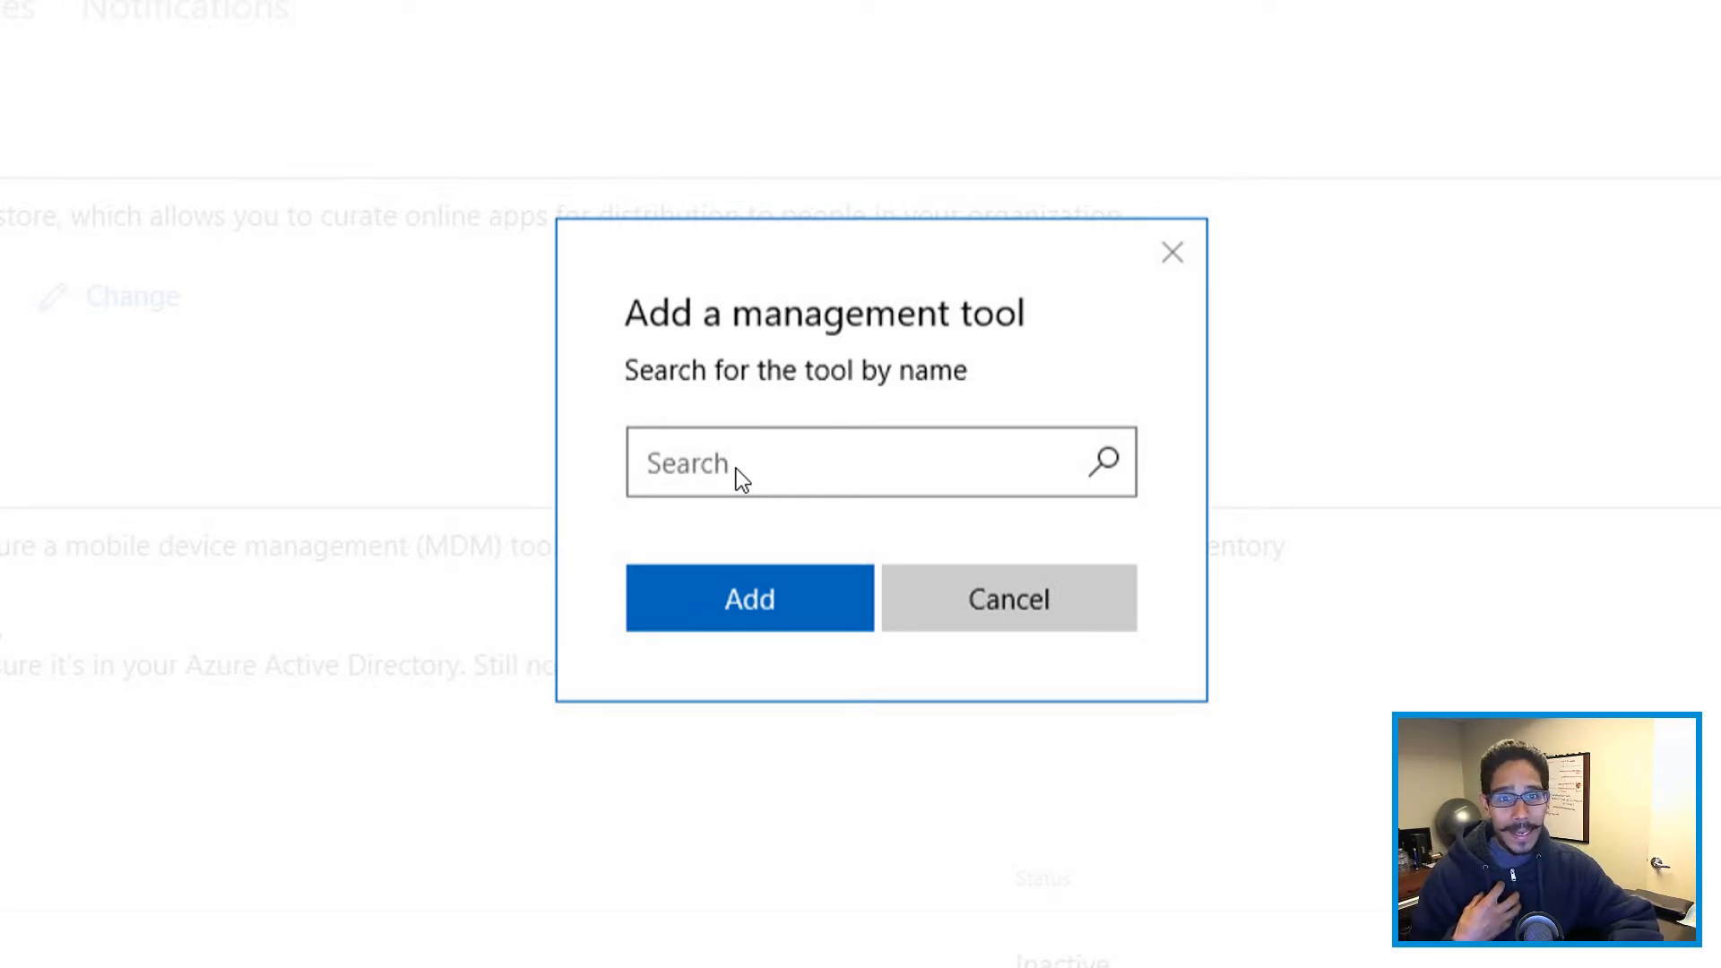
pyautogui.write('BTNHD')
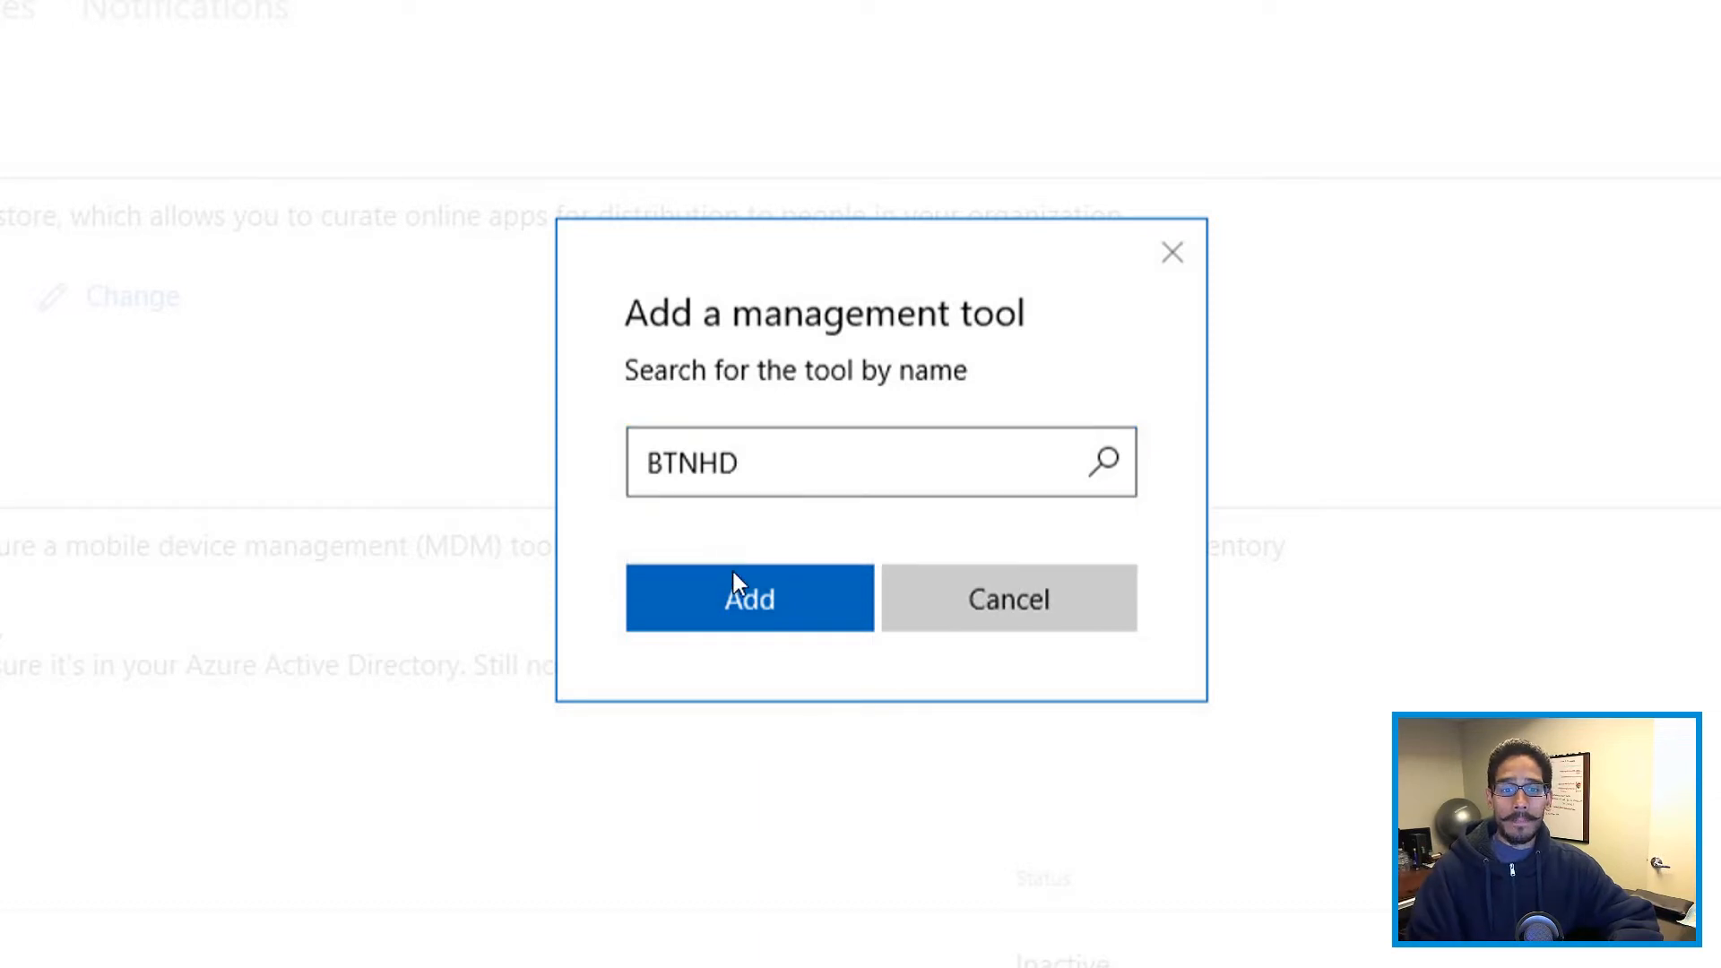
pyautogui.click(749, 598)
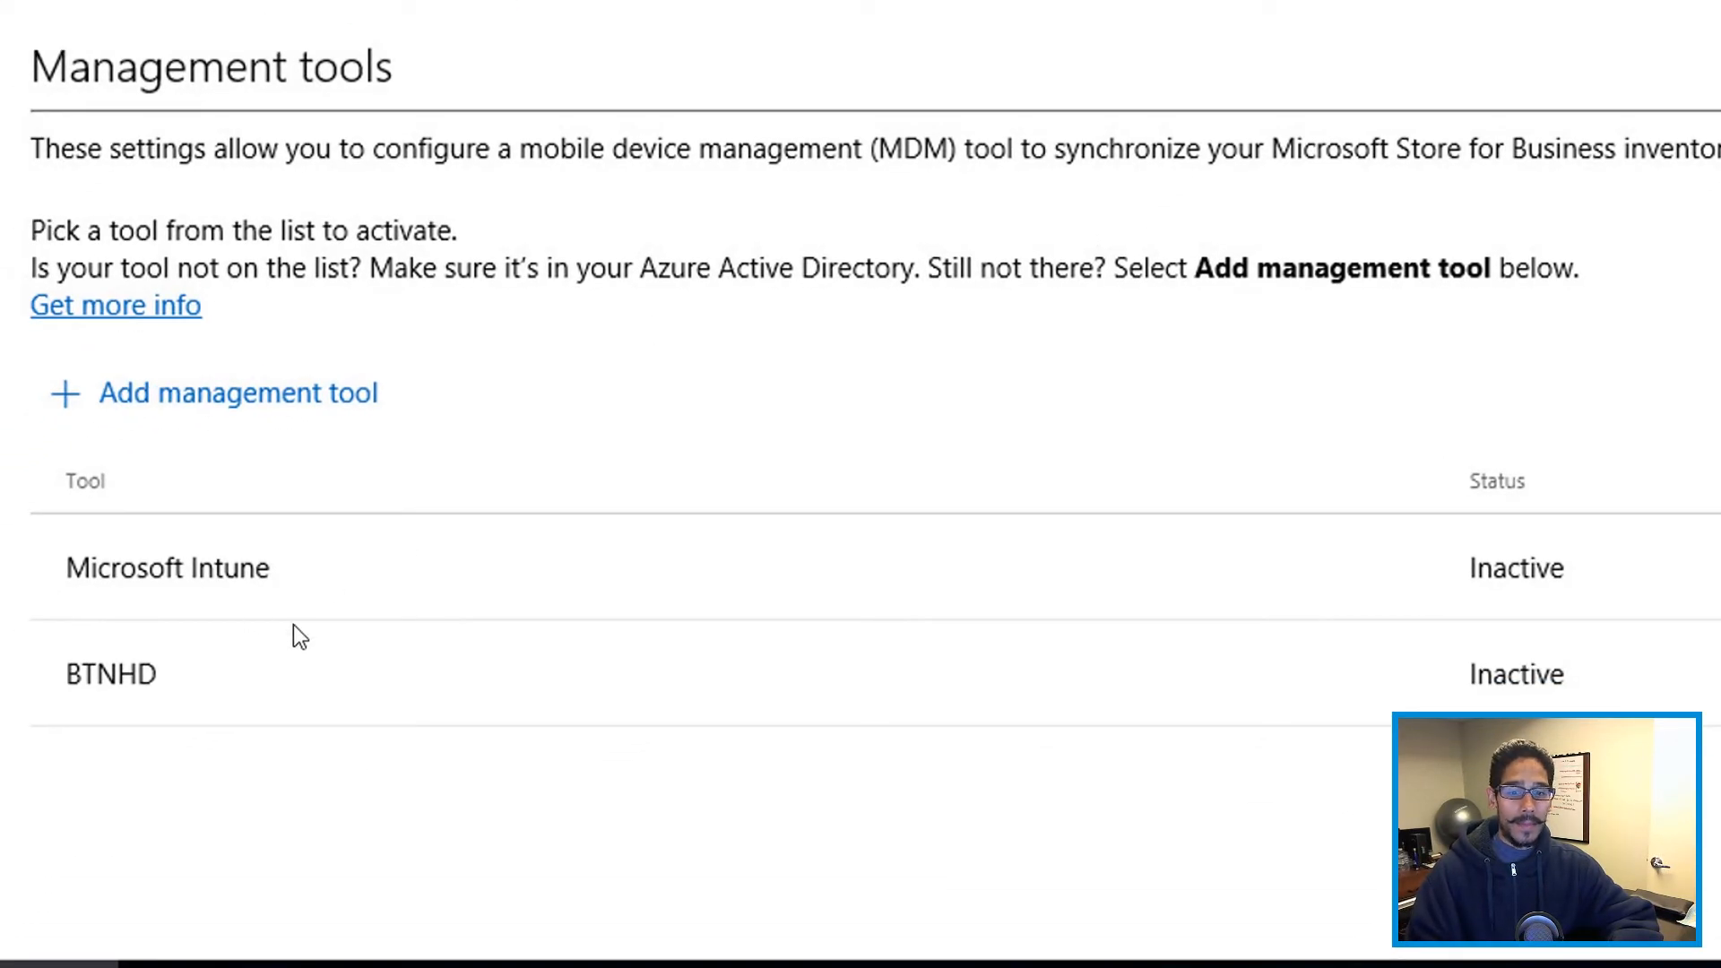
pyautogui.moveTo(1046, 724)
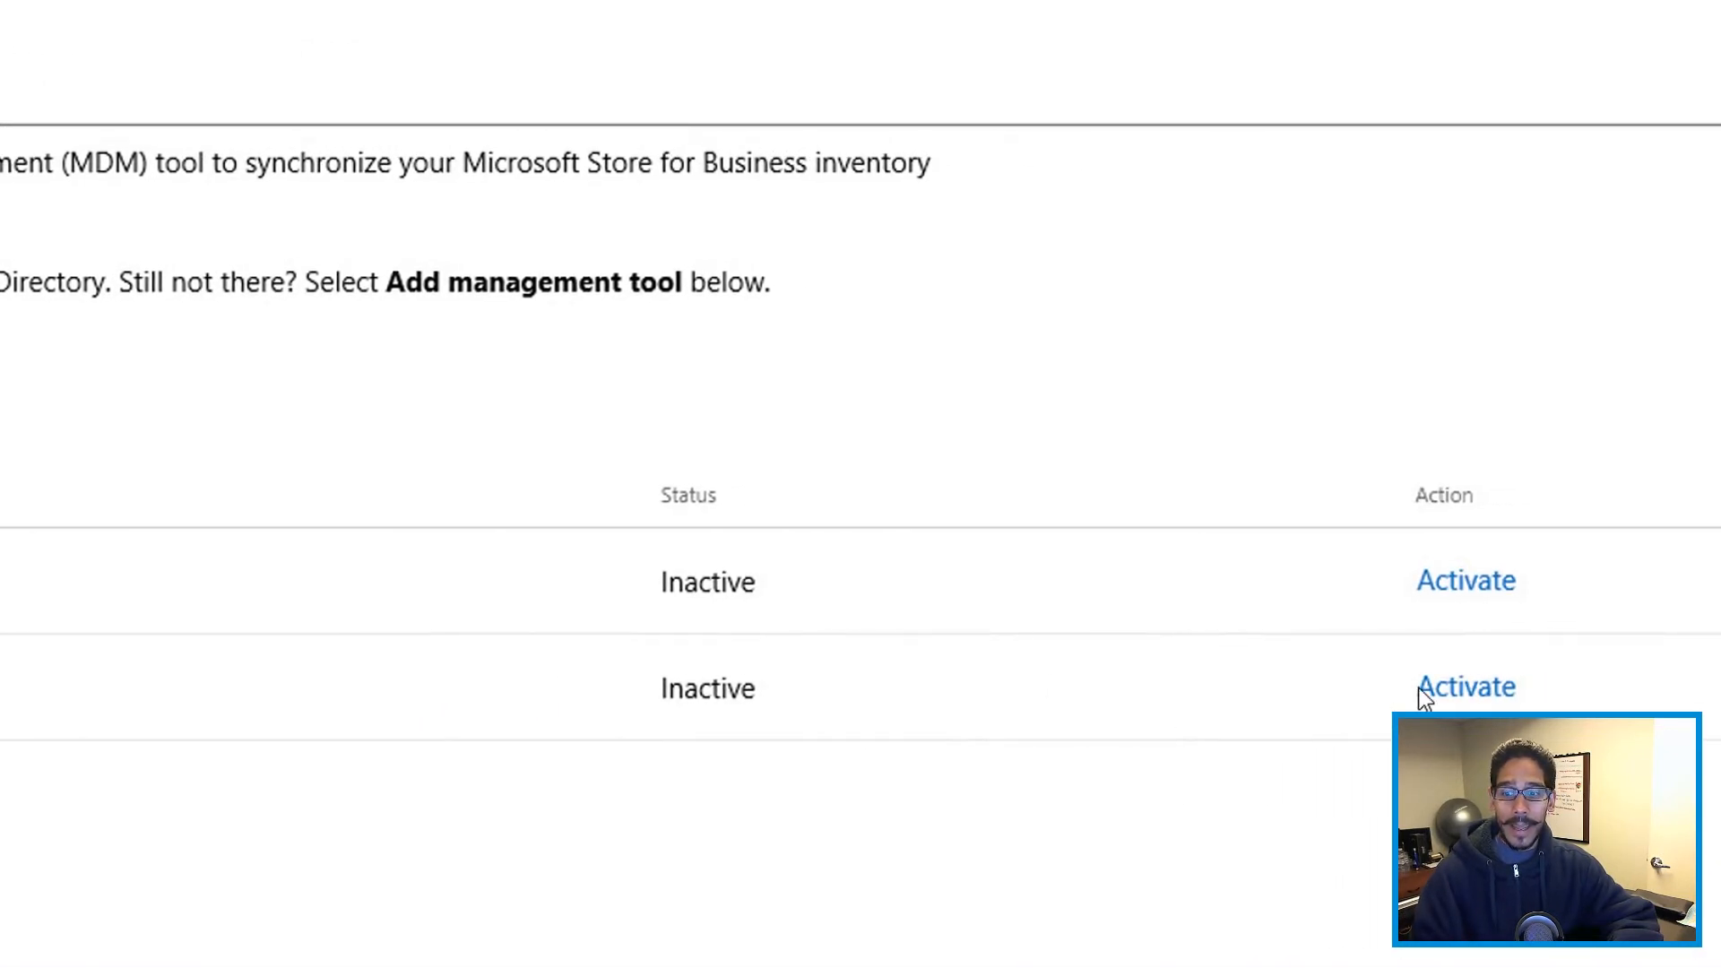
pyautogui.click(1464, 686)
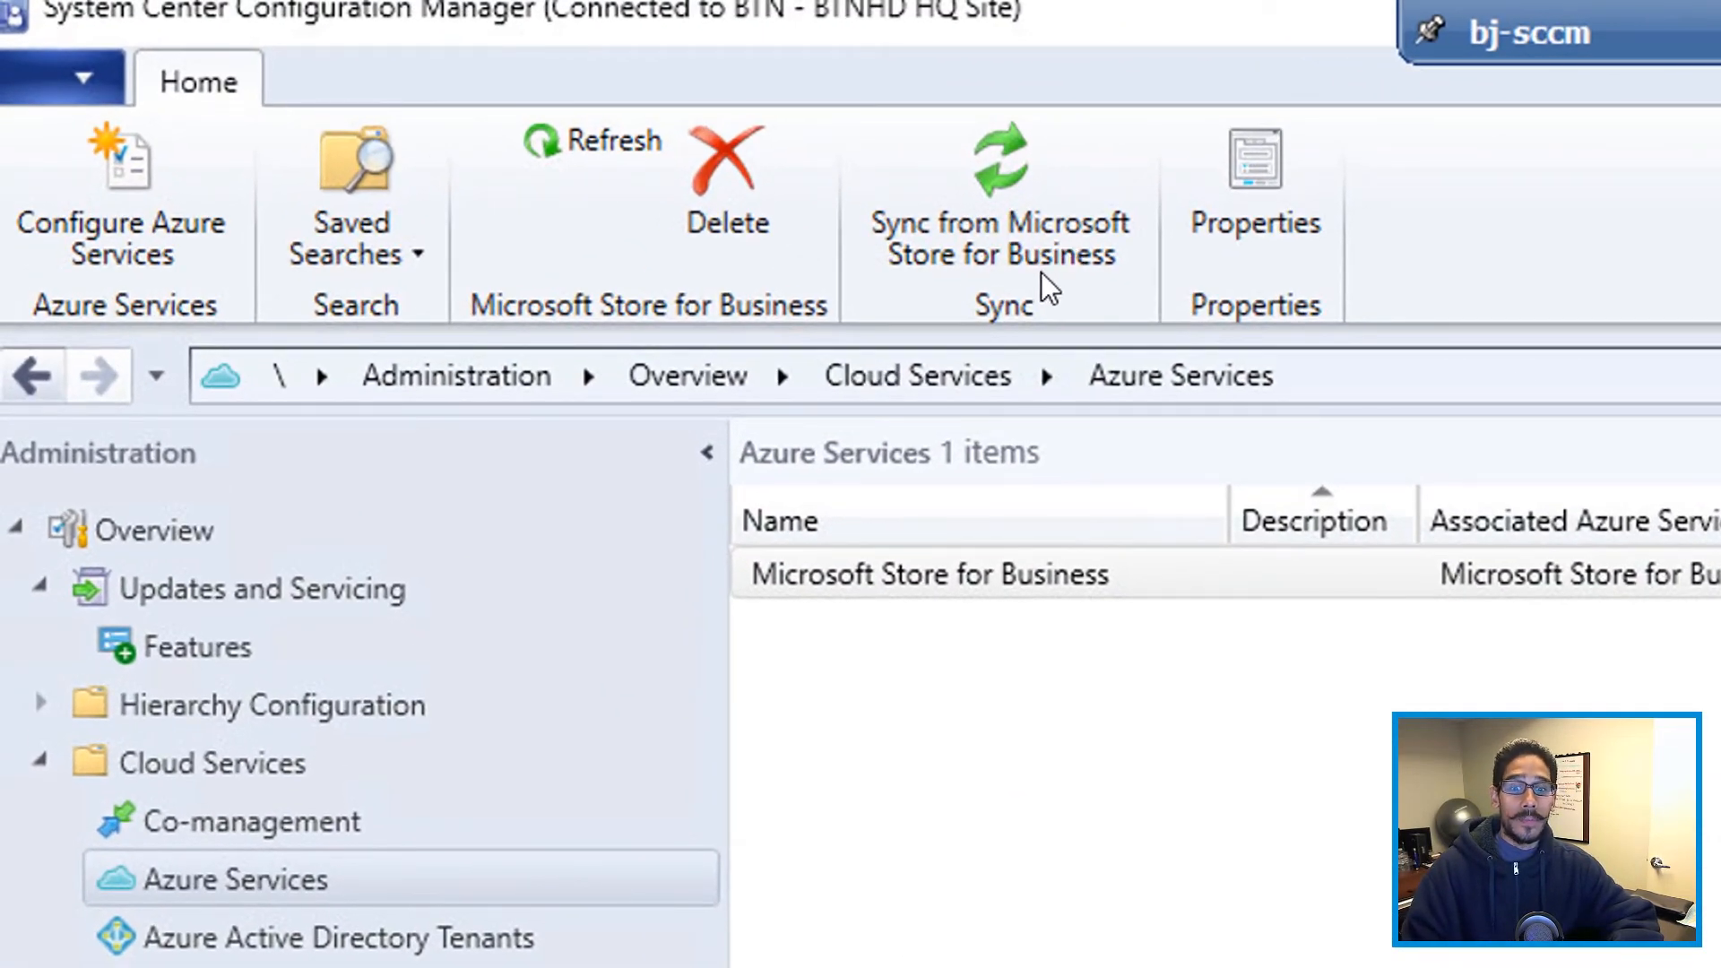
pyautogui.moveTo(1254, 427)
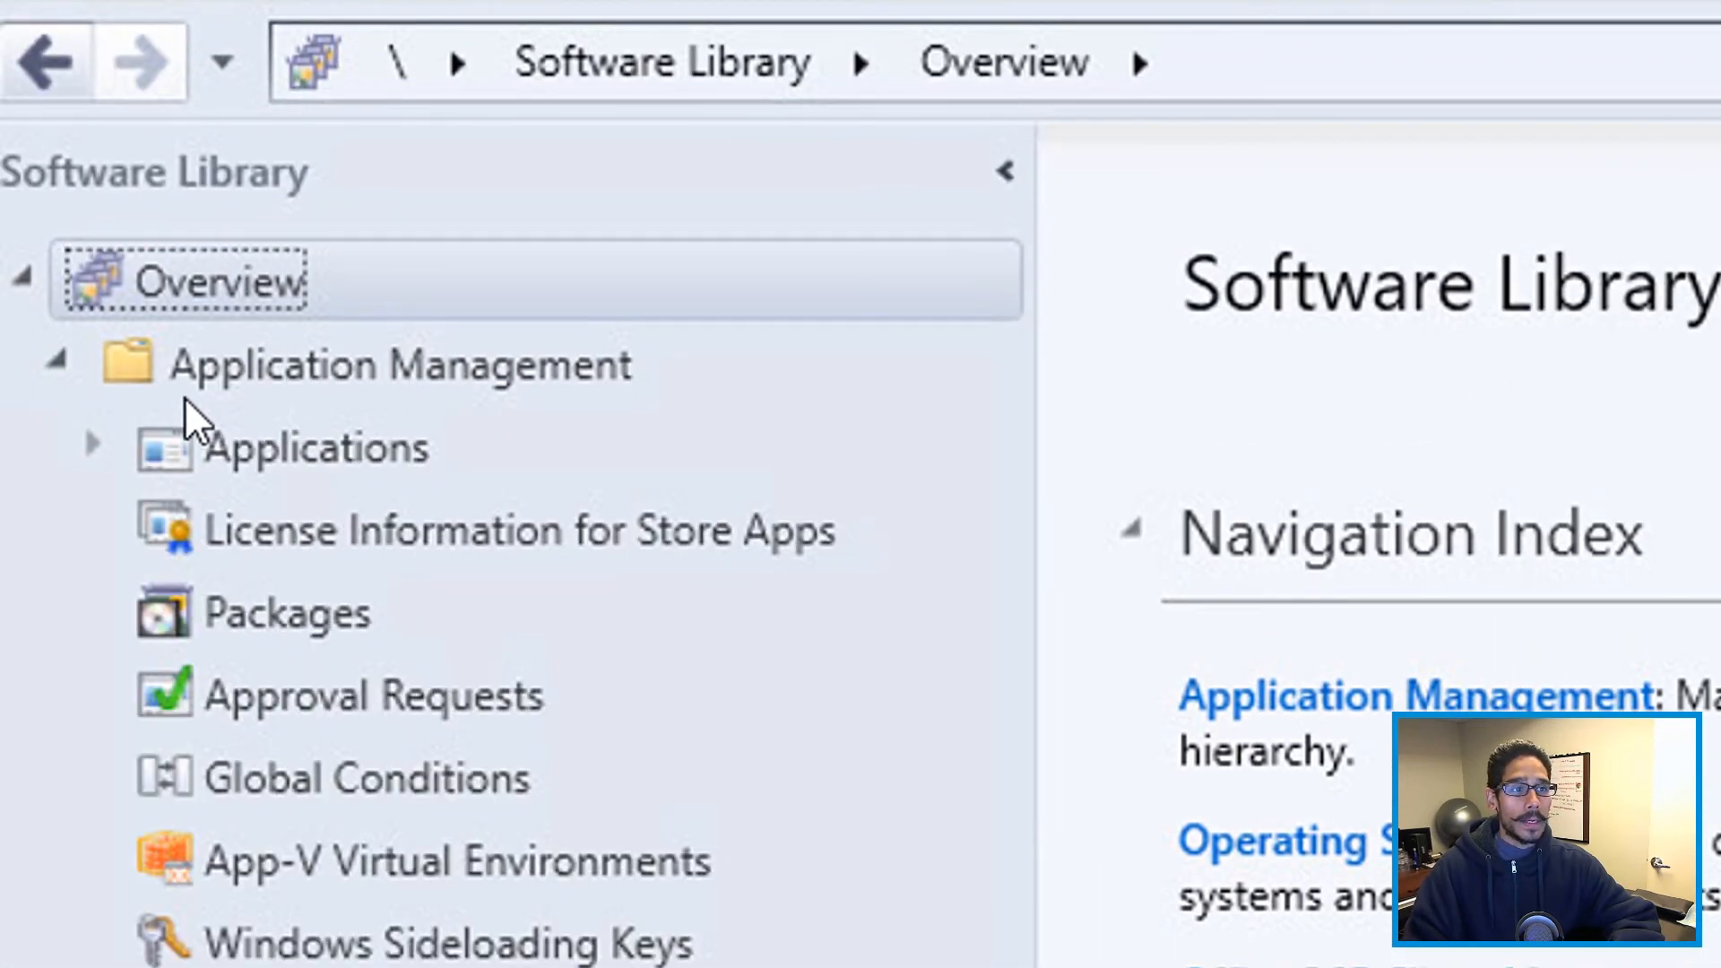
pyautogui.moveTo(362, 427)
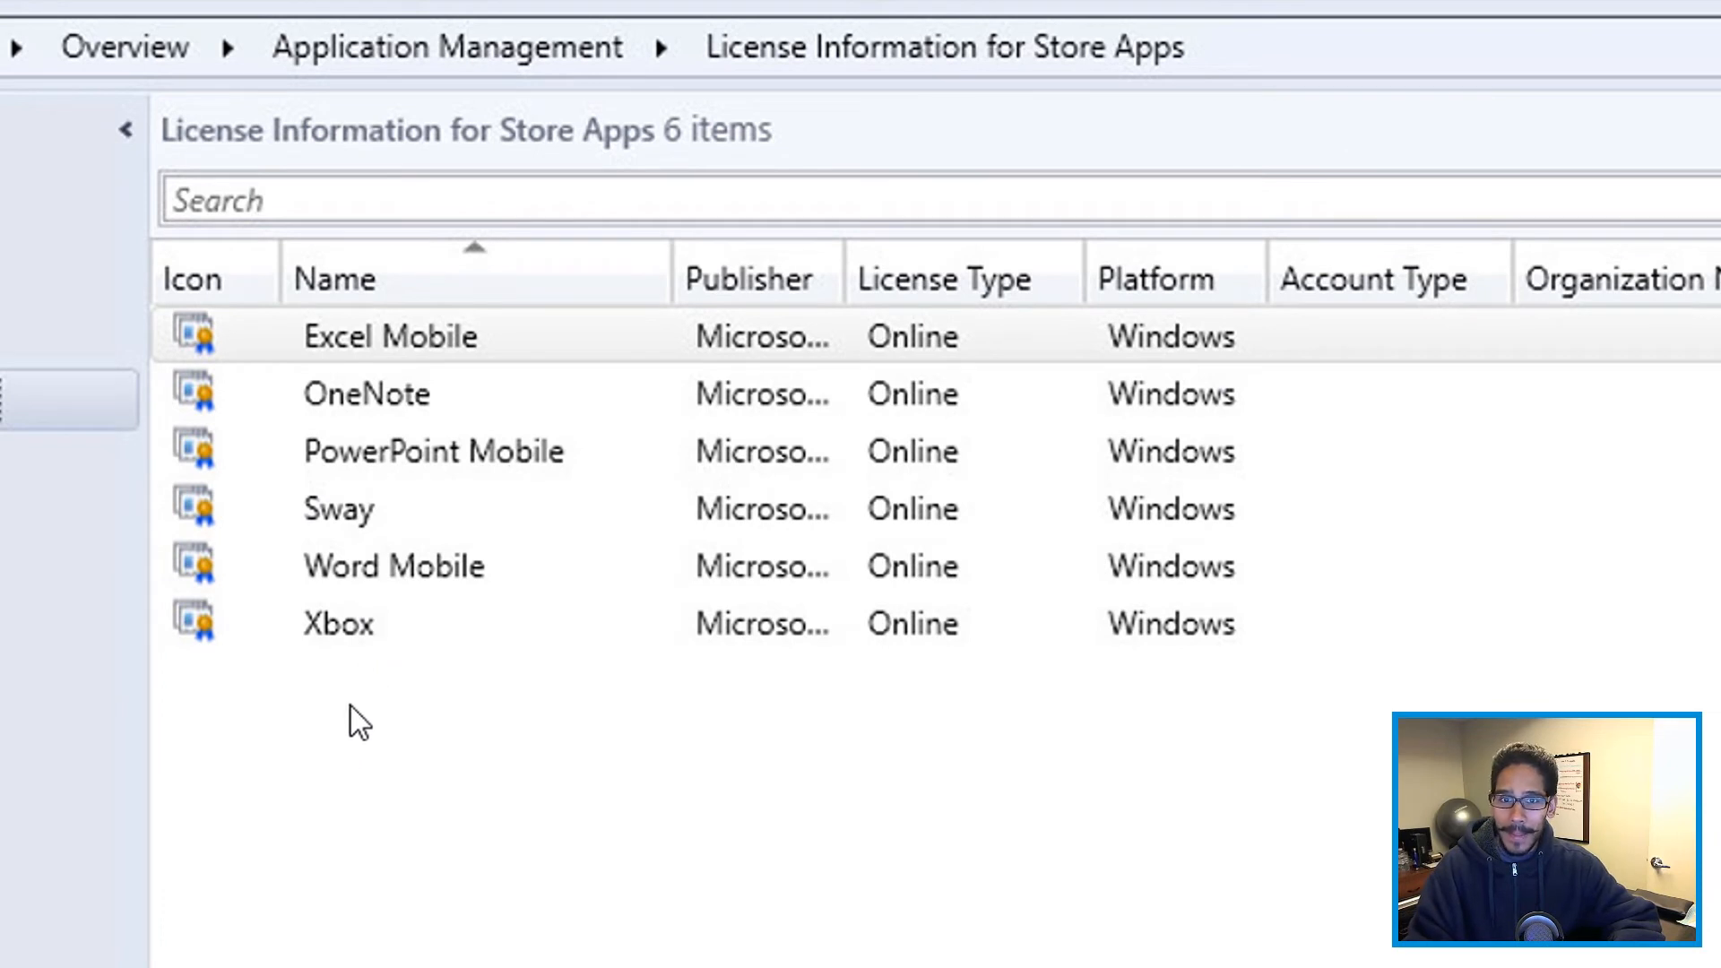
pyautogui.moveTo(518, 451)
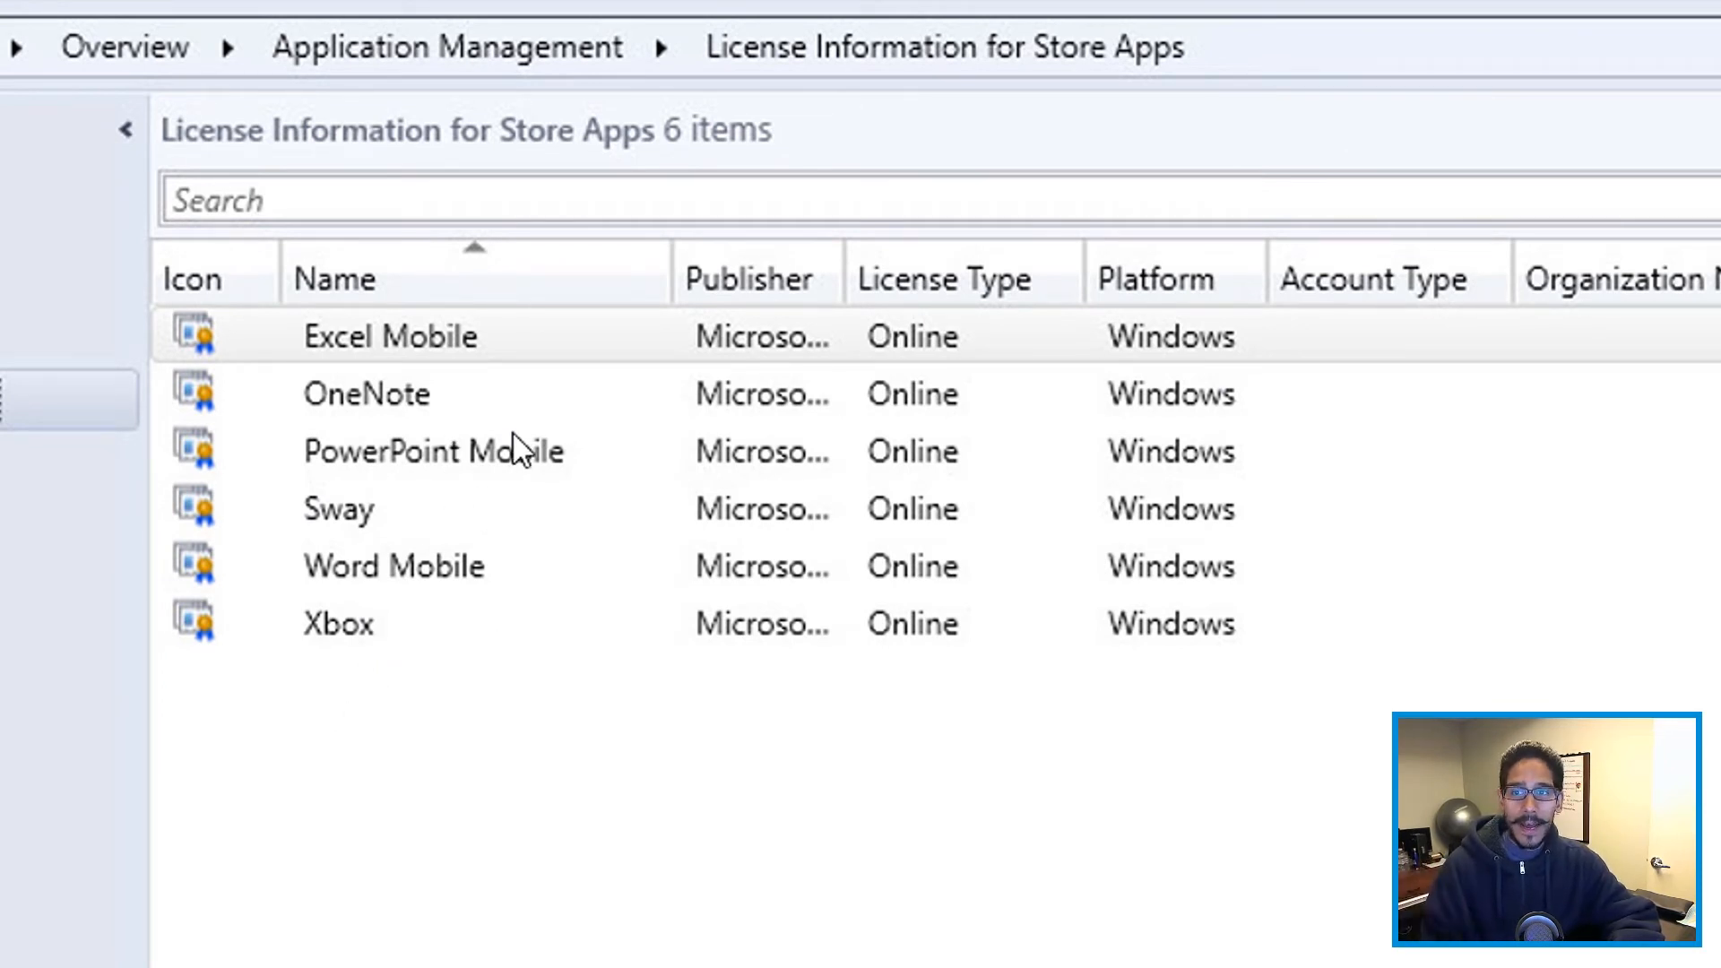
pyautogui.moveTo(532, 115)
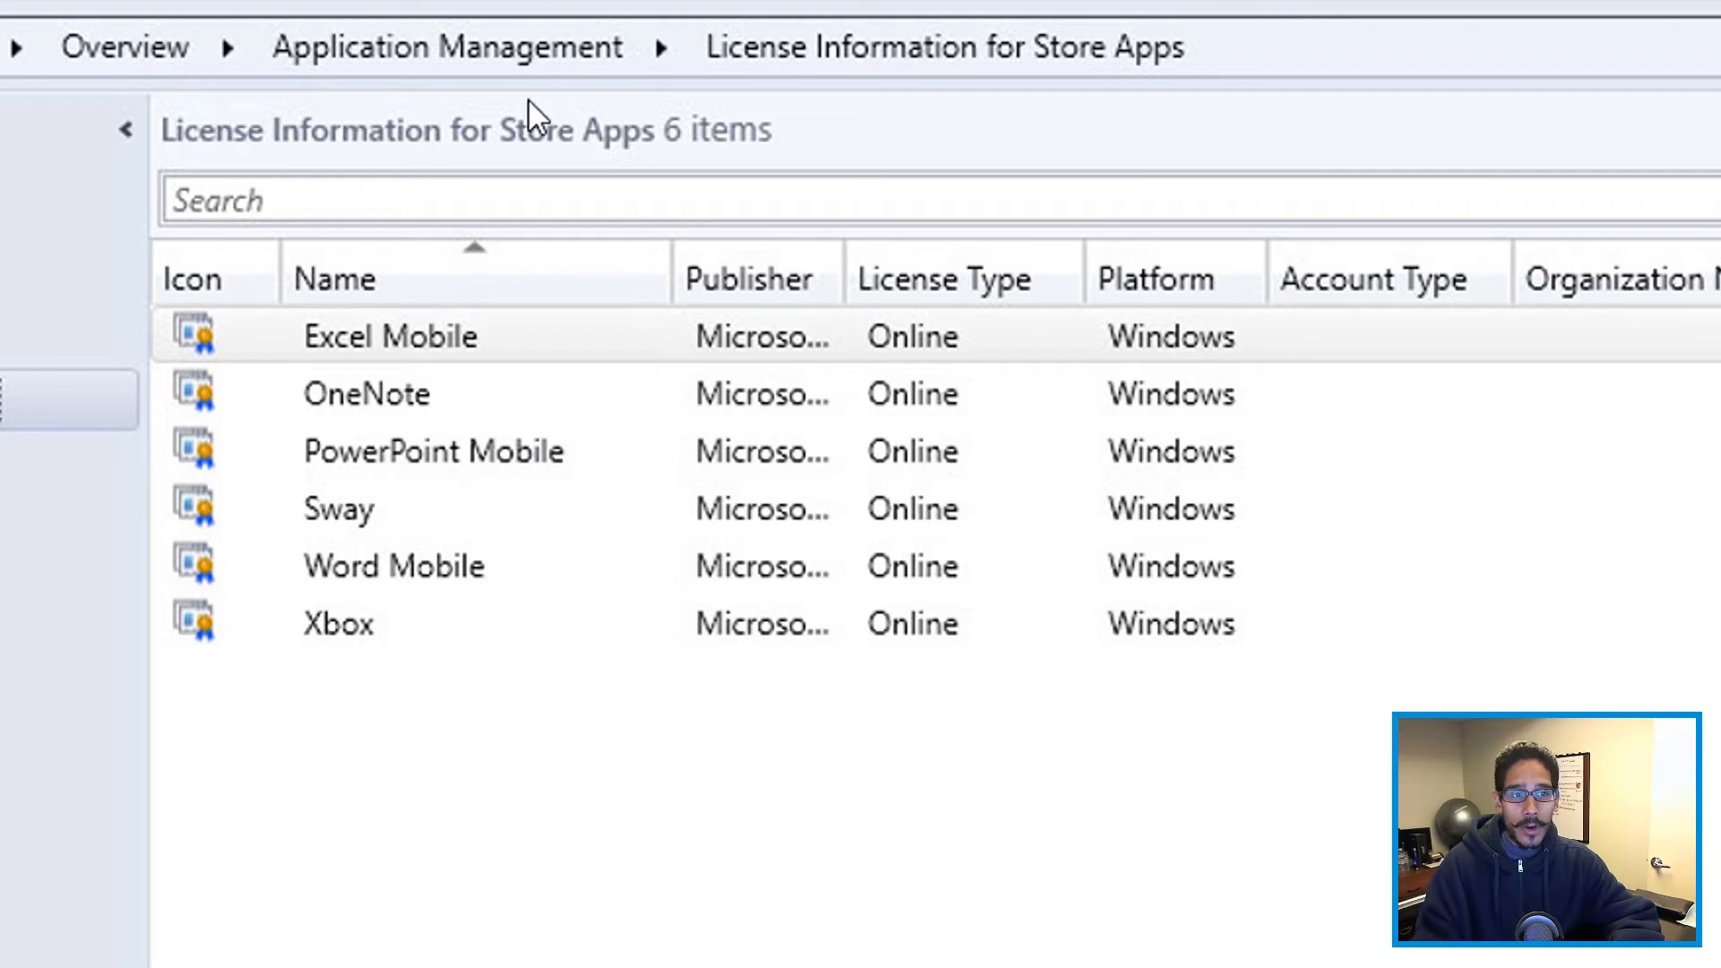
pyautogui.moveTo(516, 418)
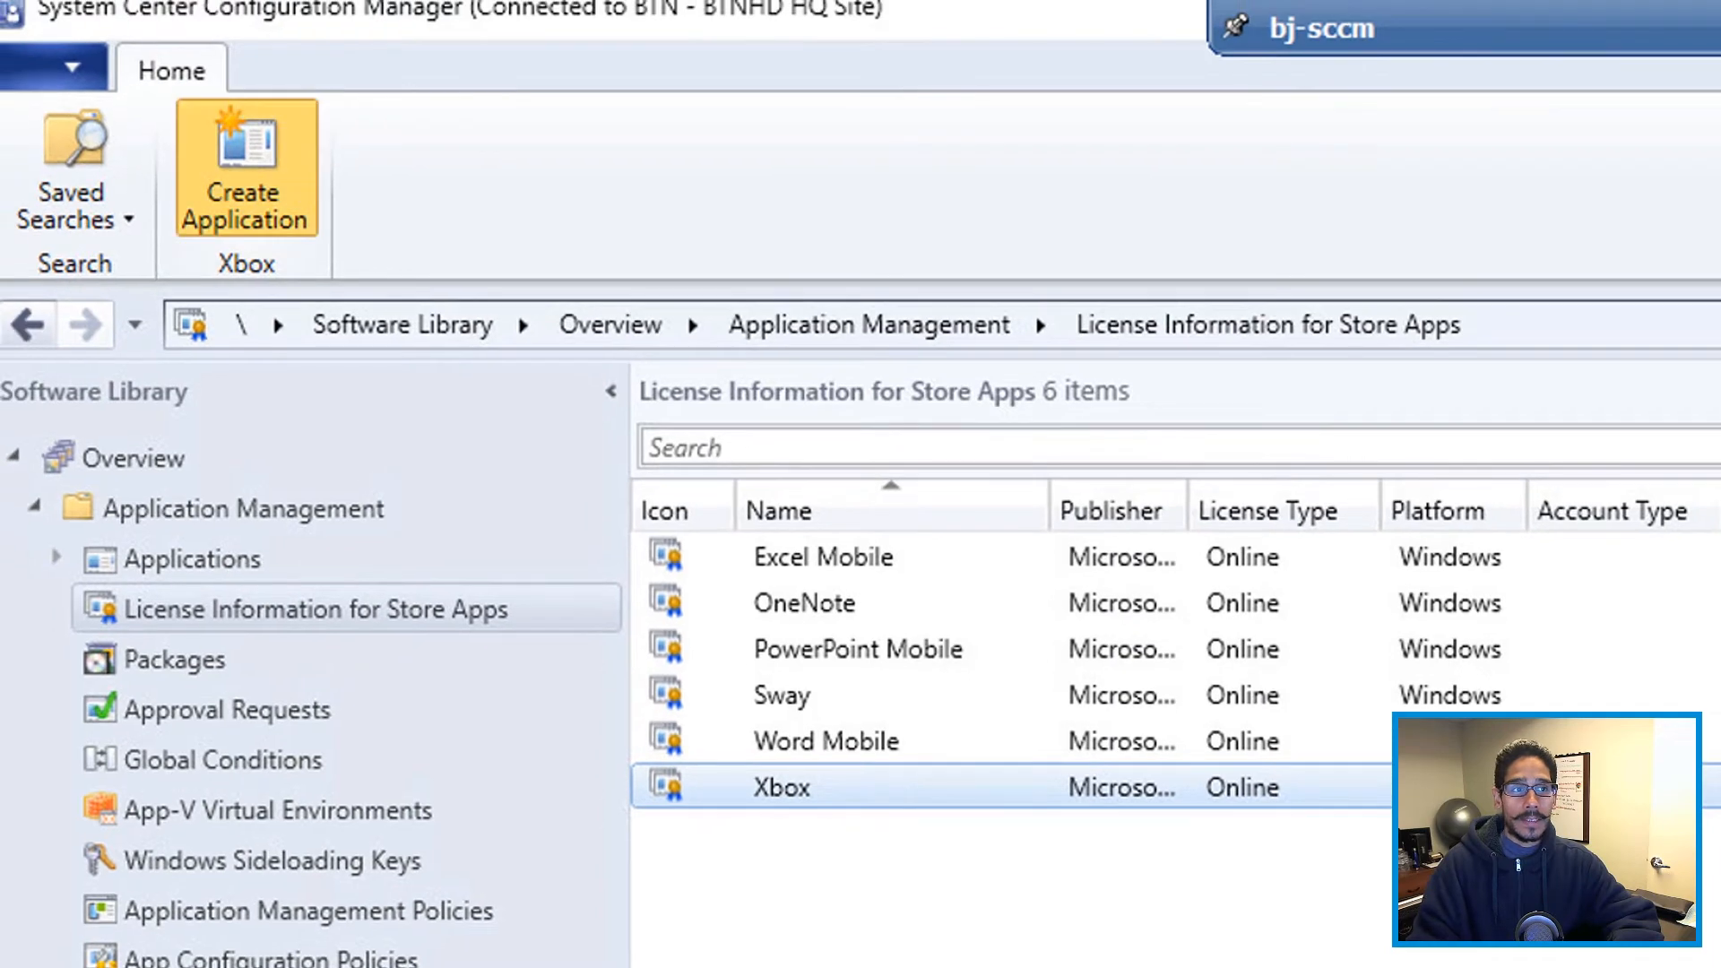
# Step: Run the Create Application Wizard on the Xbox licence, accepting the imported information through to completion
pyautogui.click(246, 168)
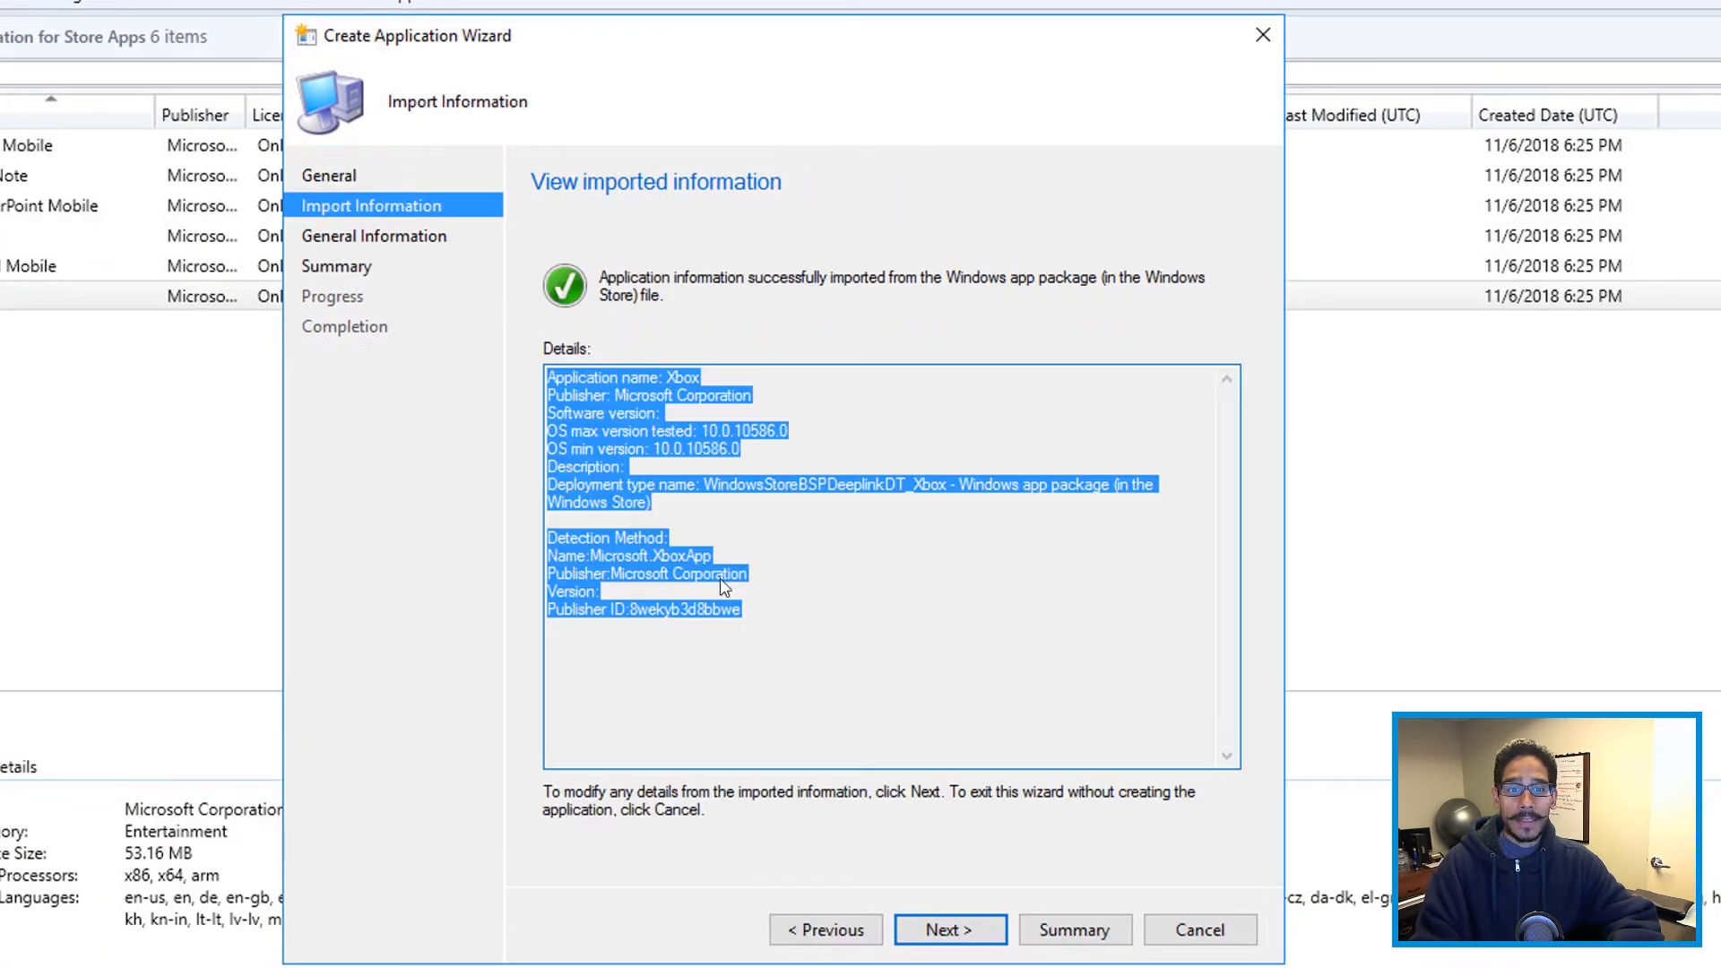
pyautogui.click(949, 931)
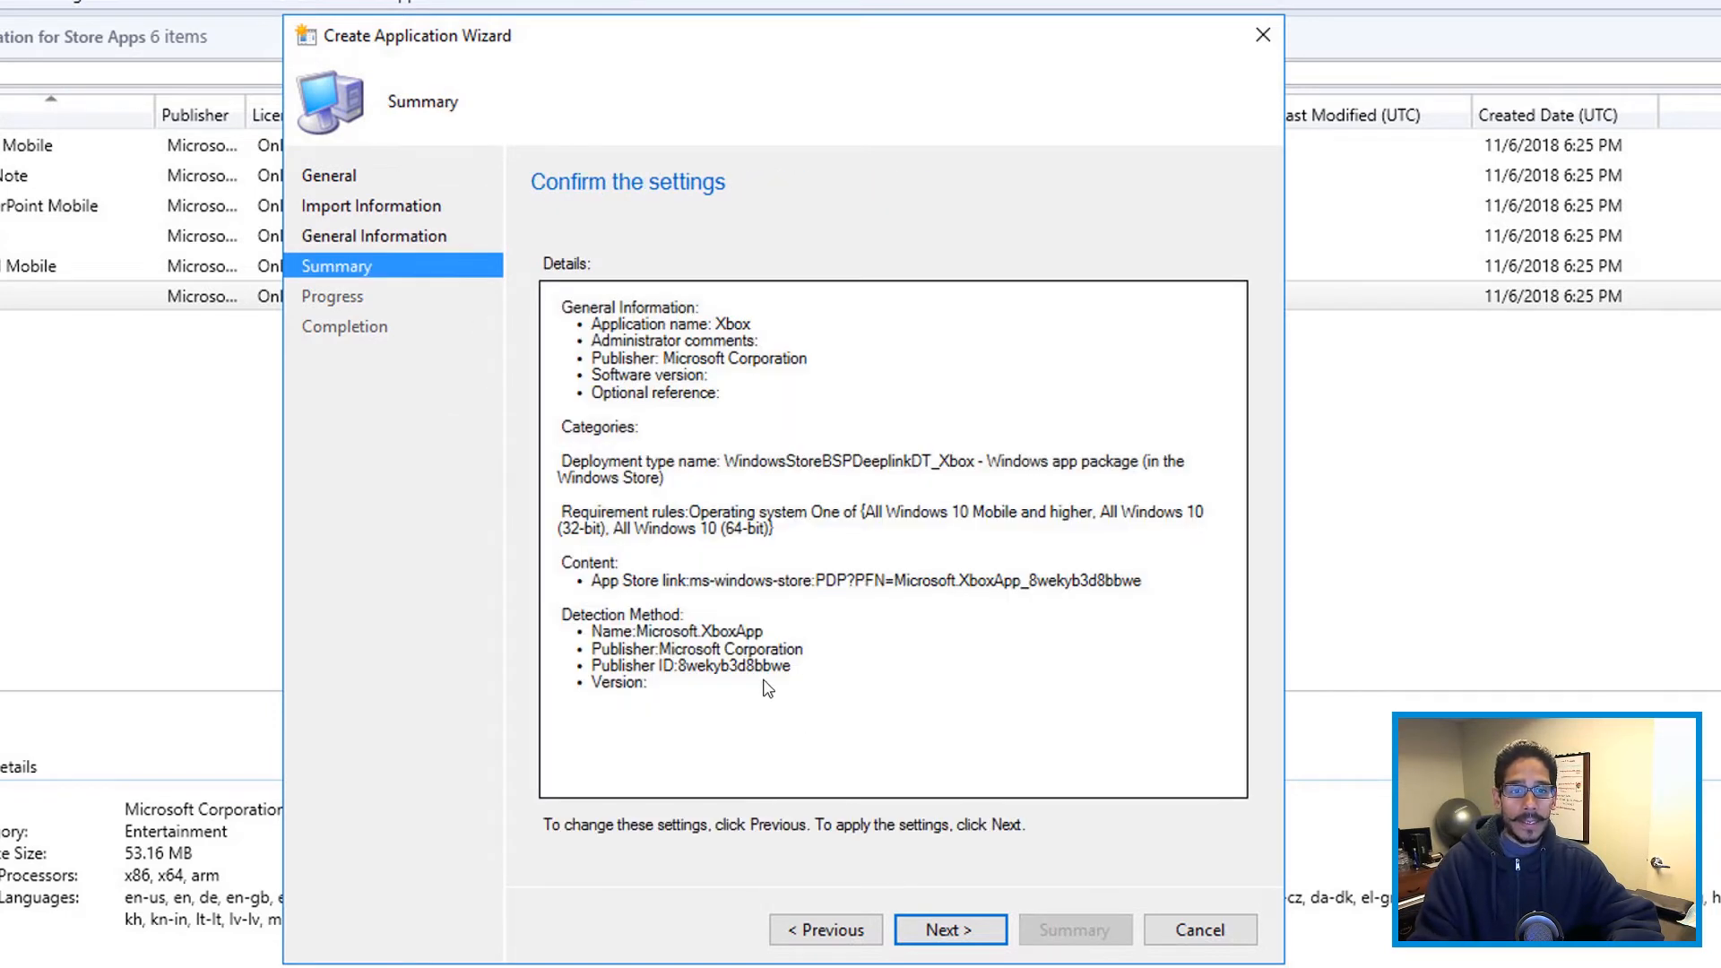
pyautogui.click(950, 930)
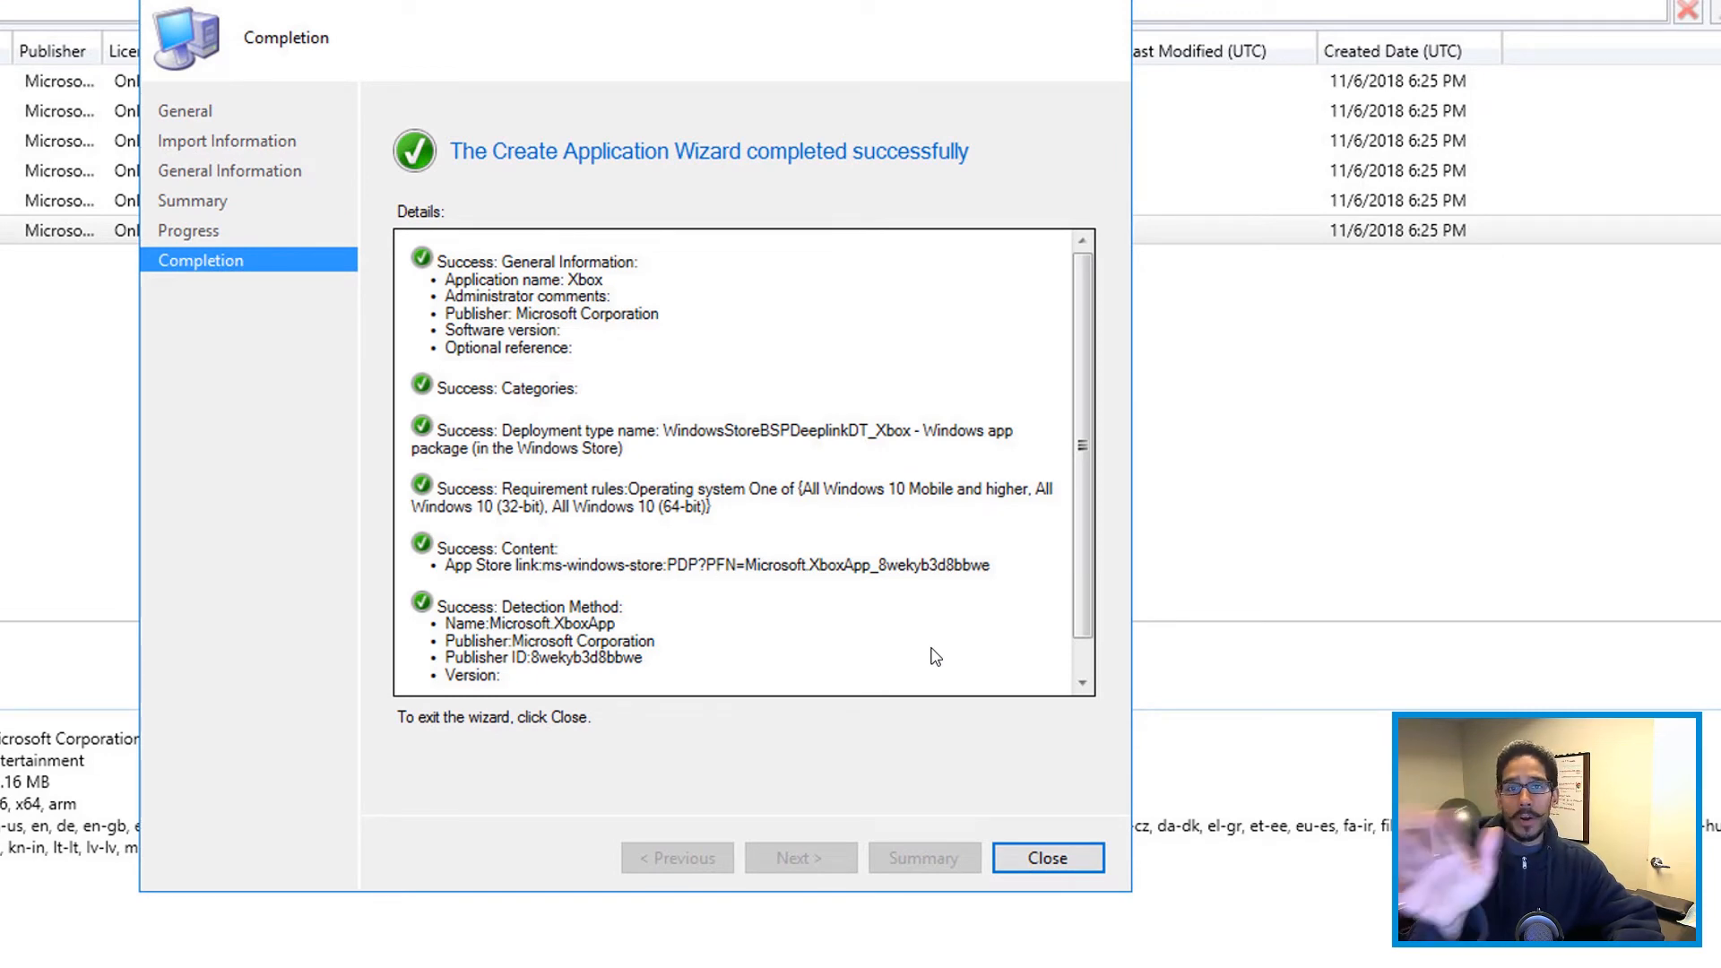
pyautogui.click(1045, 857)
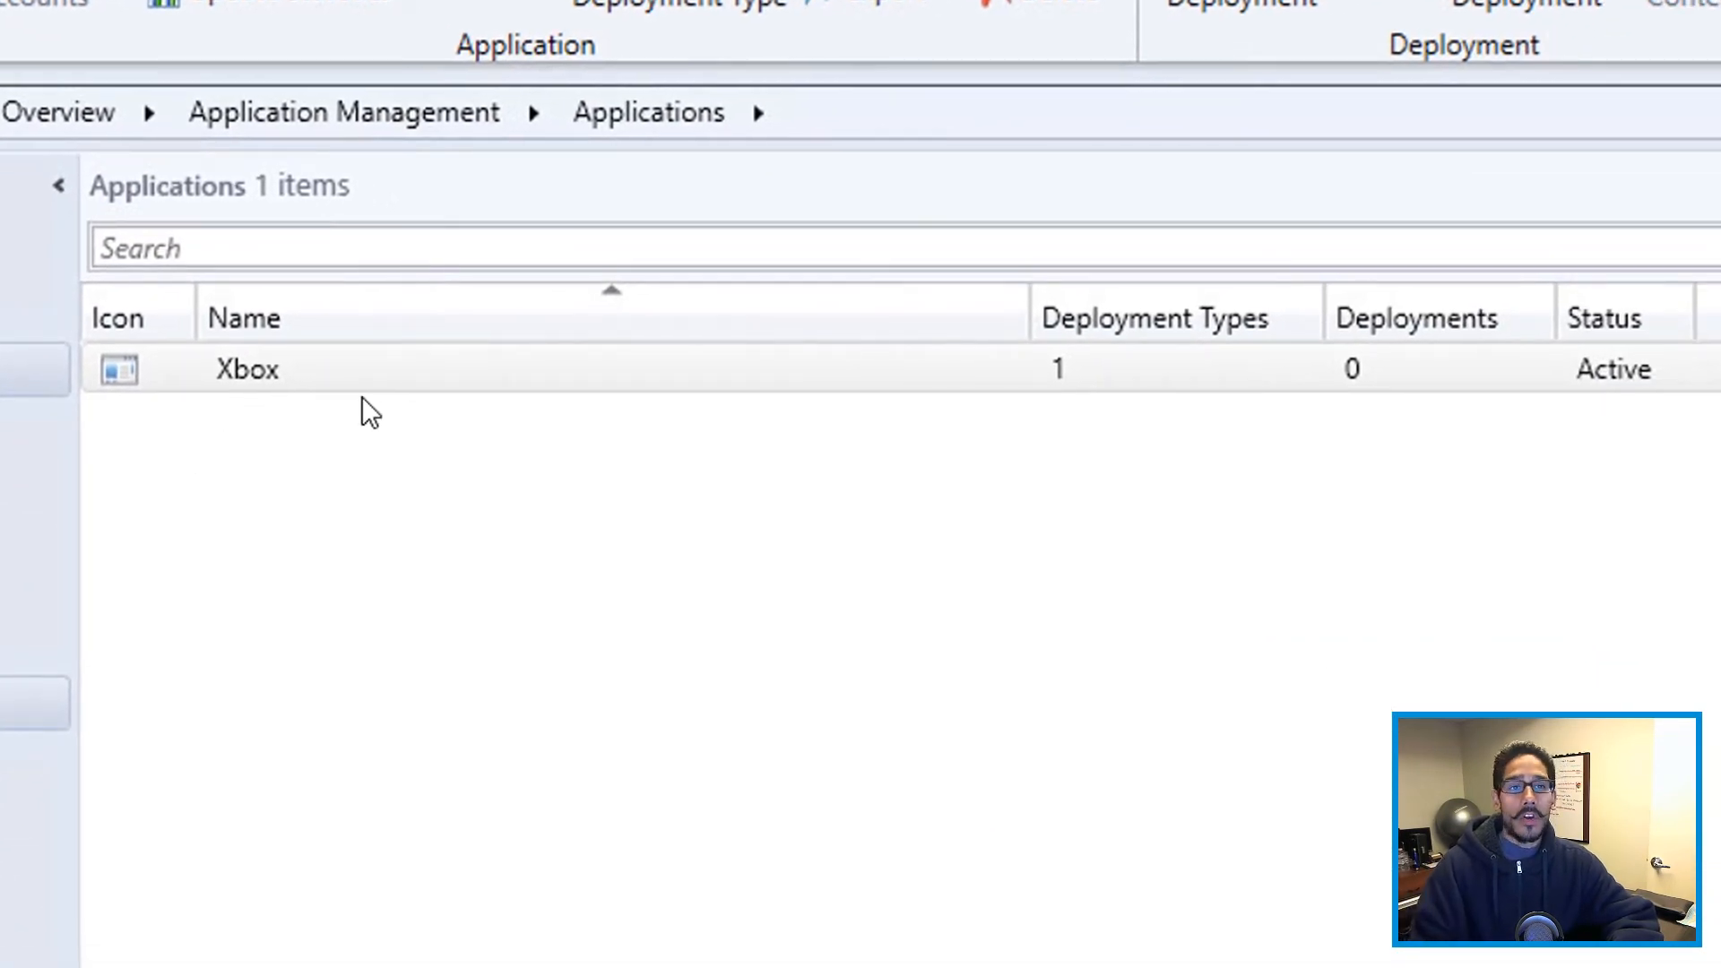
# Step: Deploy Xbox to the All Users collection and continue past the content step to deployment settings
pyautogui.rightClick(248, 369)
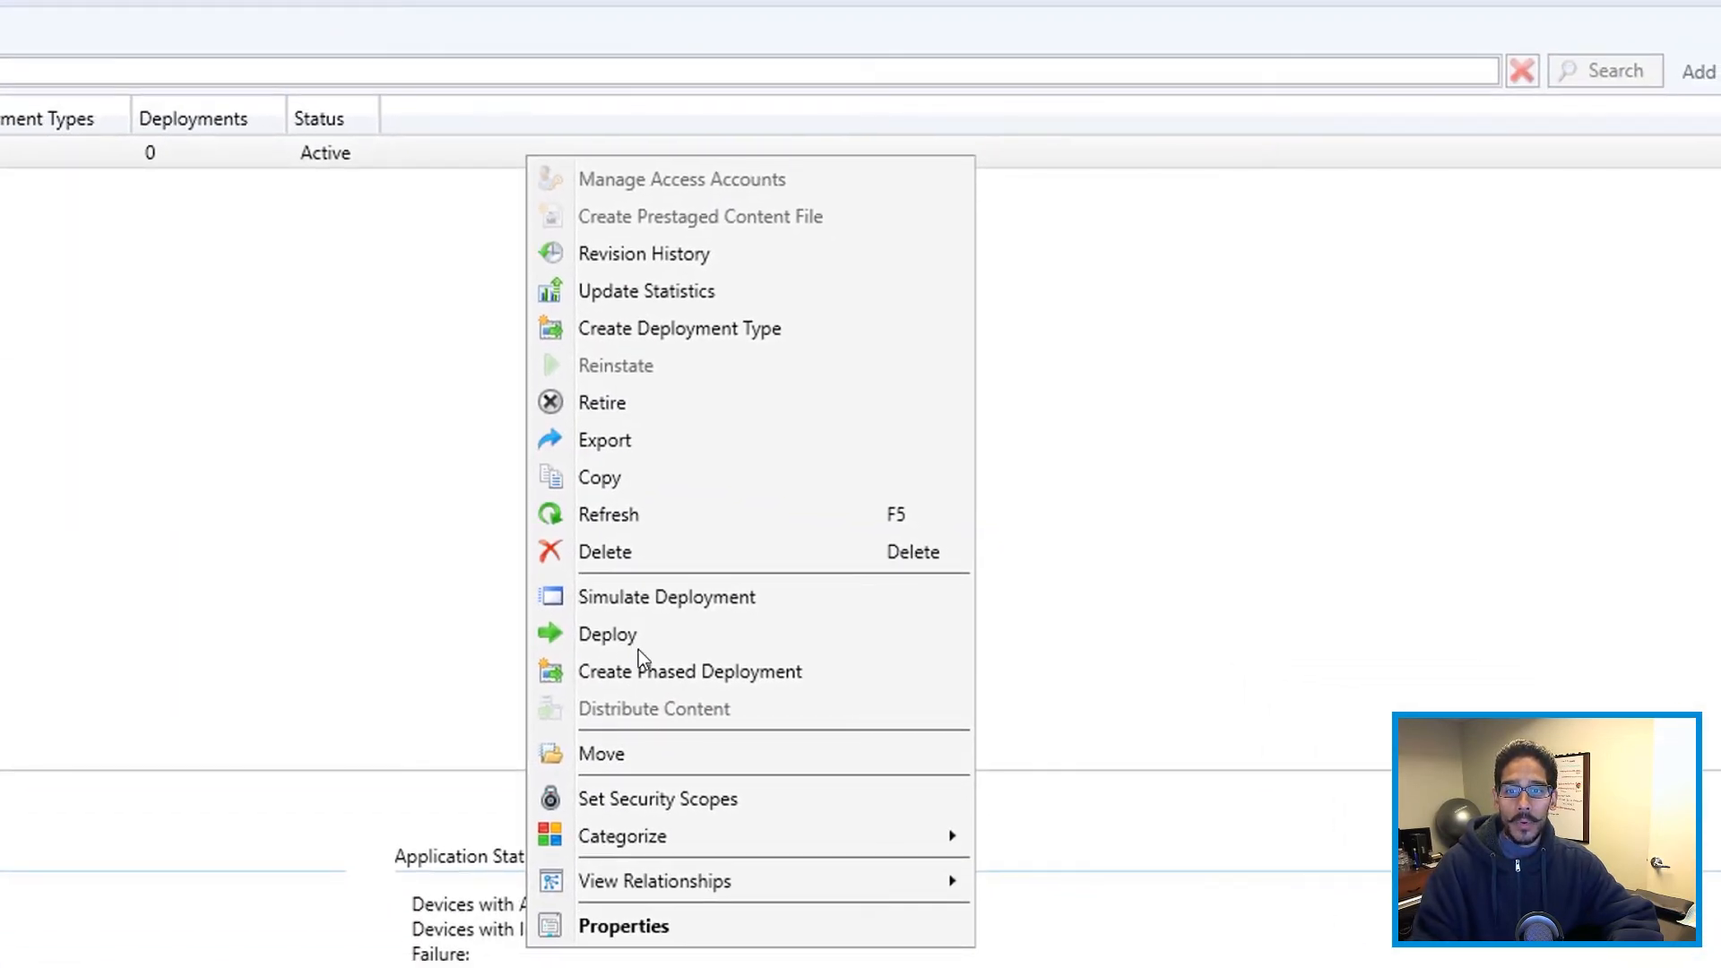
pyautogui.click(608, 633)
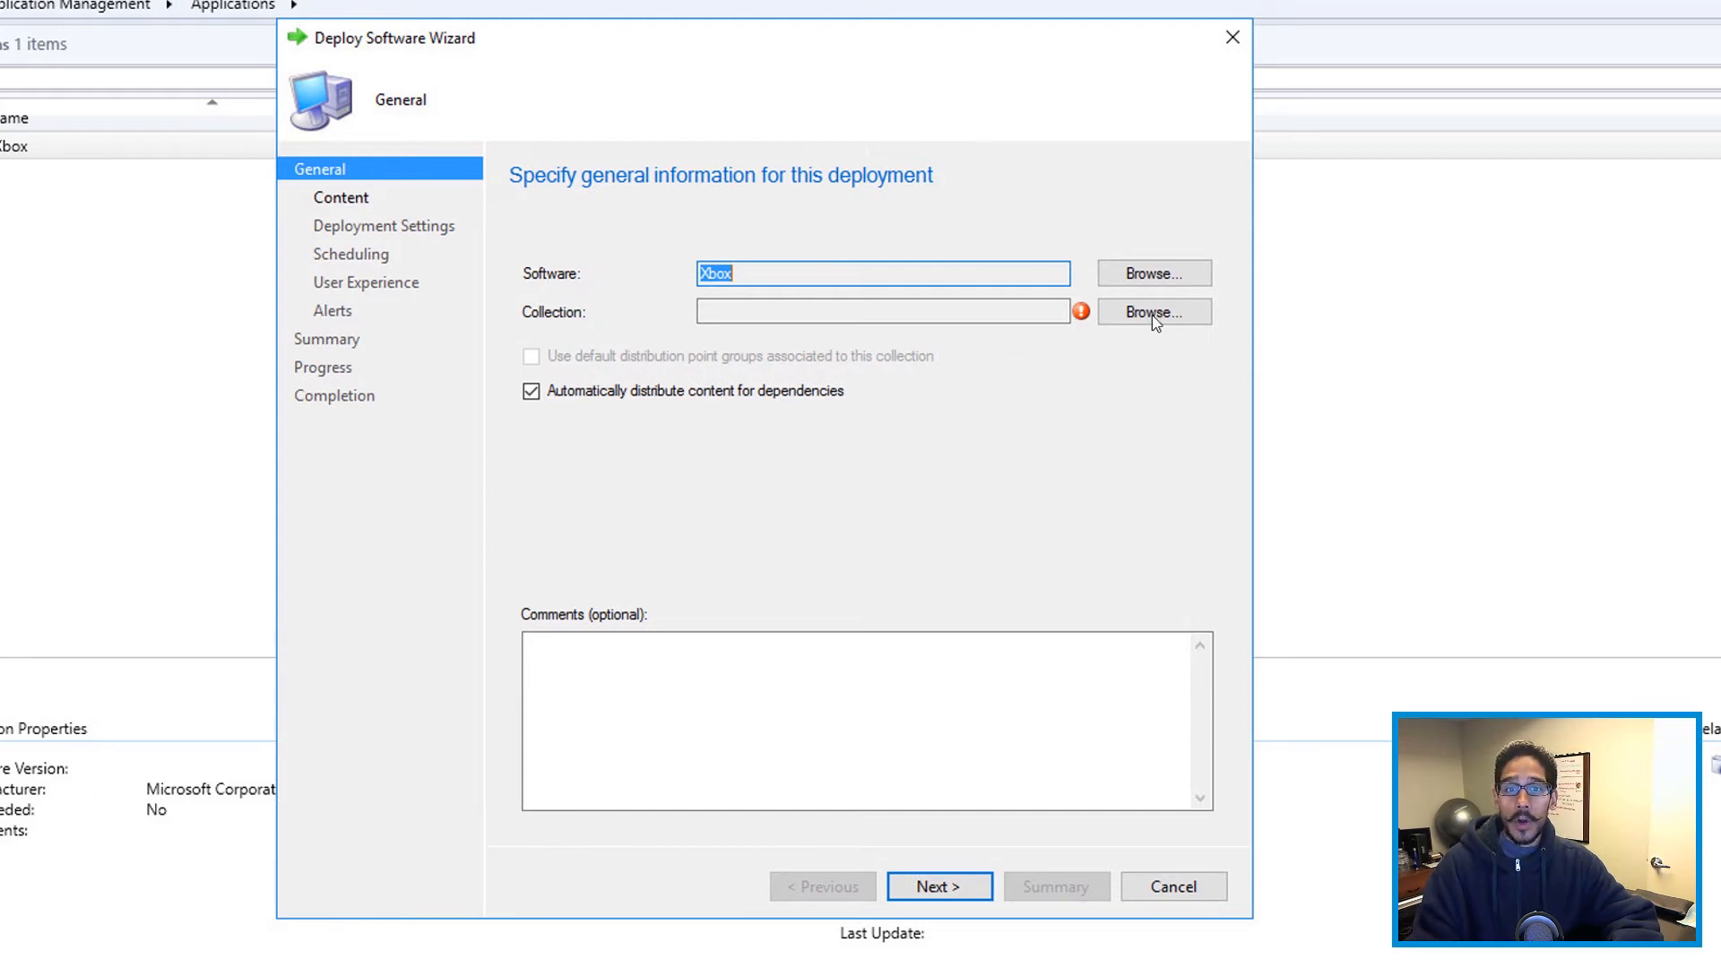
pyautogui.click(1152, 312)
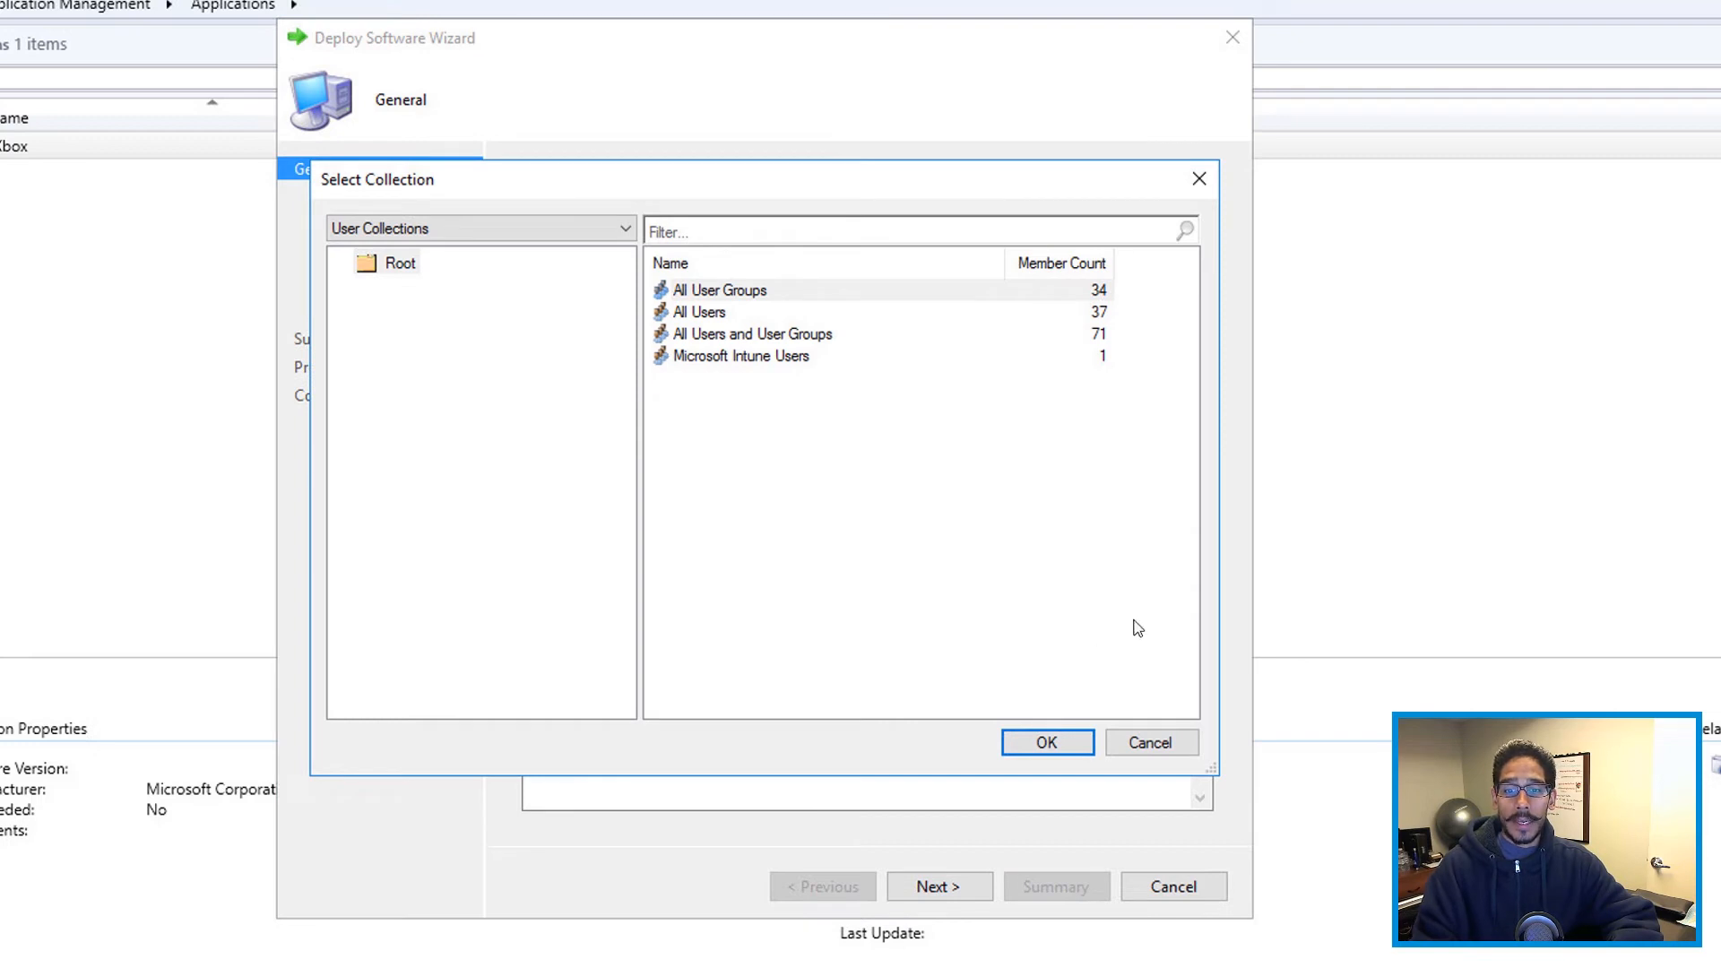
pyautogui.click(1045, 742)
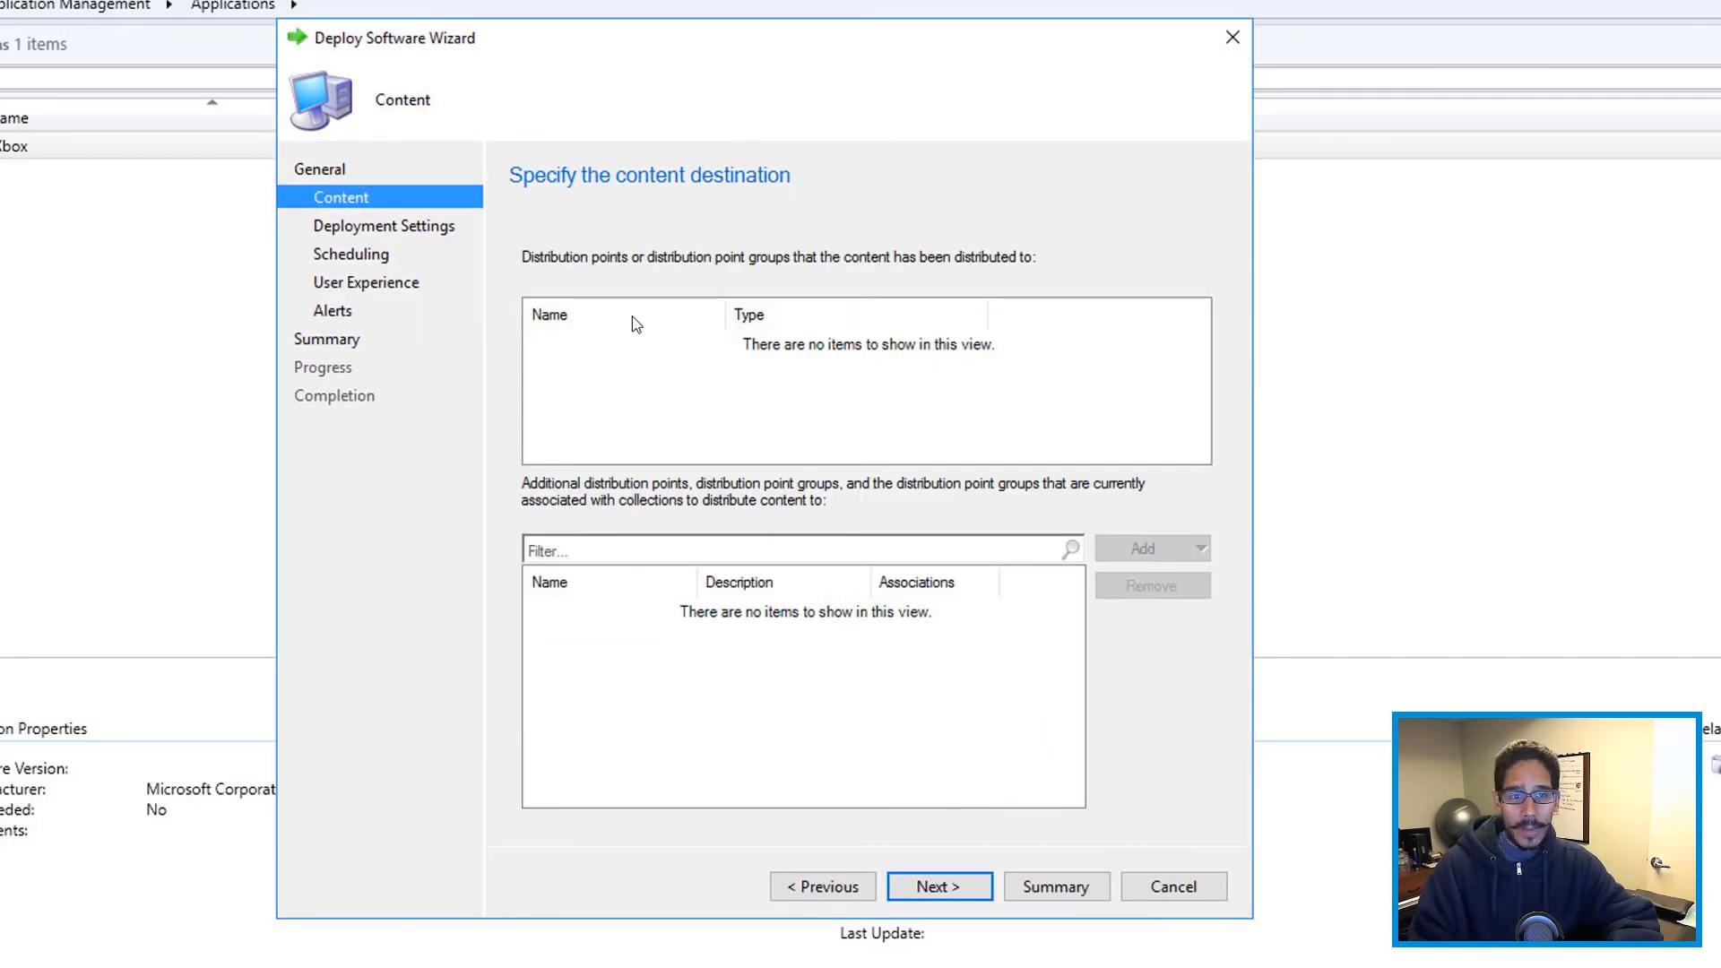
pyautogui.click(937, 885)
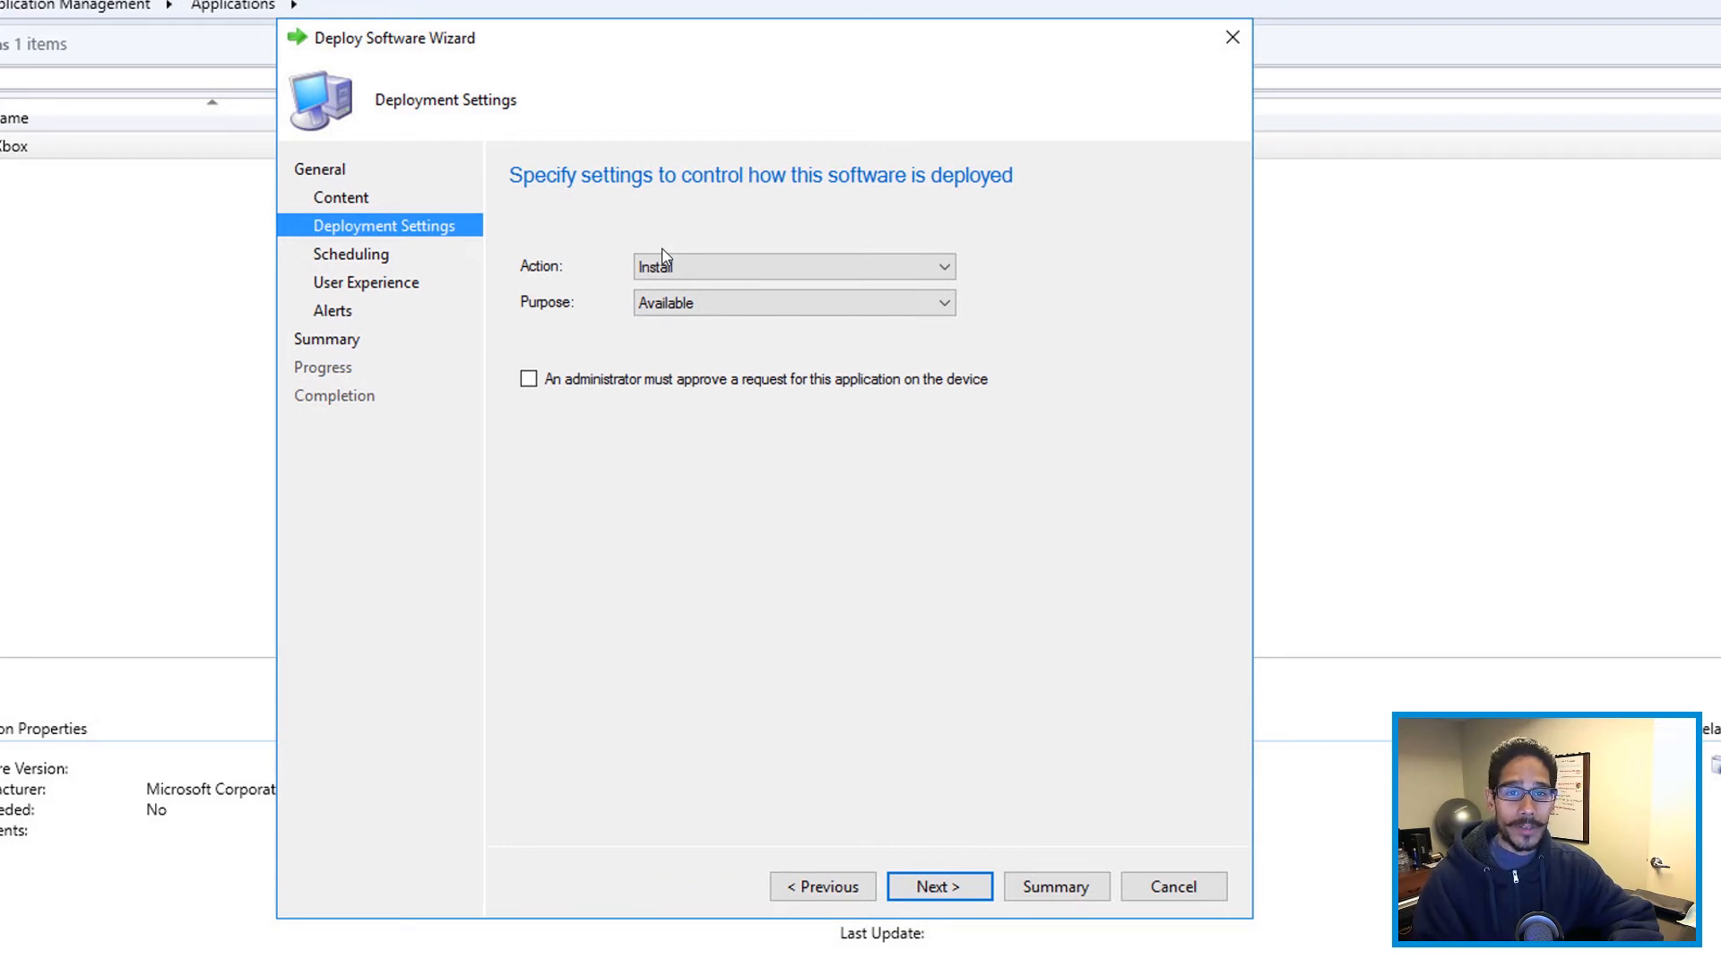
pyautogui.moveTo(768, 230)
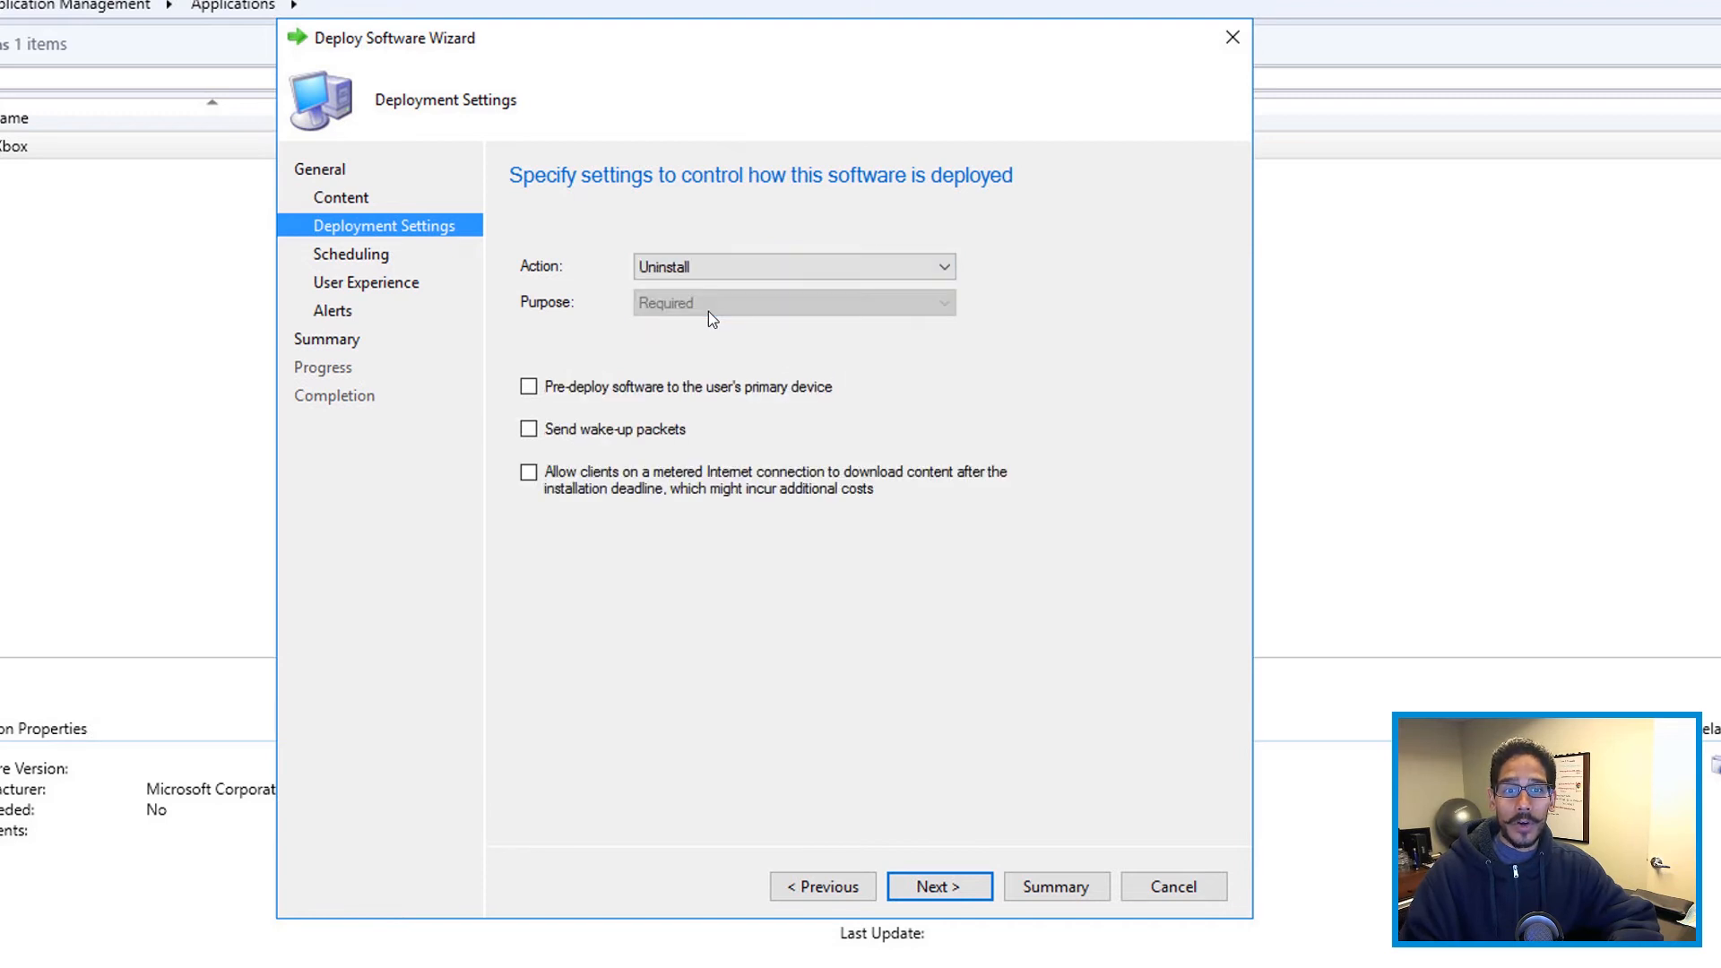
pyautogui.moveTo(668, 466)
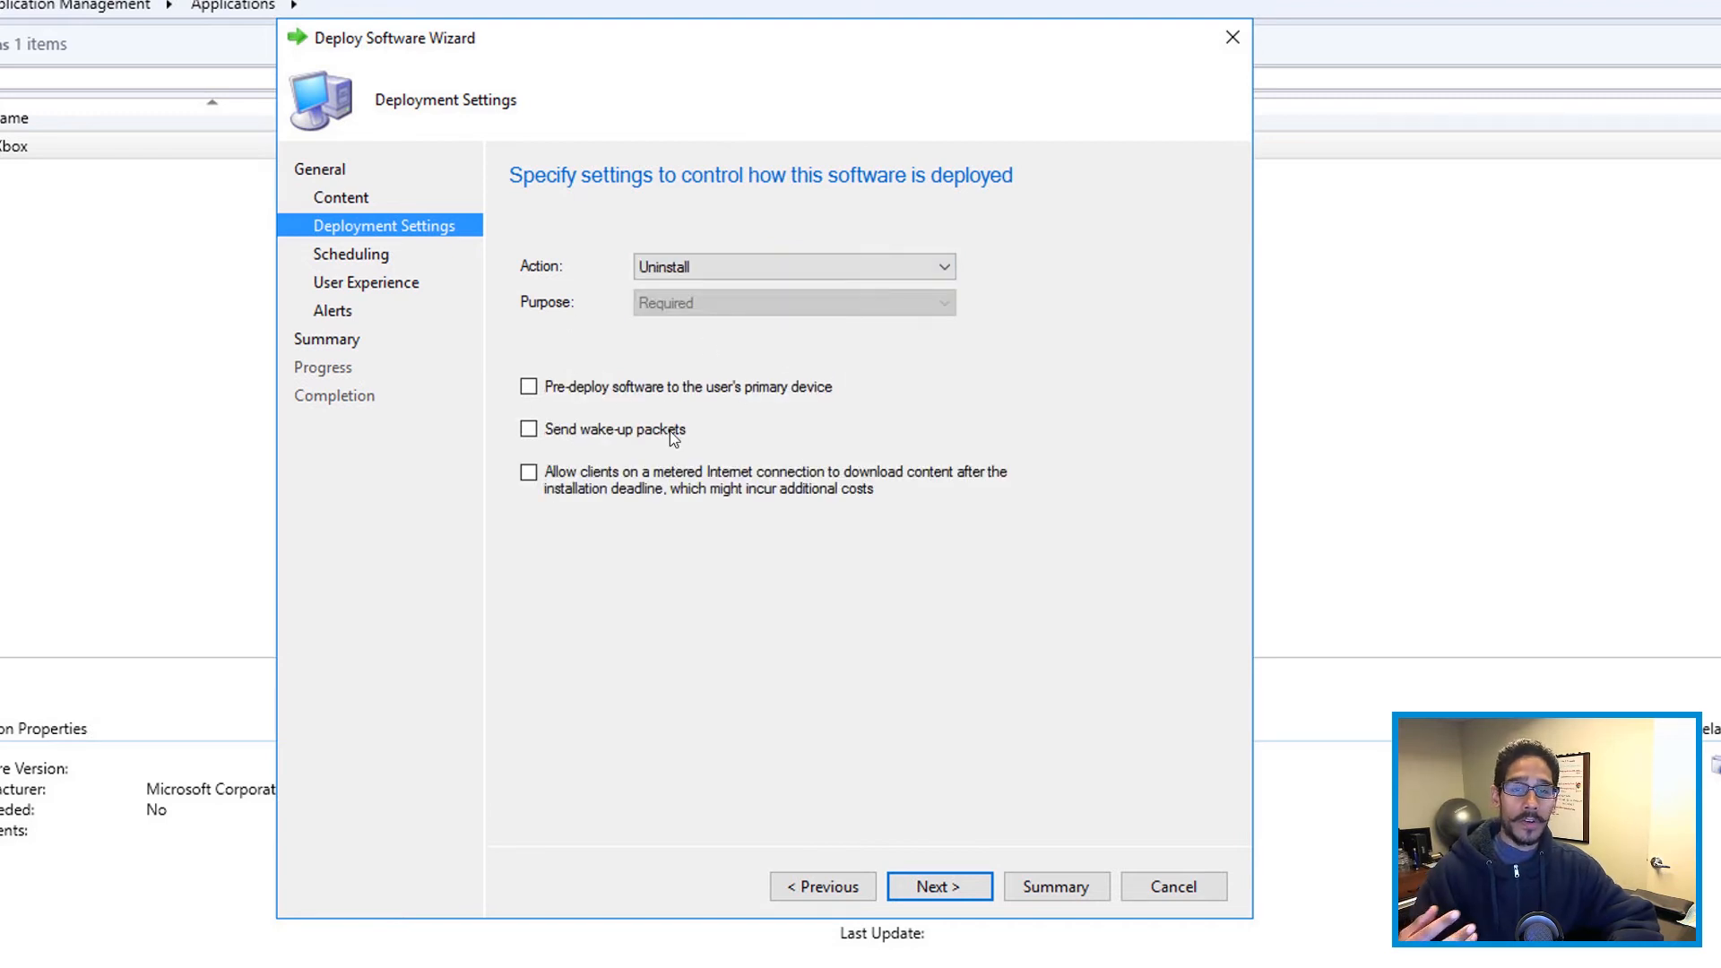
pyautogui.moveTo(722, 503)
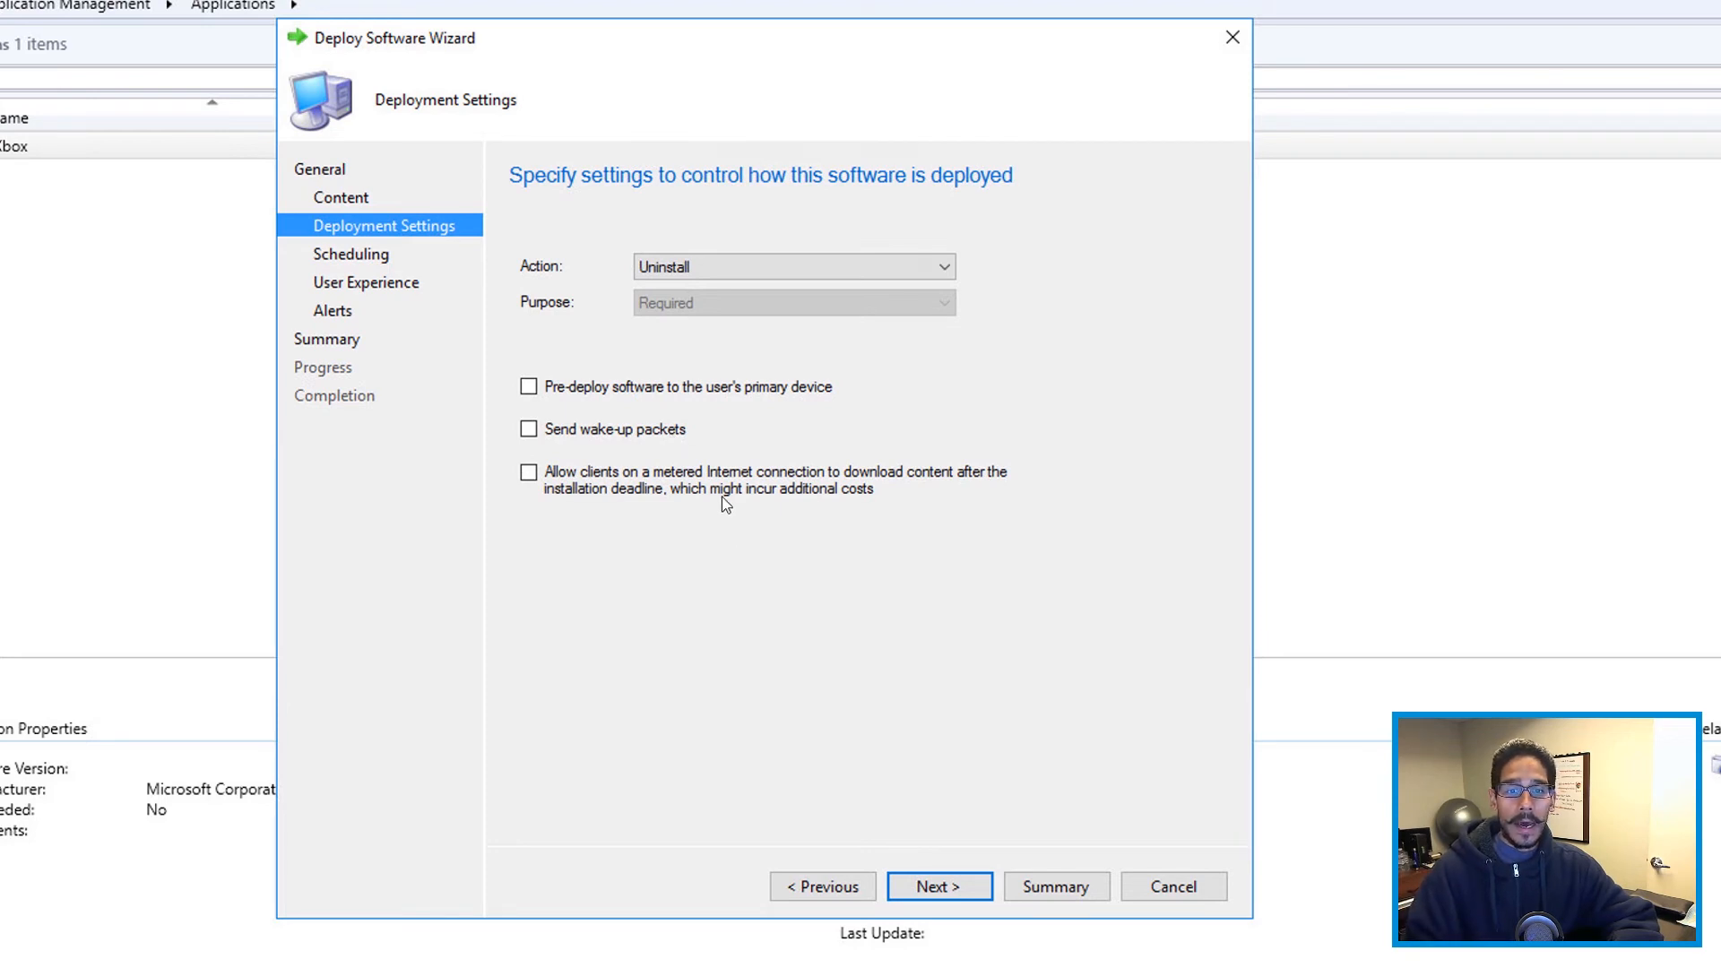
# Step: Accept the uninstall settings and default schedule, user experience and alerts, then complete and close the wizard
pyautogui.click(938, 886)
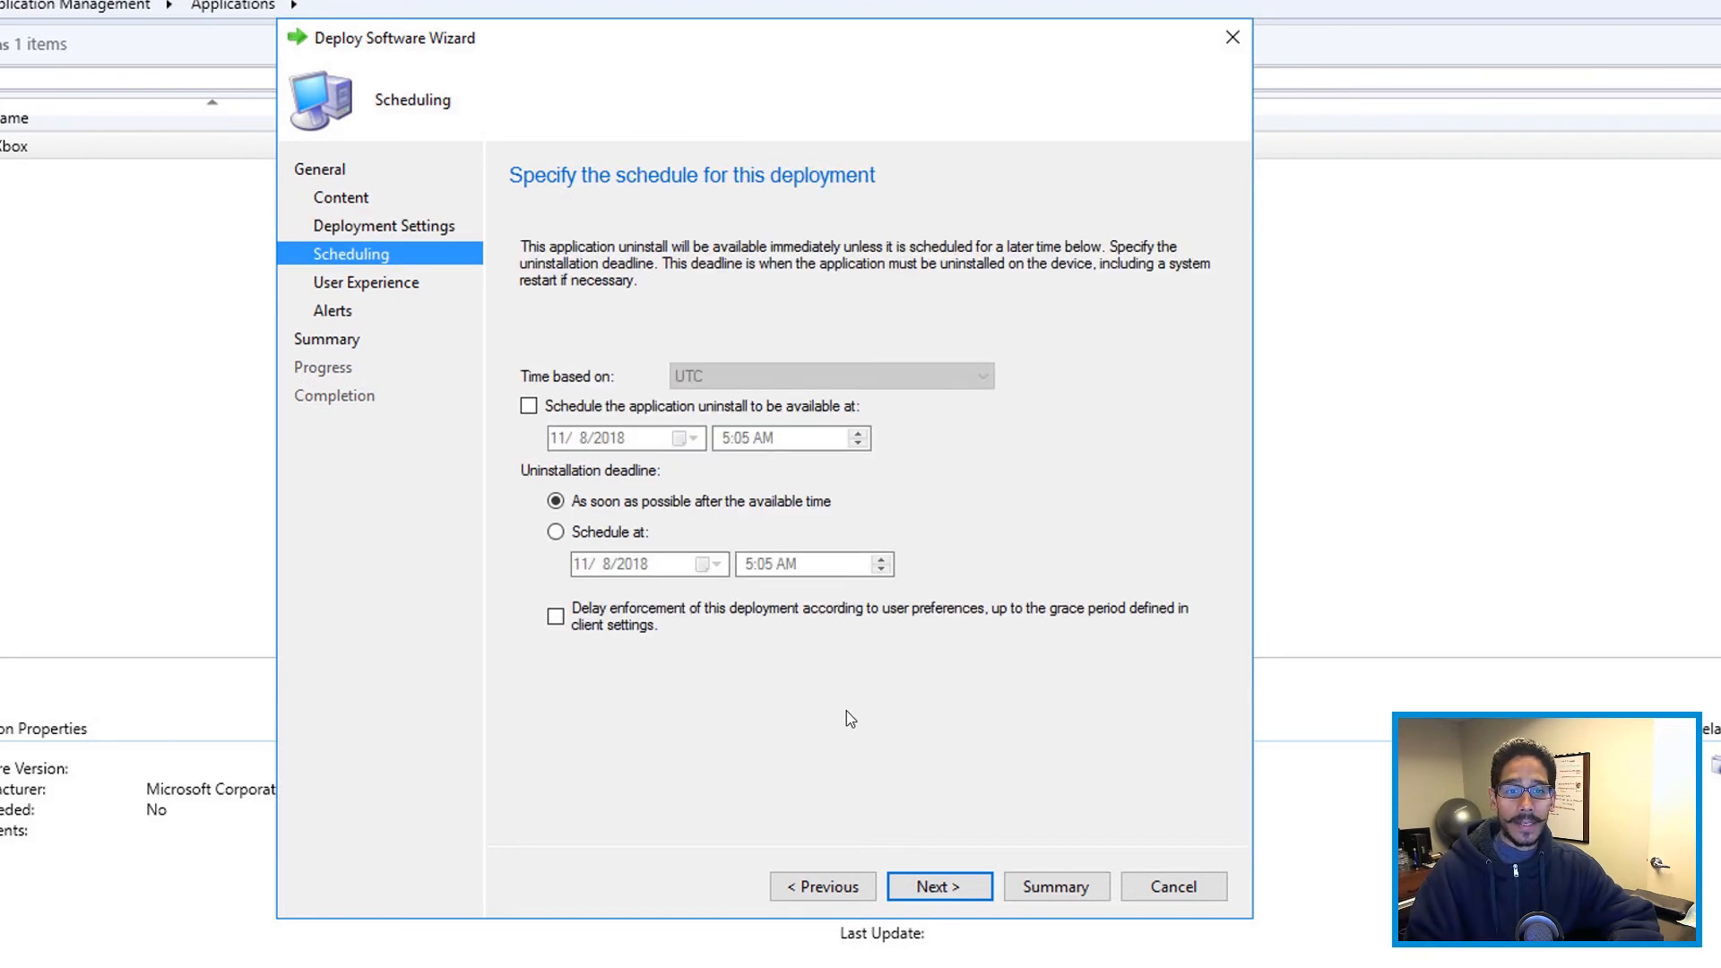
pyautogui.moveTo(769, 450)
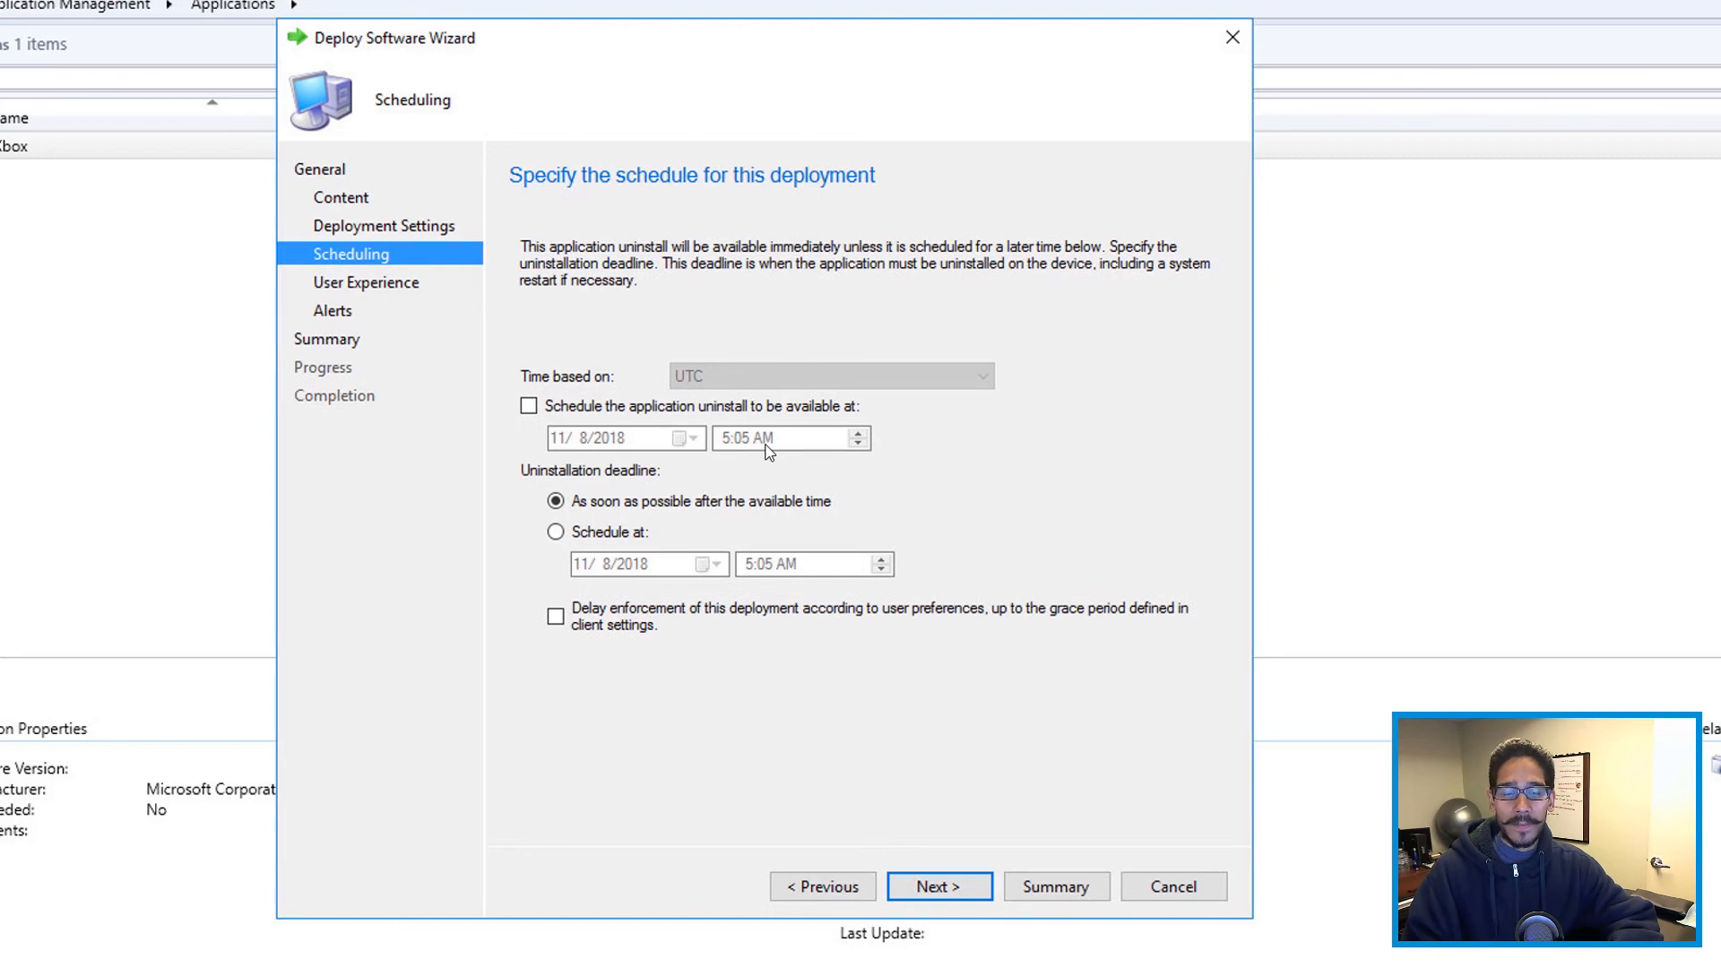
pyautogui.click(937, 885)
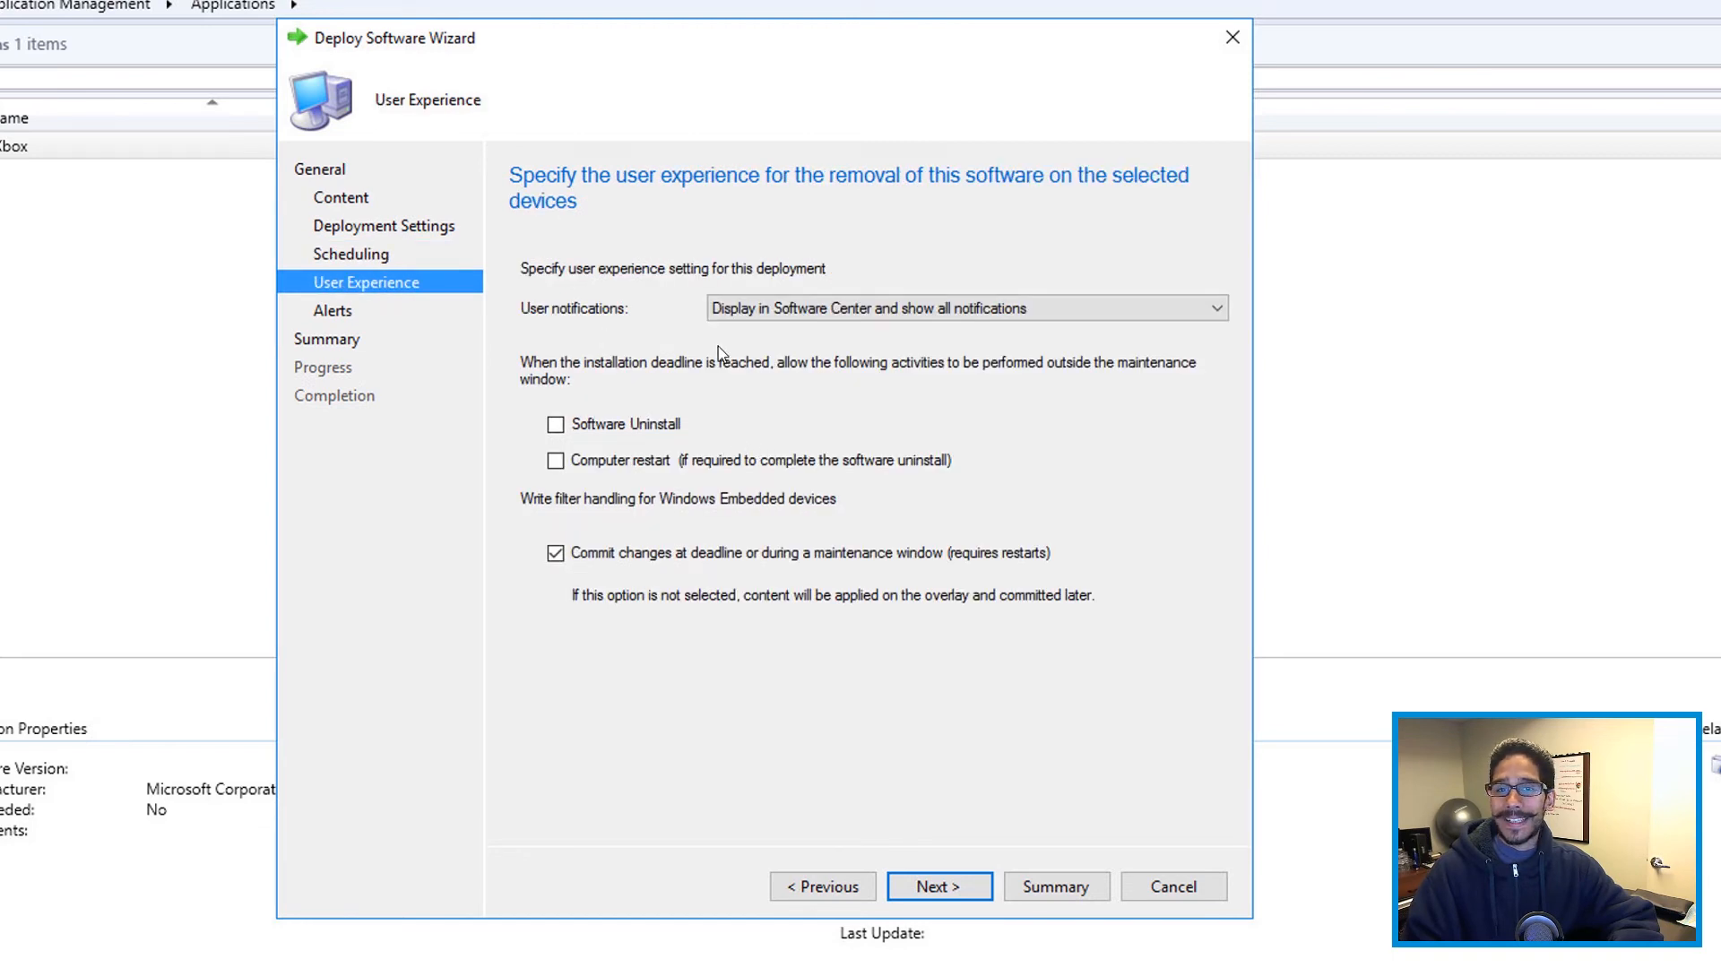
pyautogui.click(937, 886)
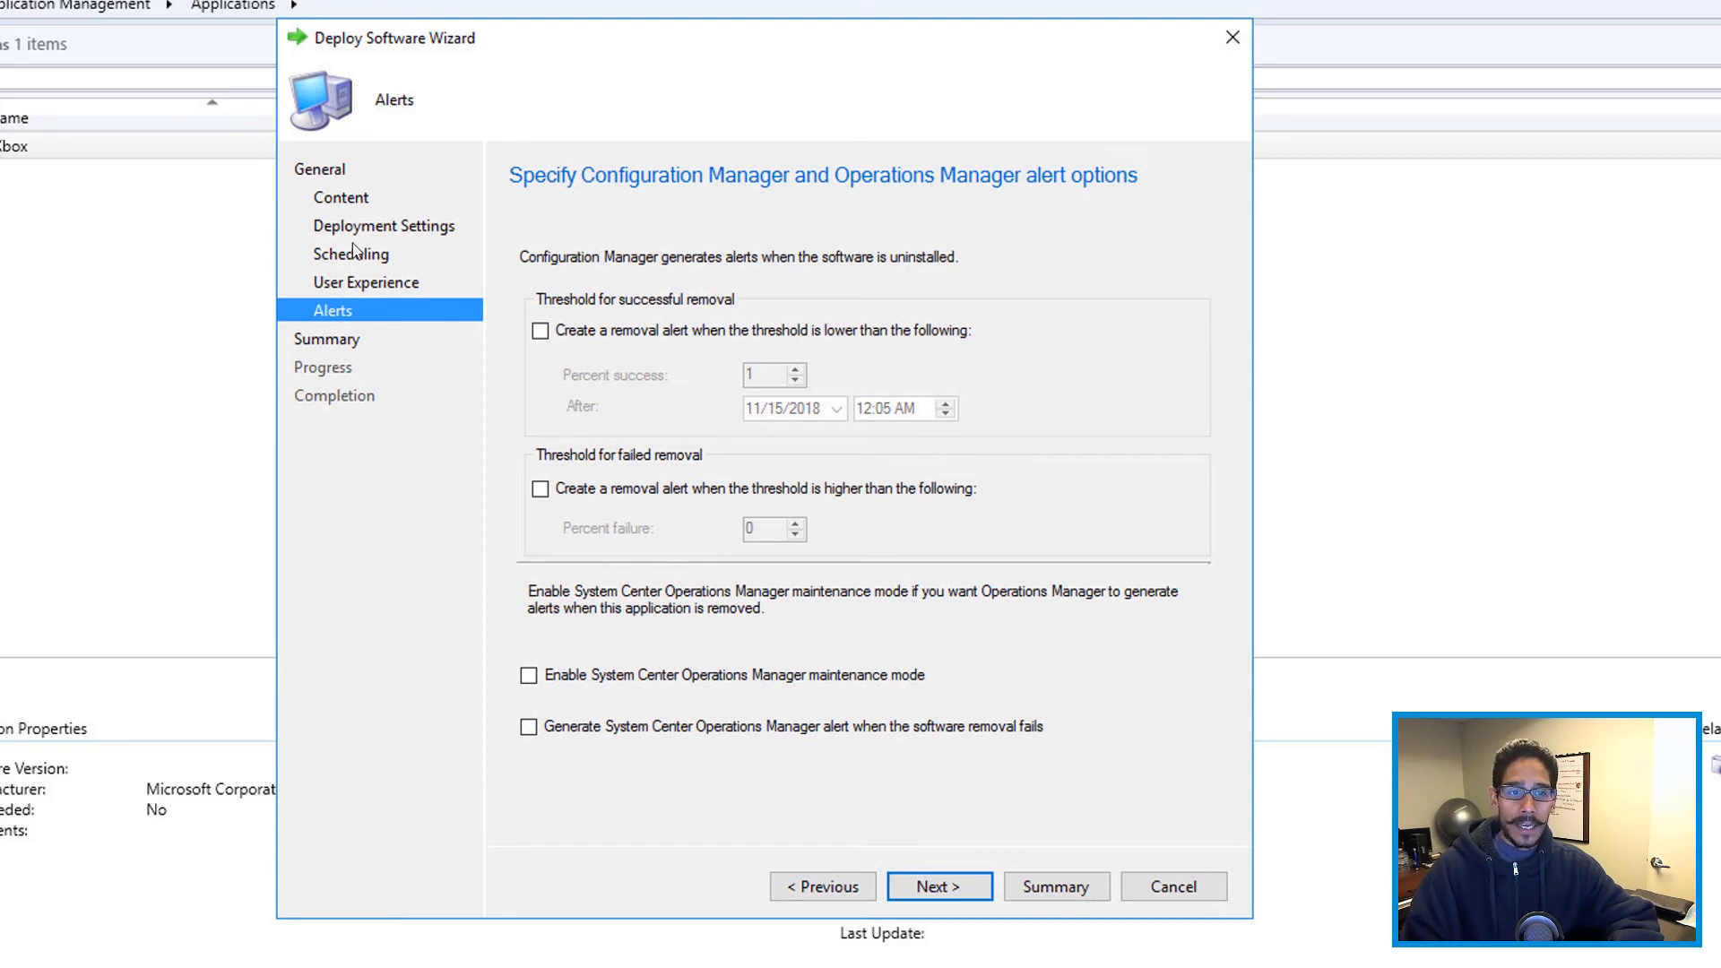
pyautogui.moveTo(359, 322)
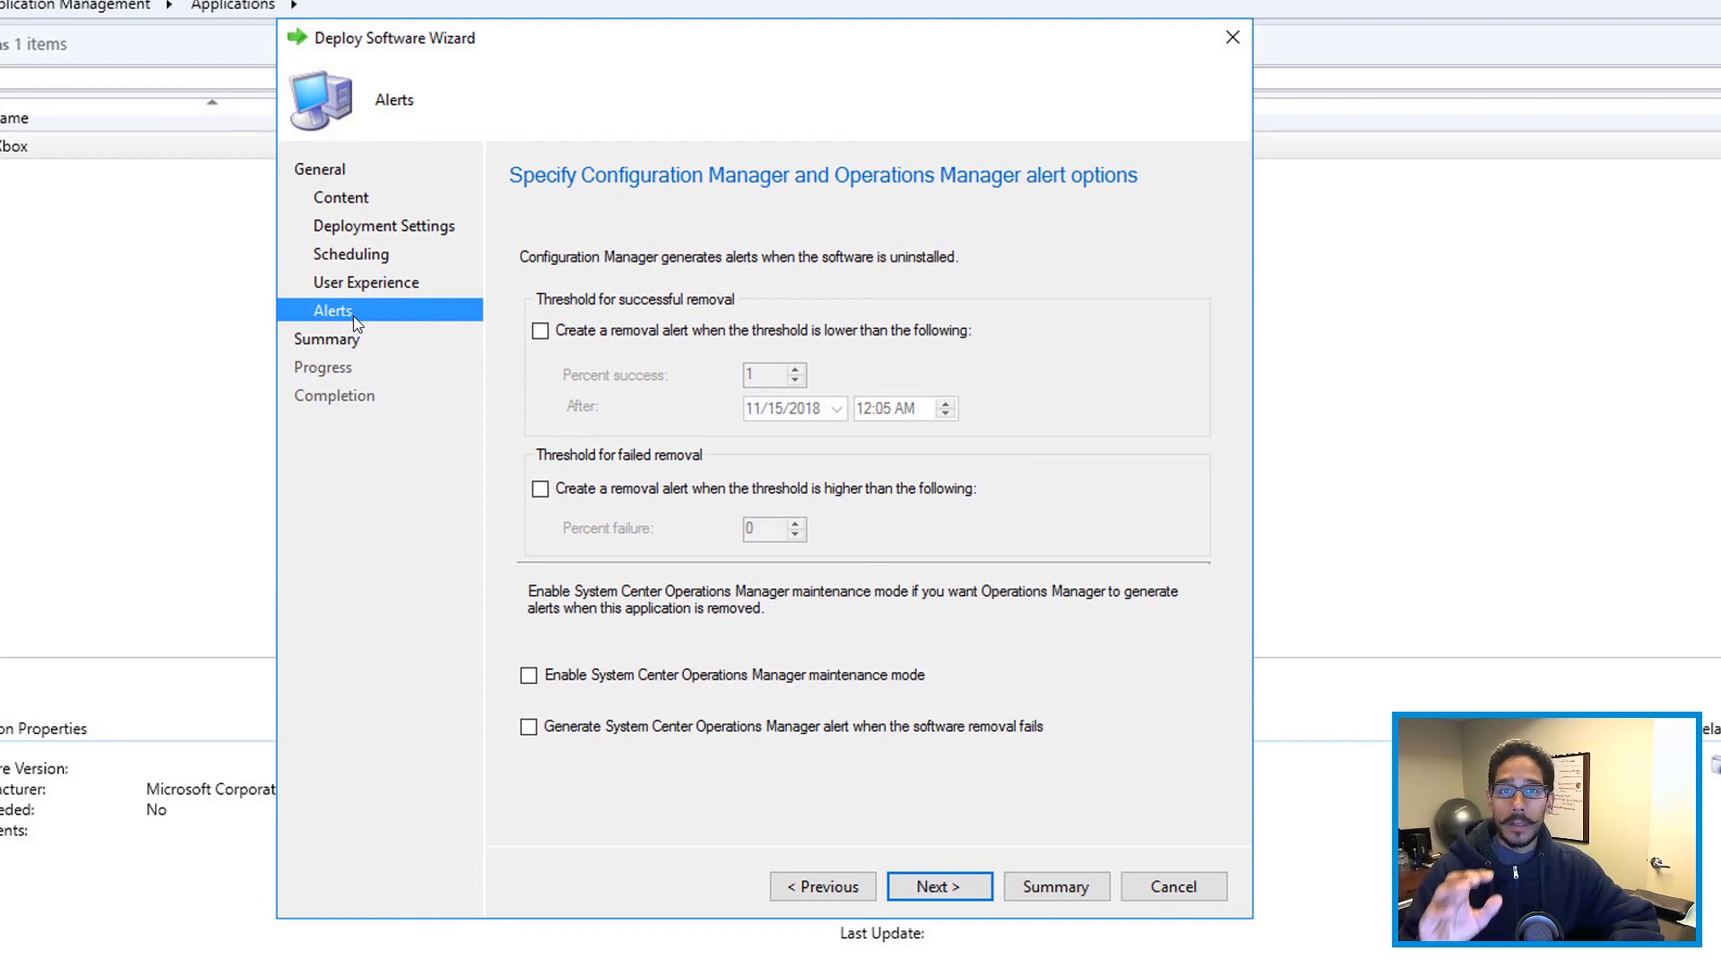
pyautogui.click(937, 886)
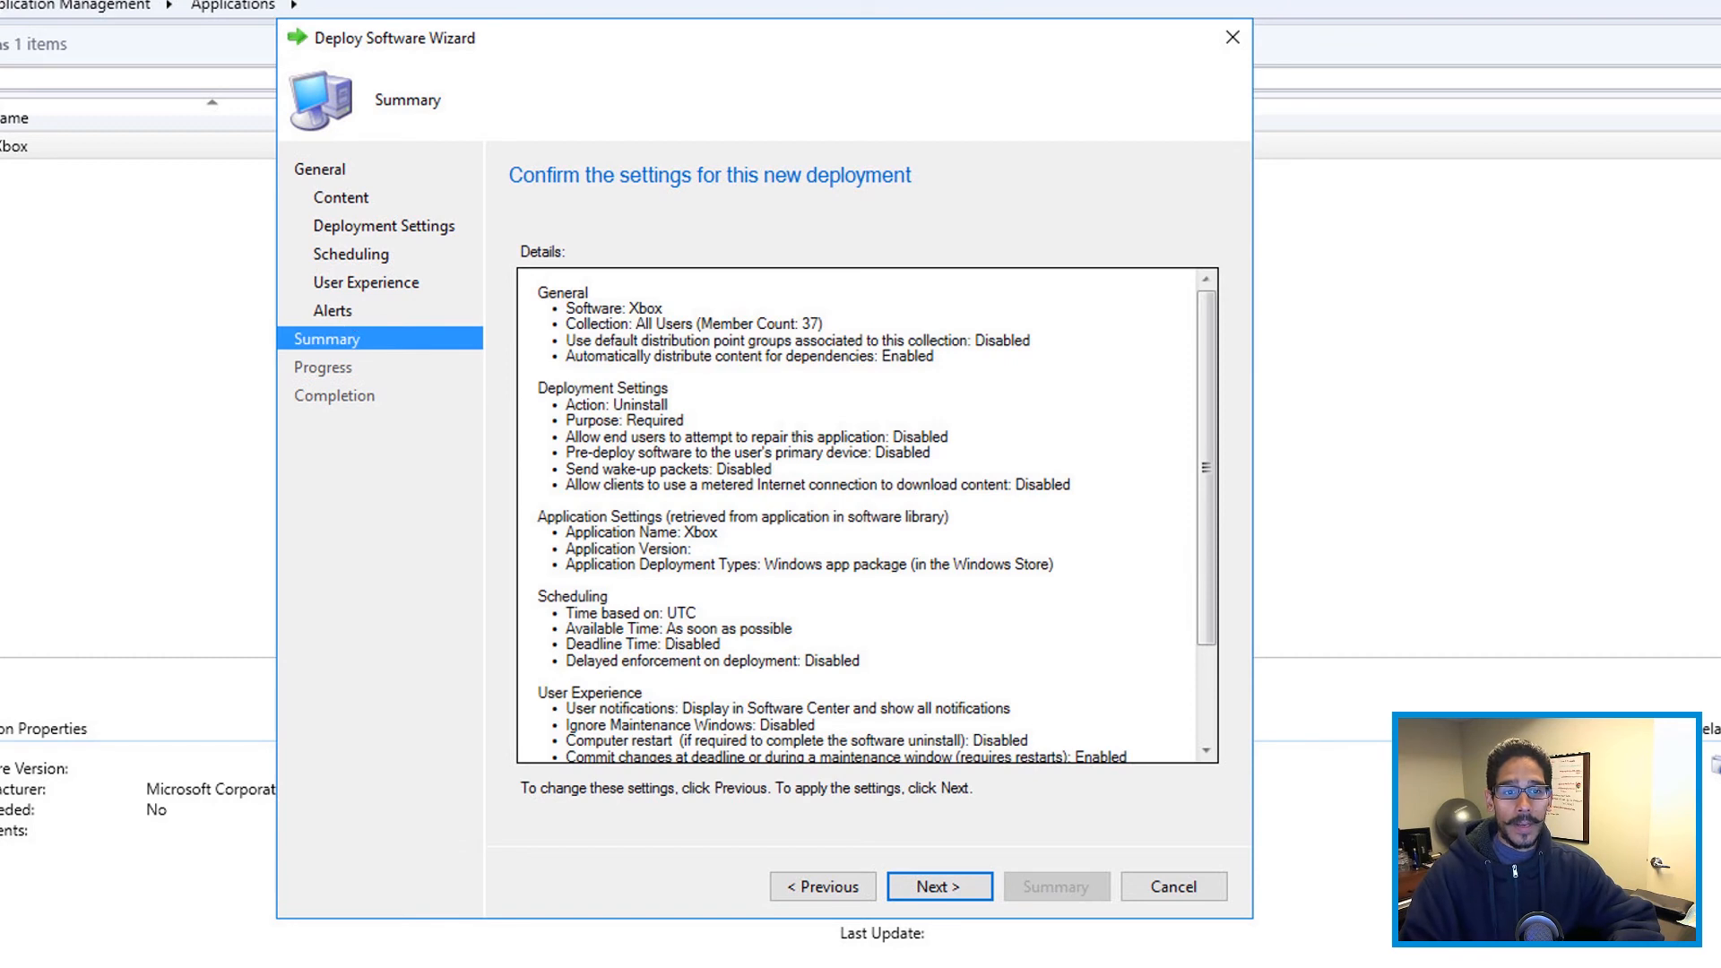
pyautogui.click(937, 887)
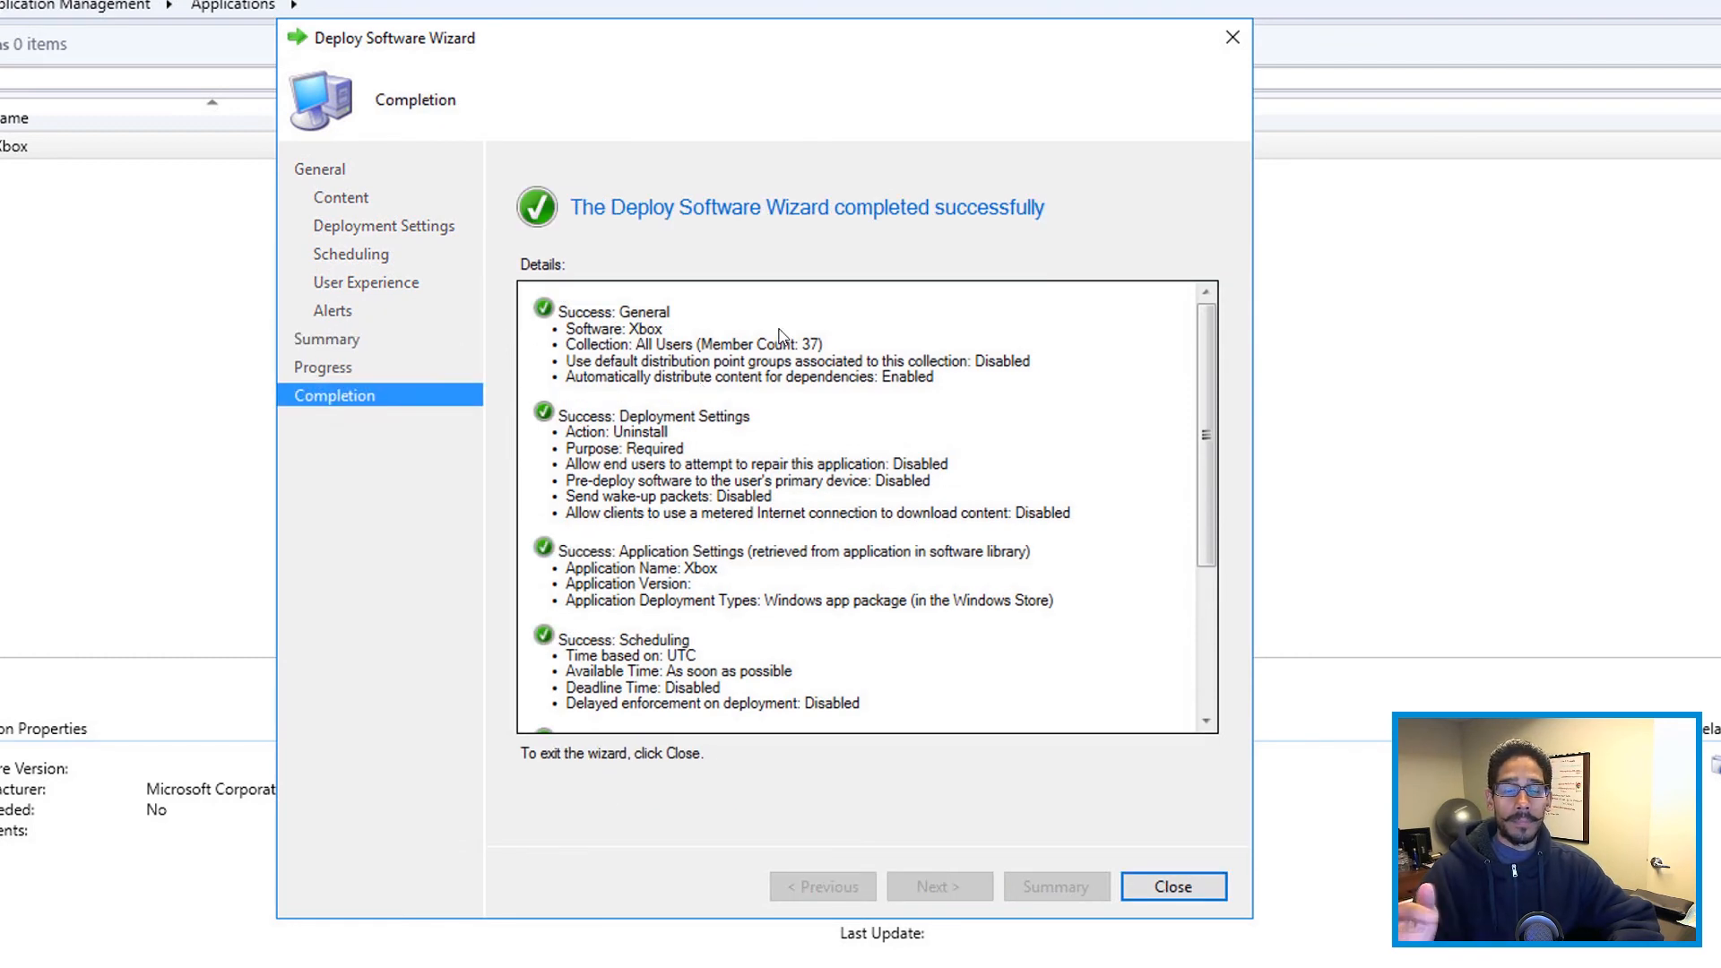
pyautogui.click(1172, 886)
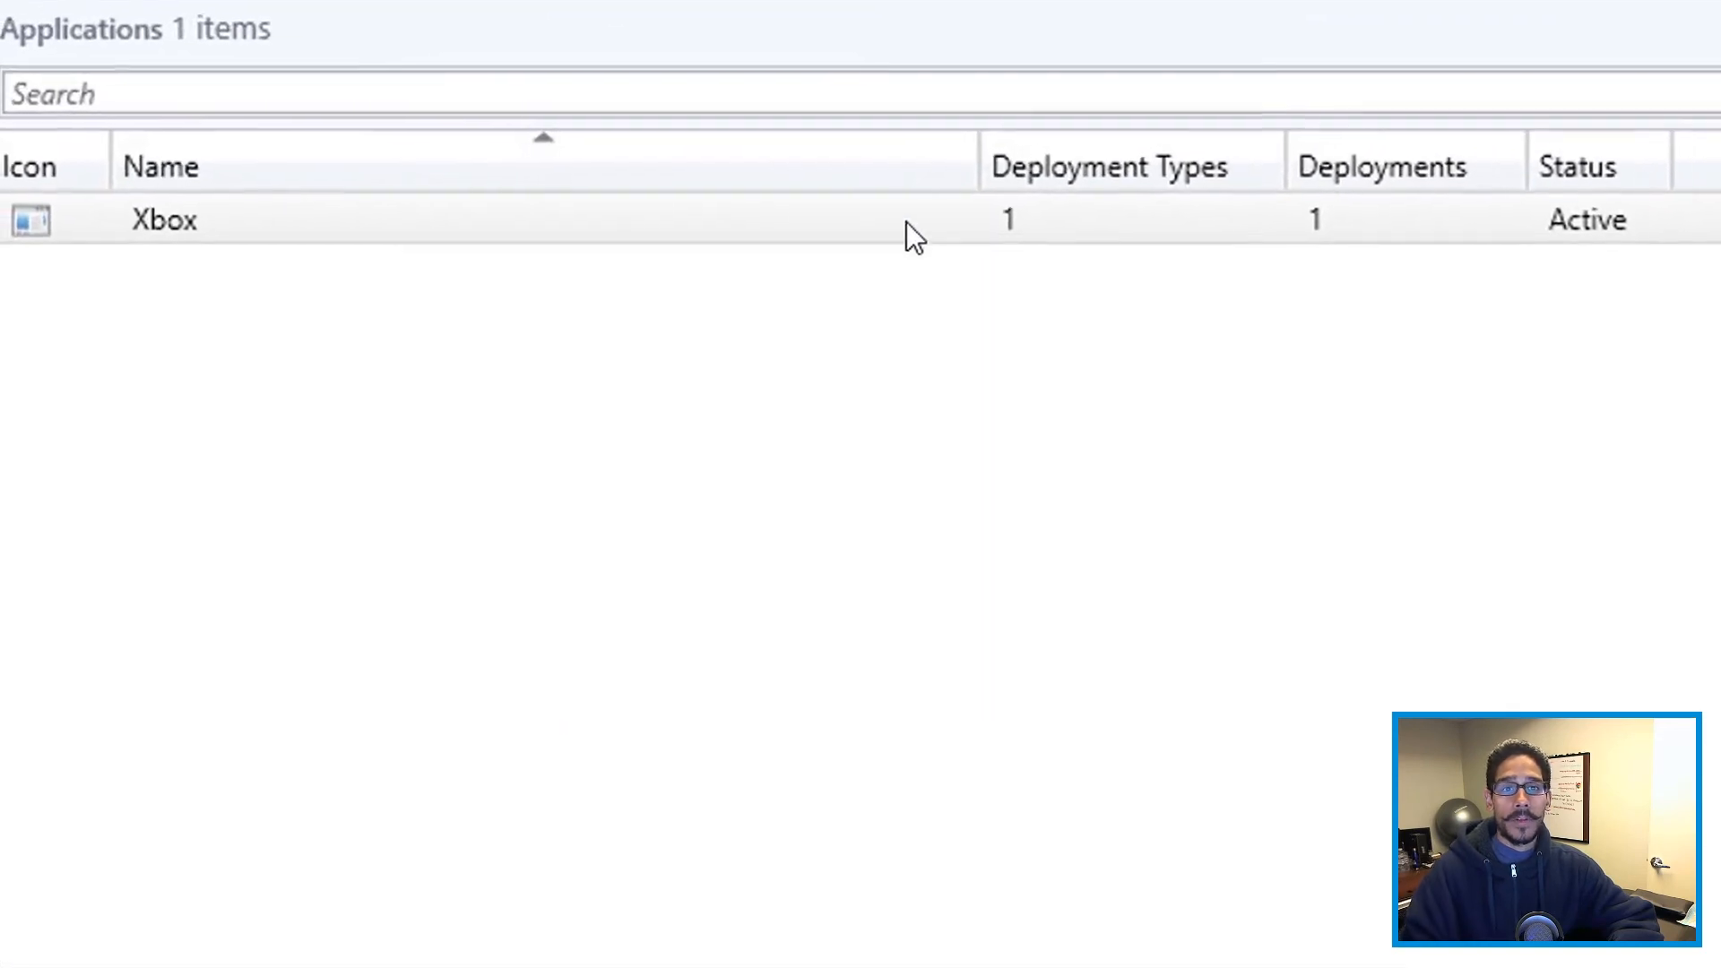